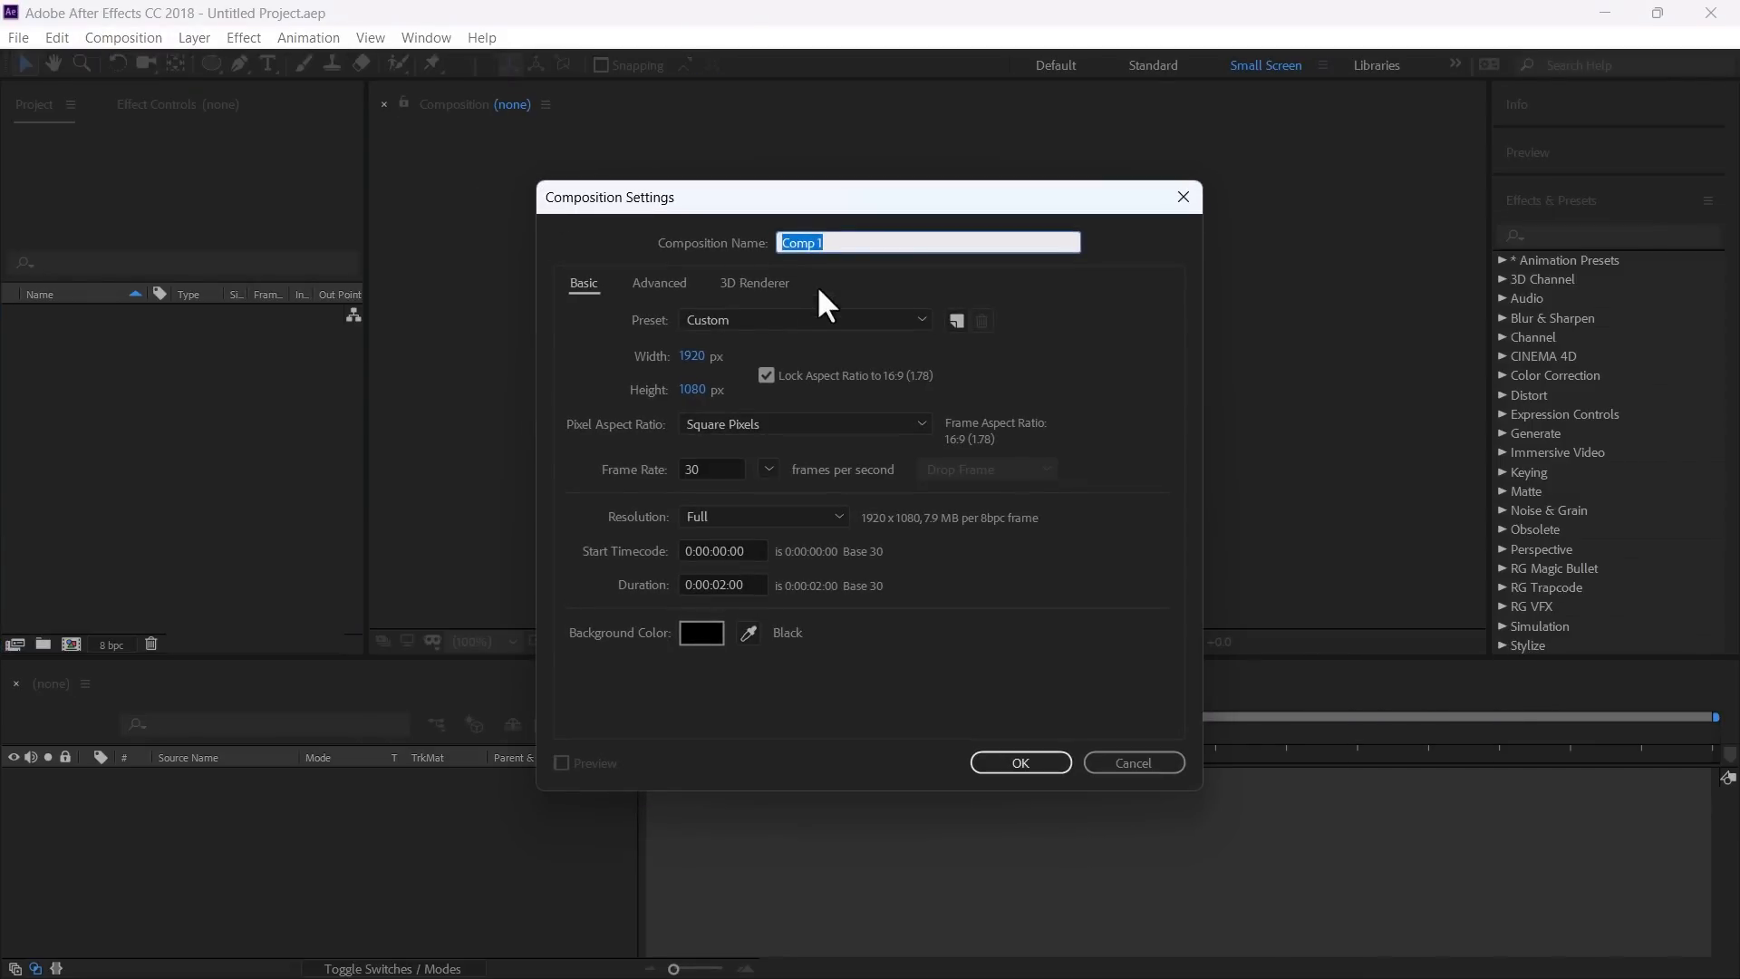
Step: Create the 1920×1080, 30 fps, 2-second composition named Background
type("Background")
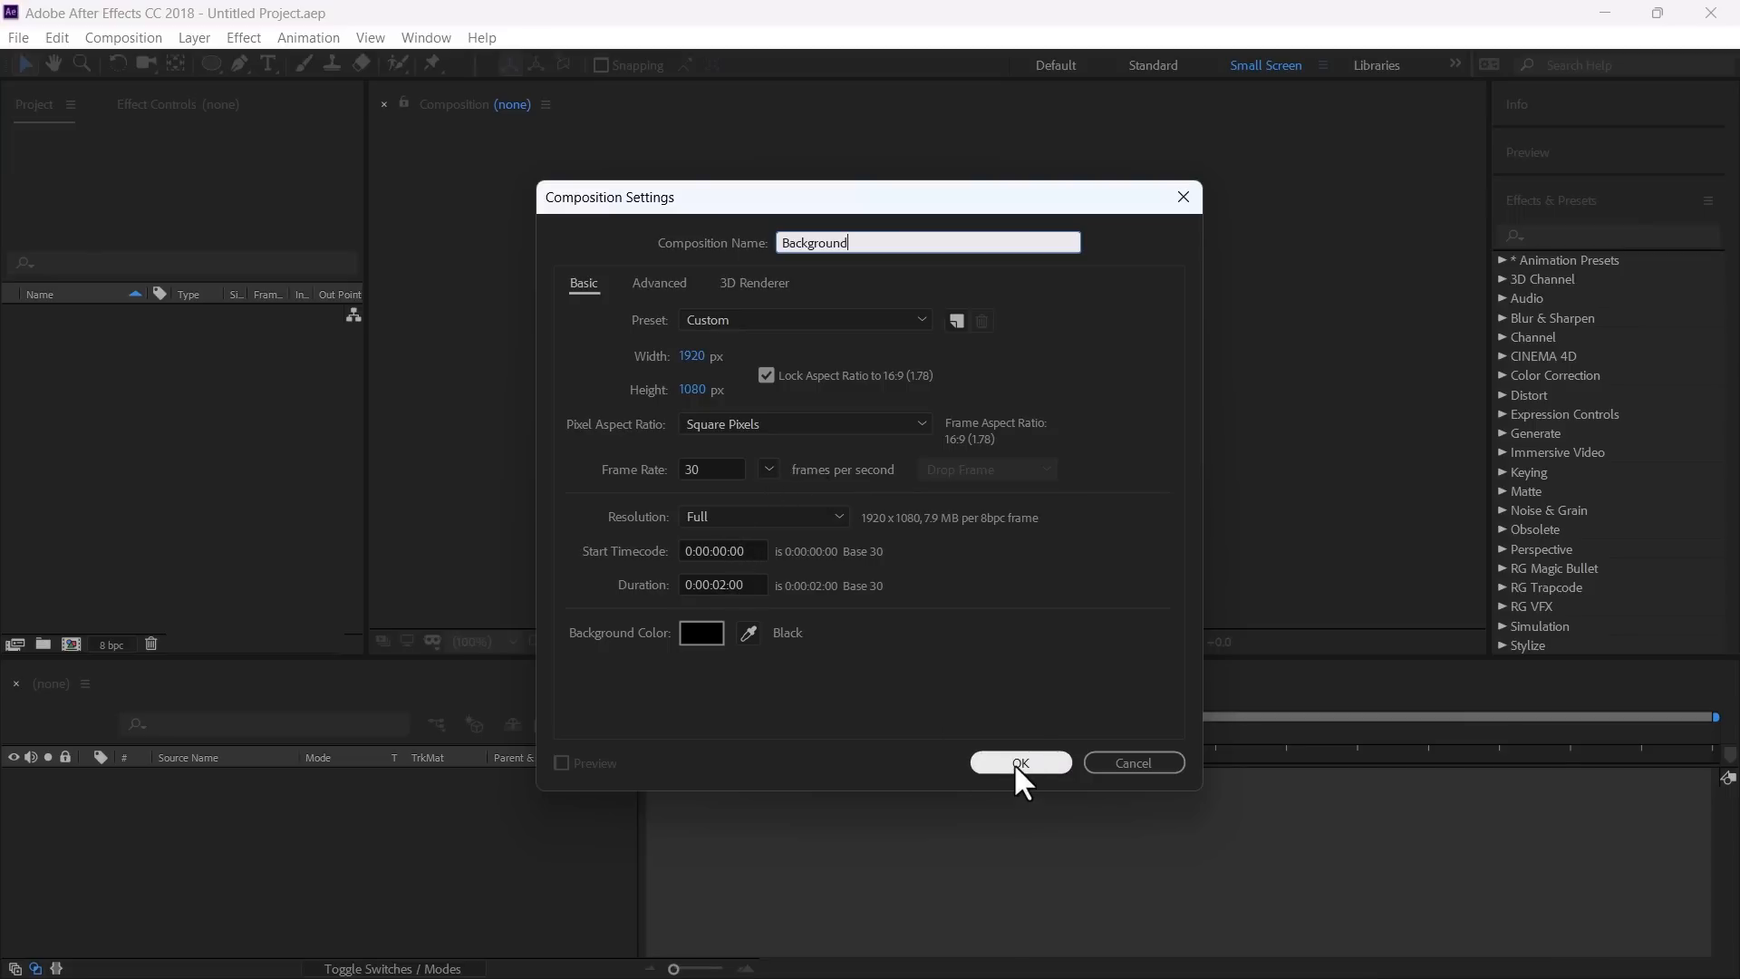
left_click(1018, 763)
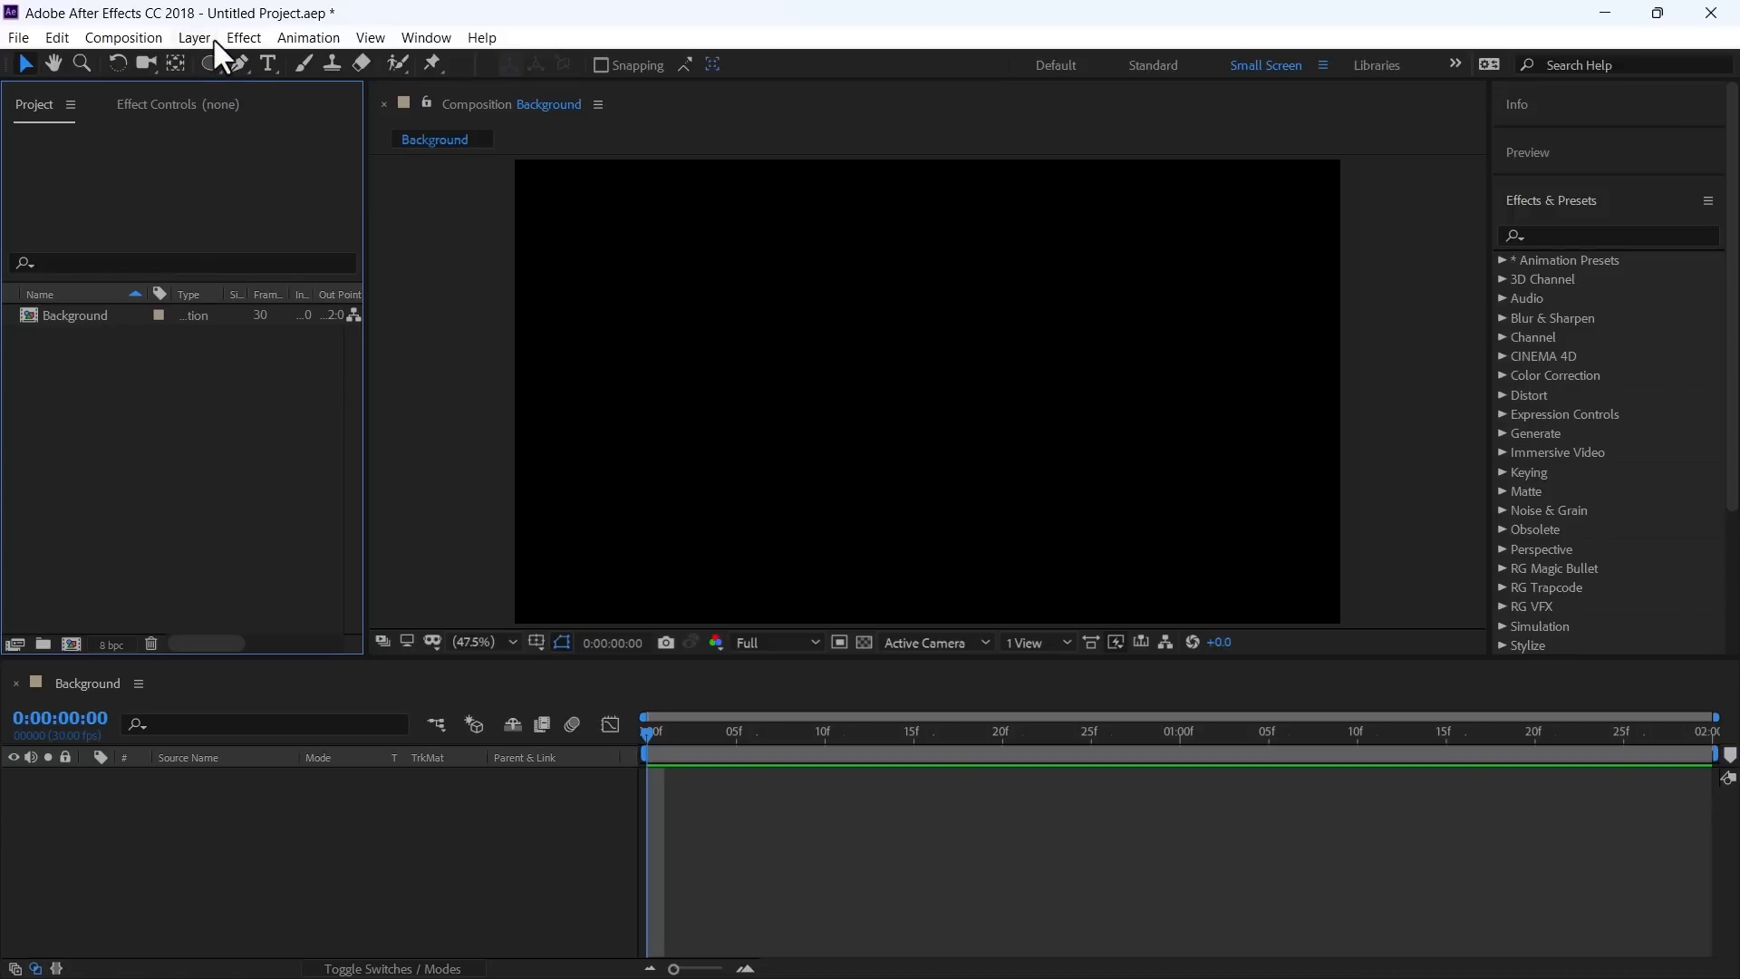
Step: Add a shape layer with a full-frame rectangle and apply Gradient Ramp to it
left_click(210, 64)
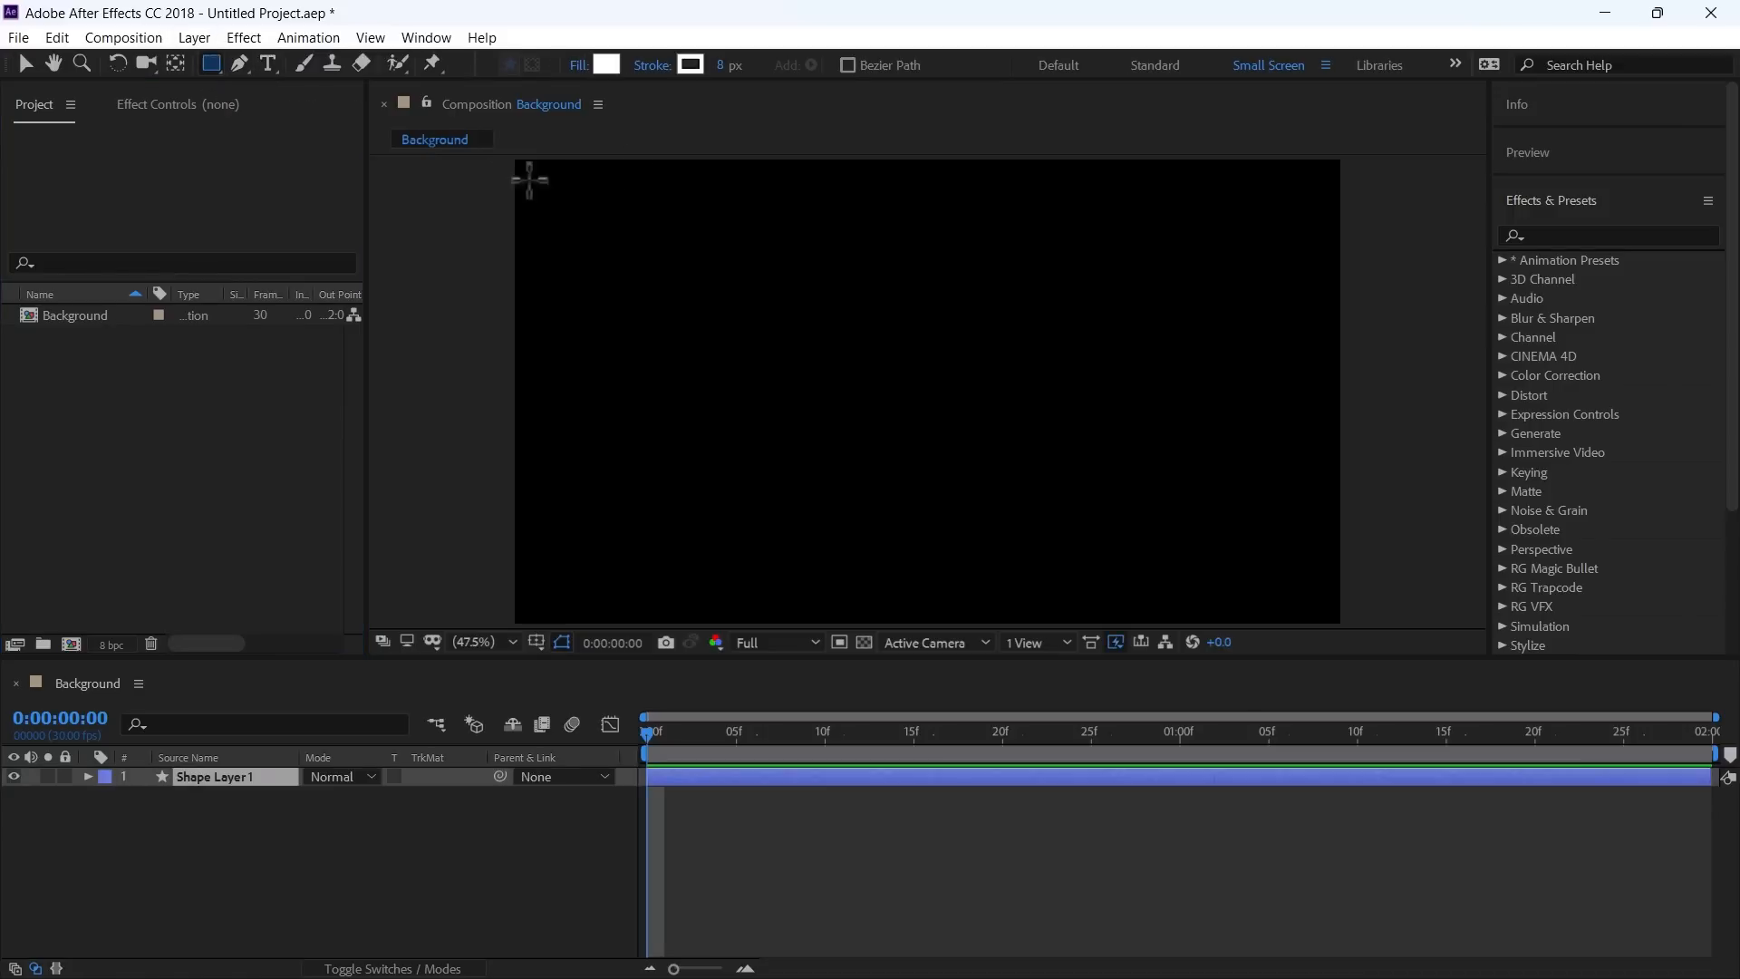
left_click_drag(513, 159, 1339, 623)
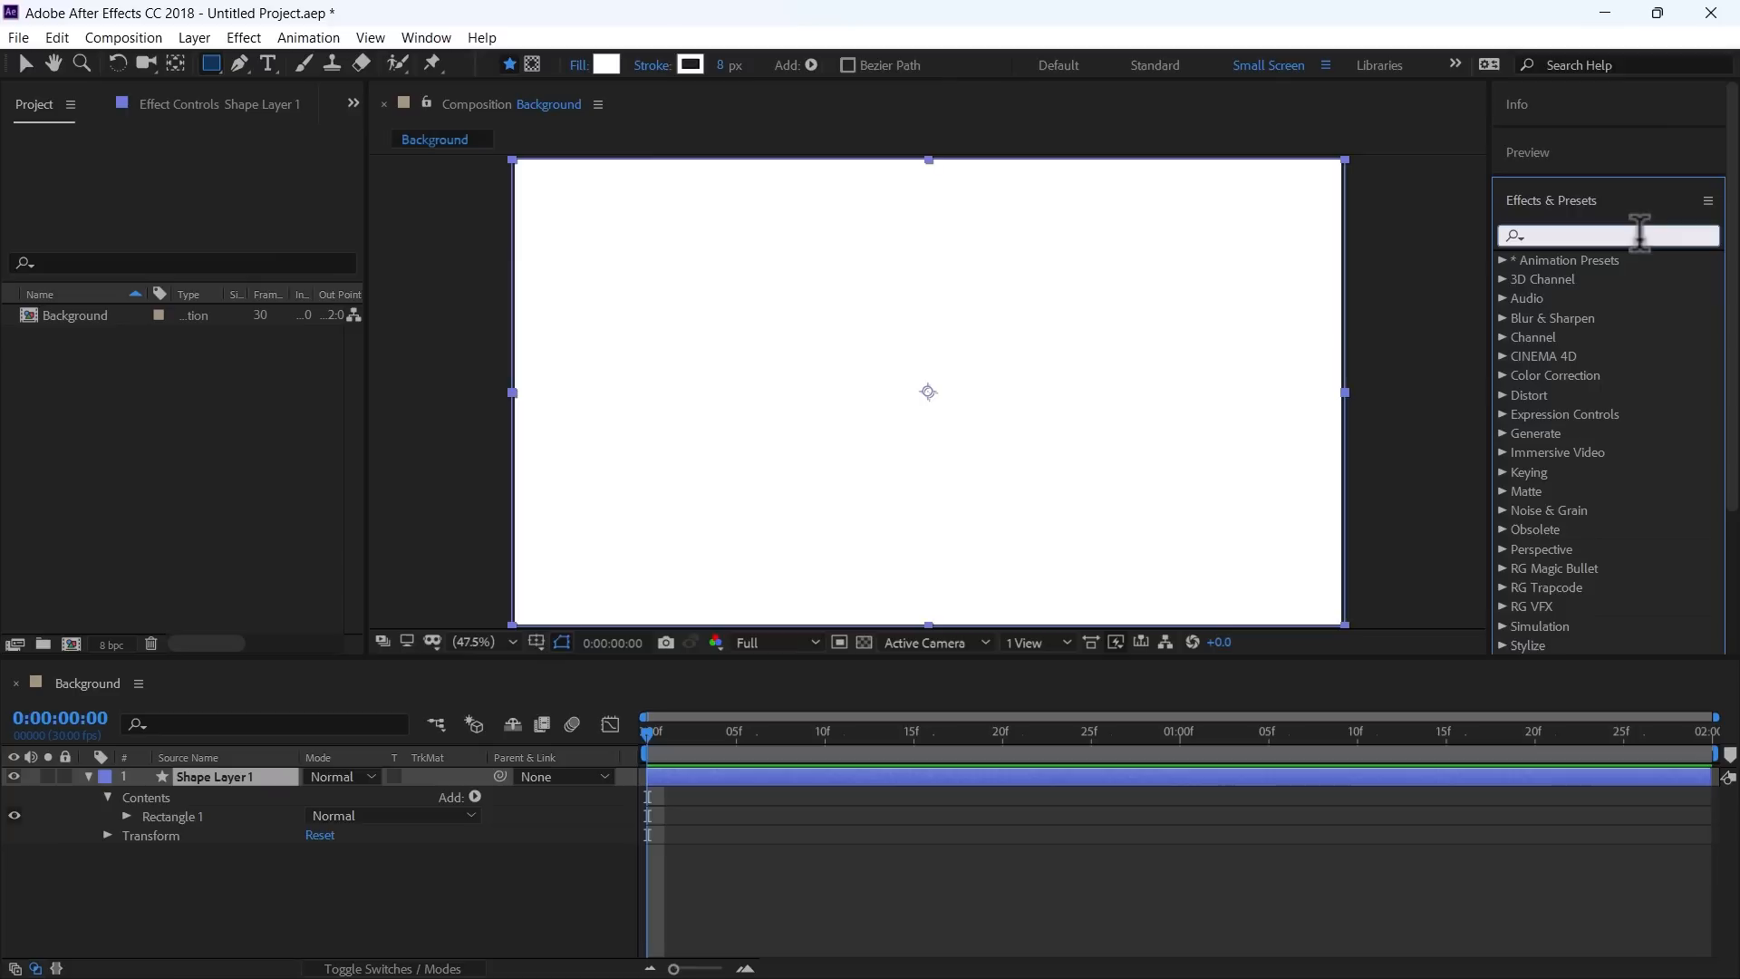
type("gradi")
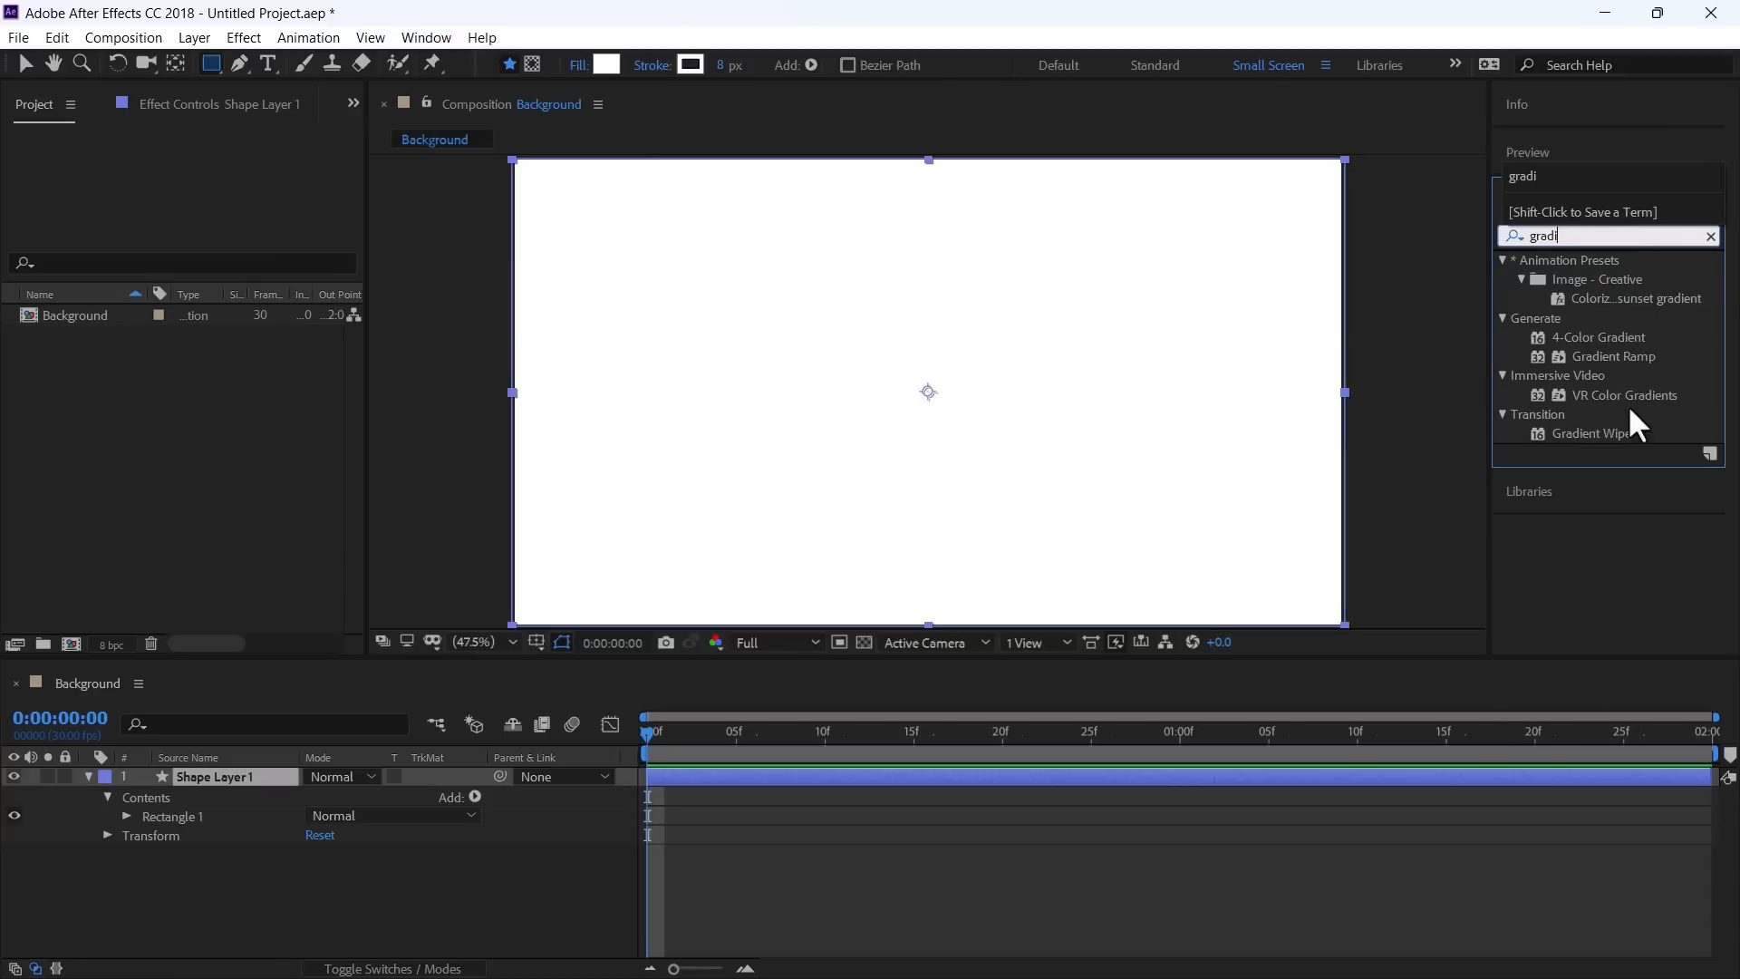
double_click(1613, 357)
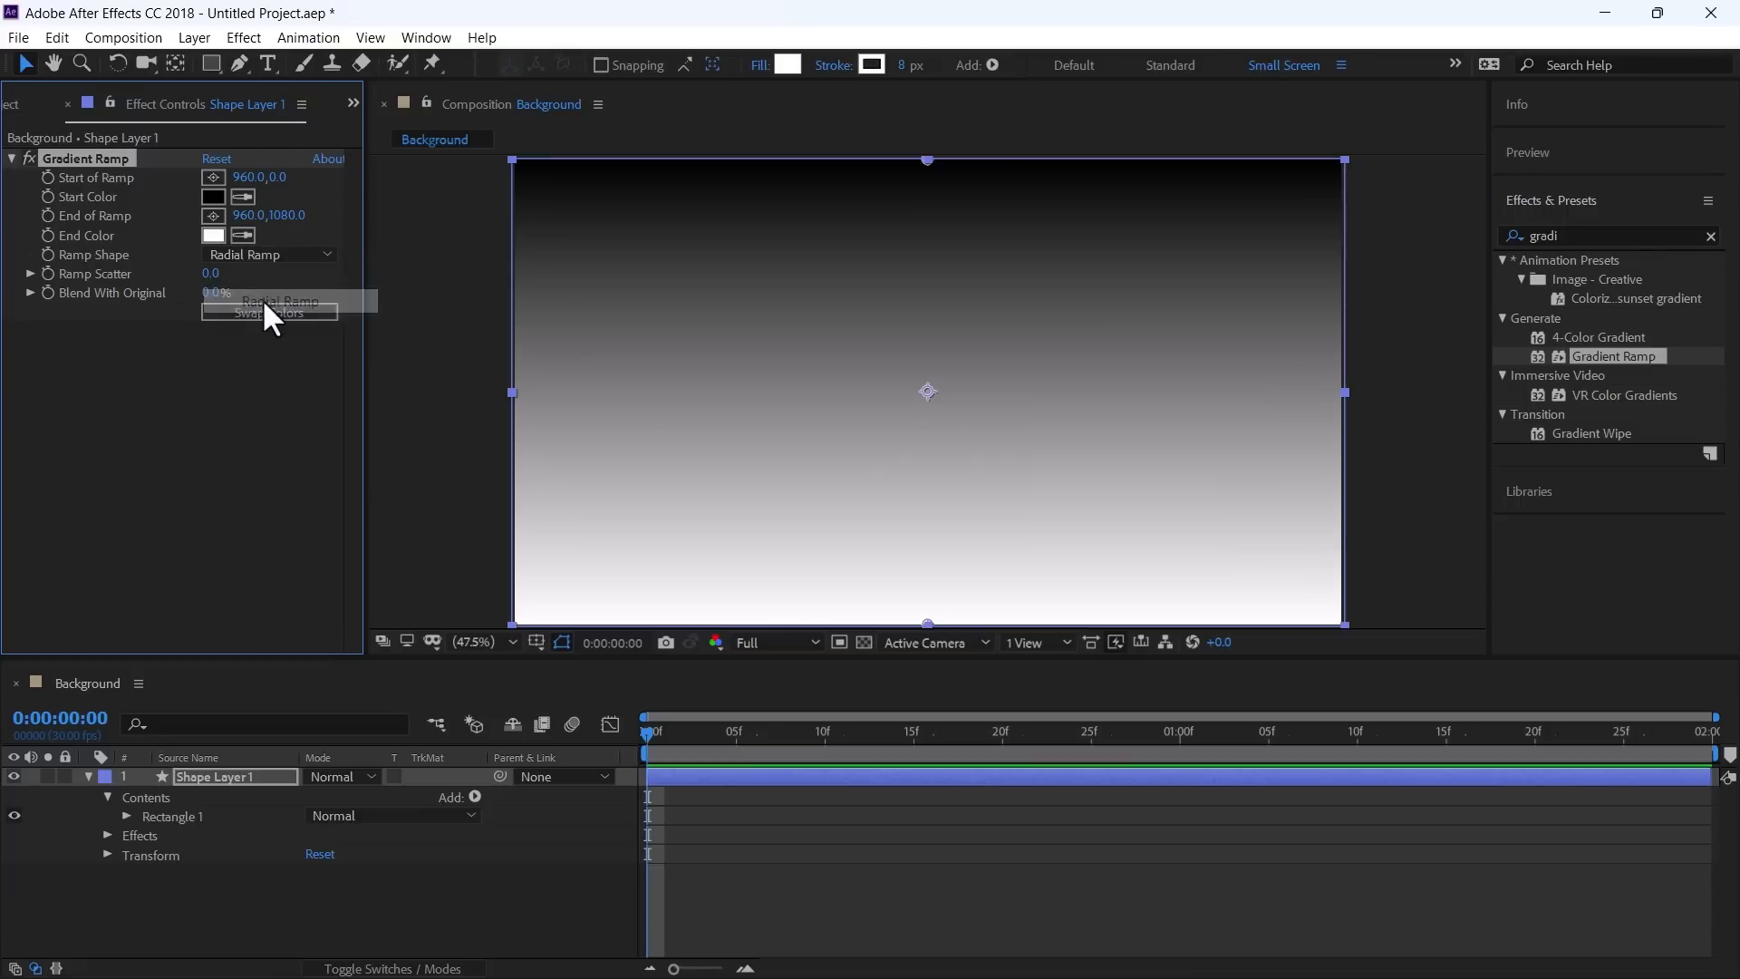
Step: Make the ramp radial with a white start colour, centred in frame and ending past the corner
left_click(212, 235)
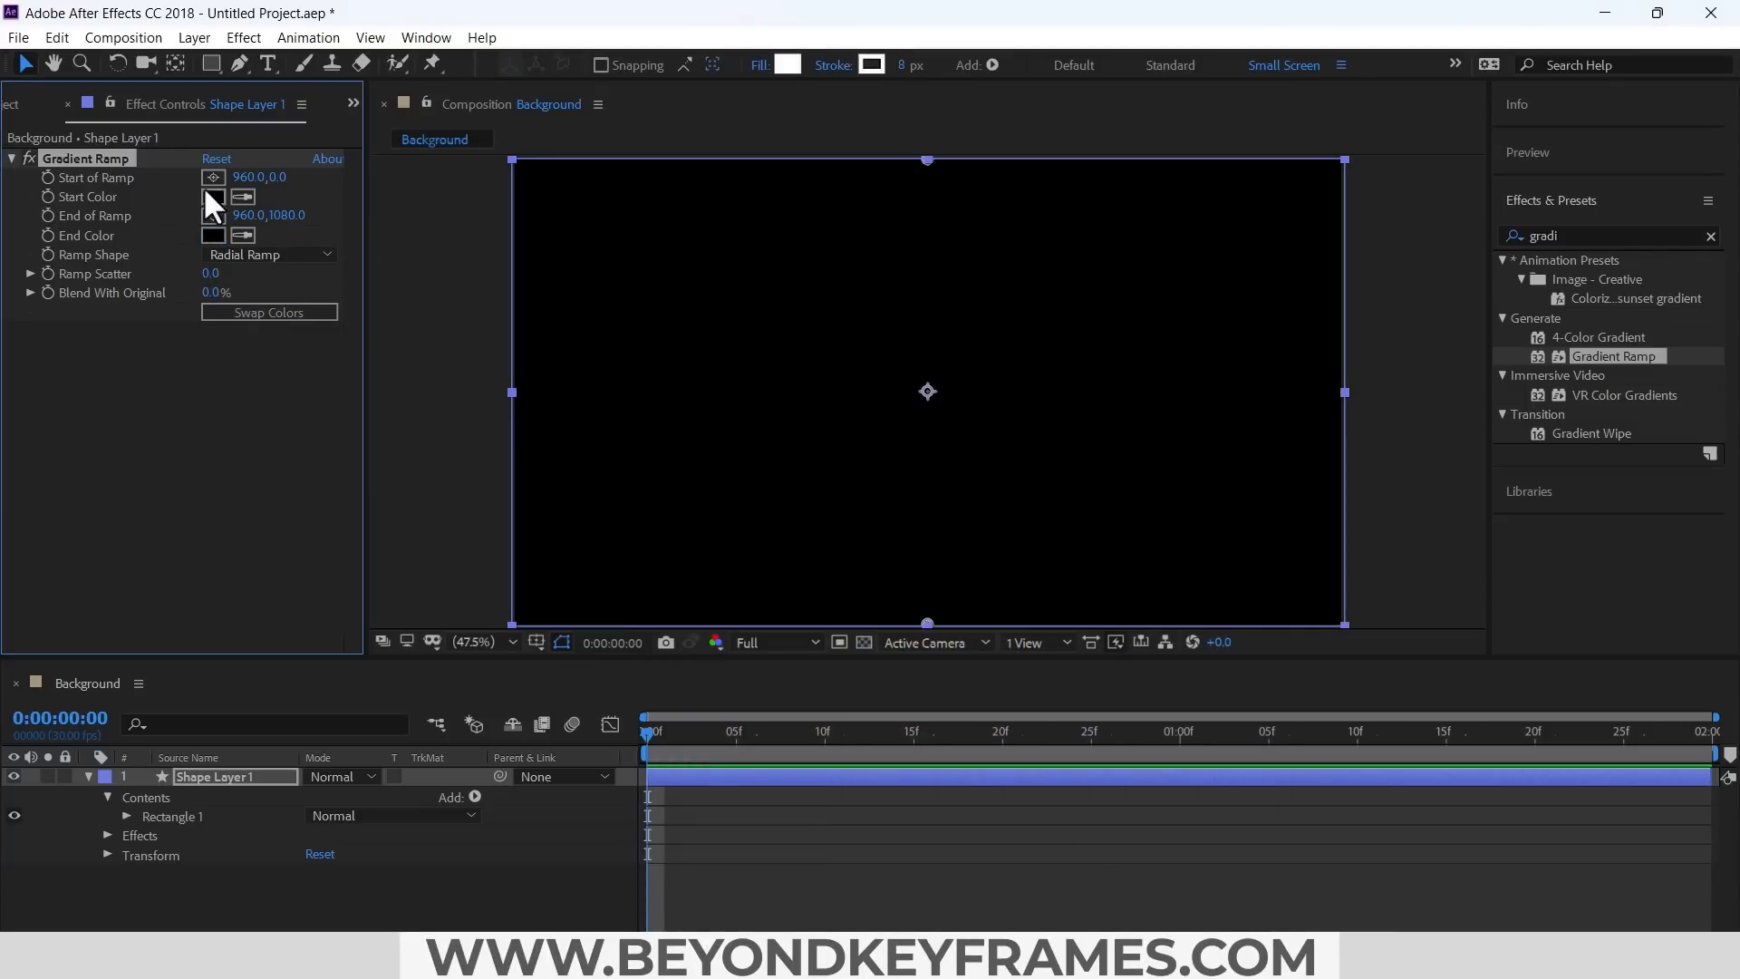
left_click(212, 195)
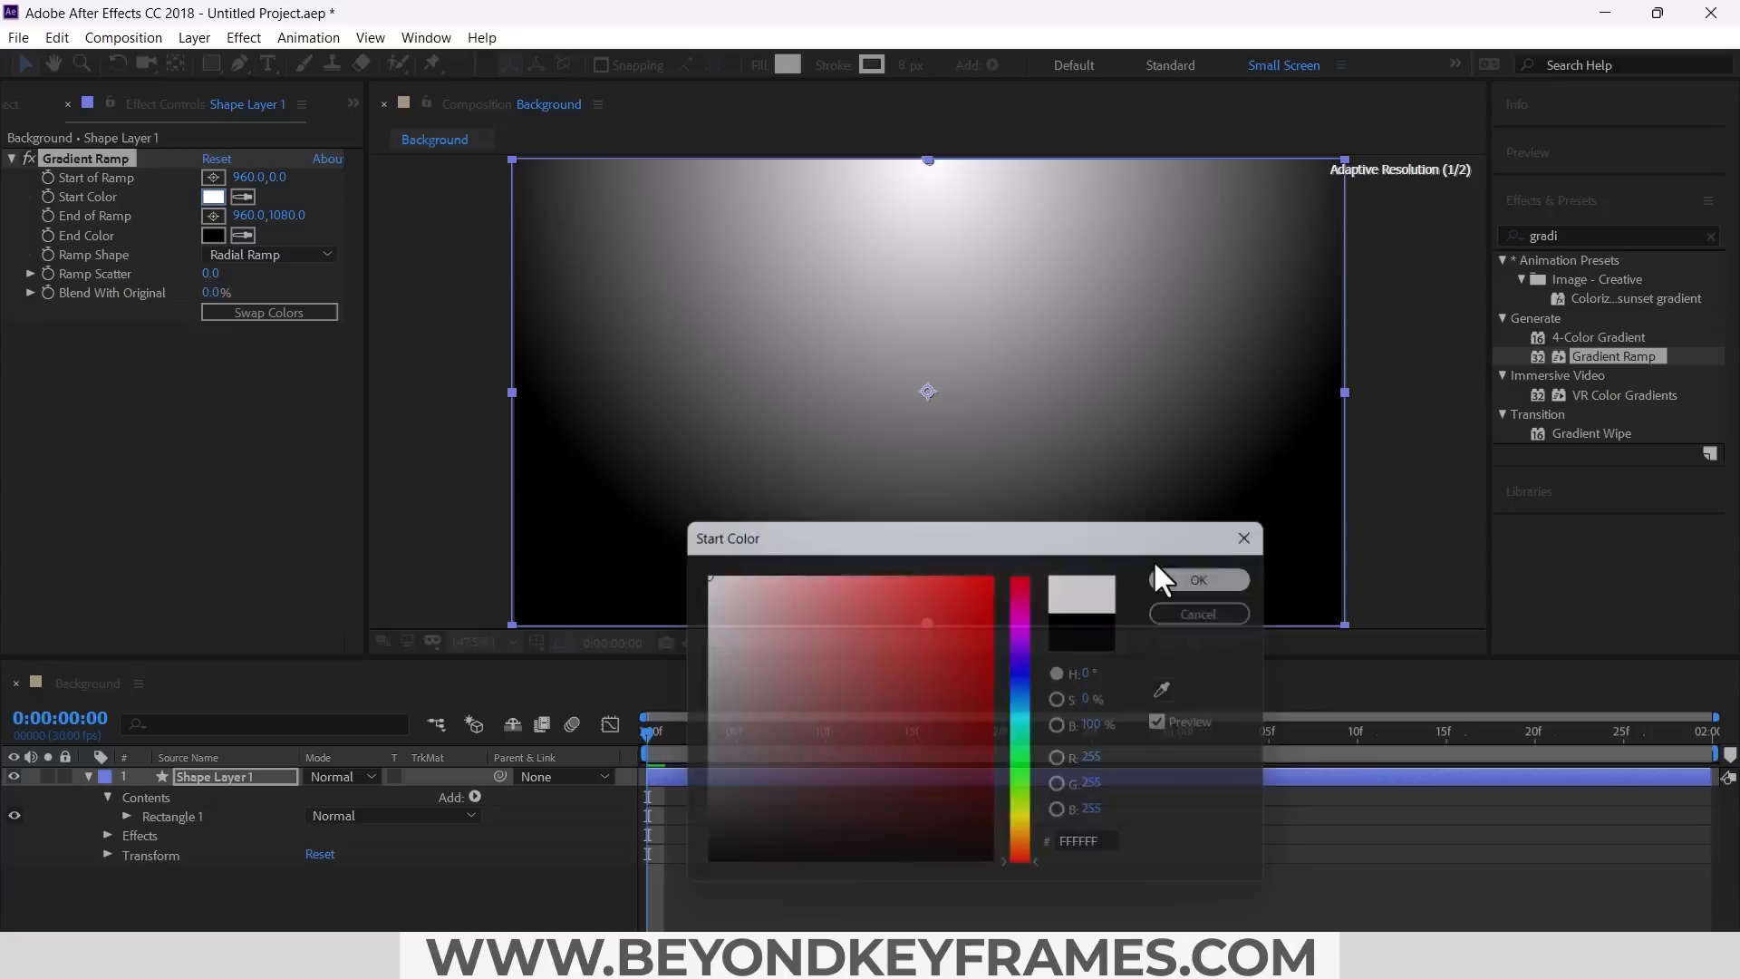
left_click(1196, 580)
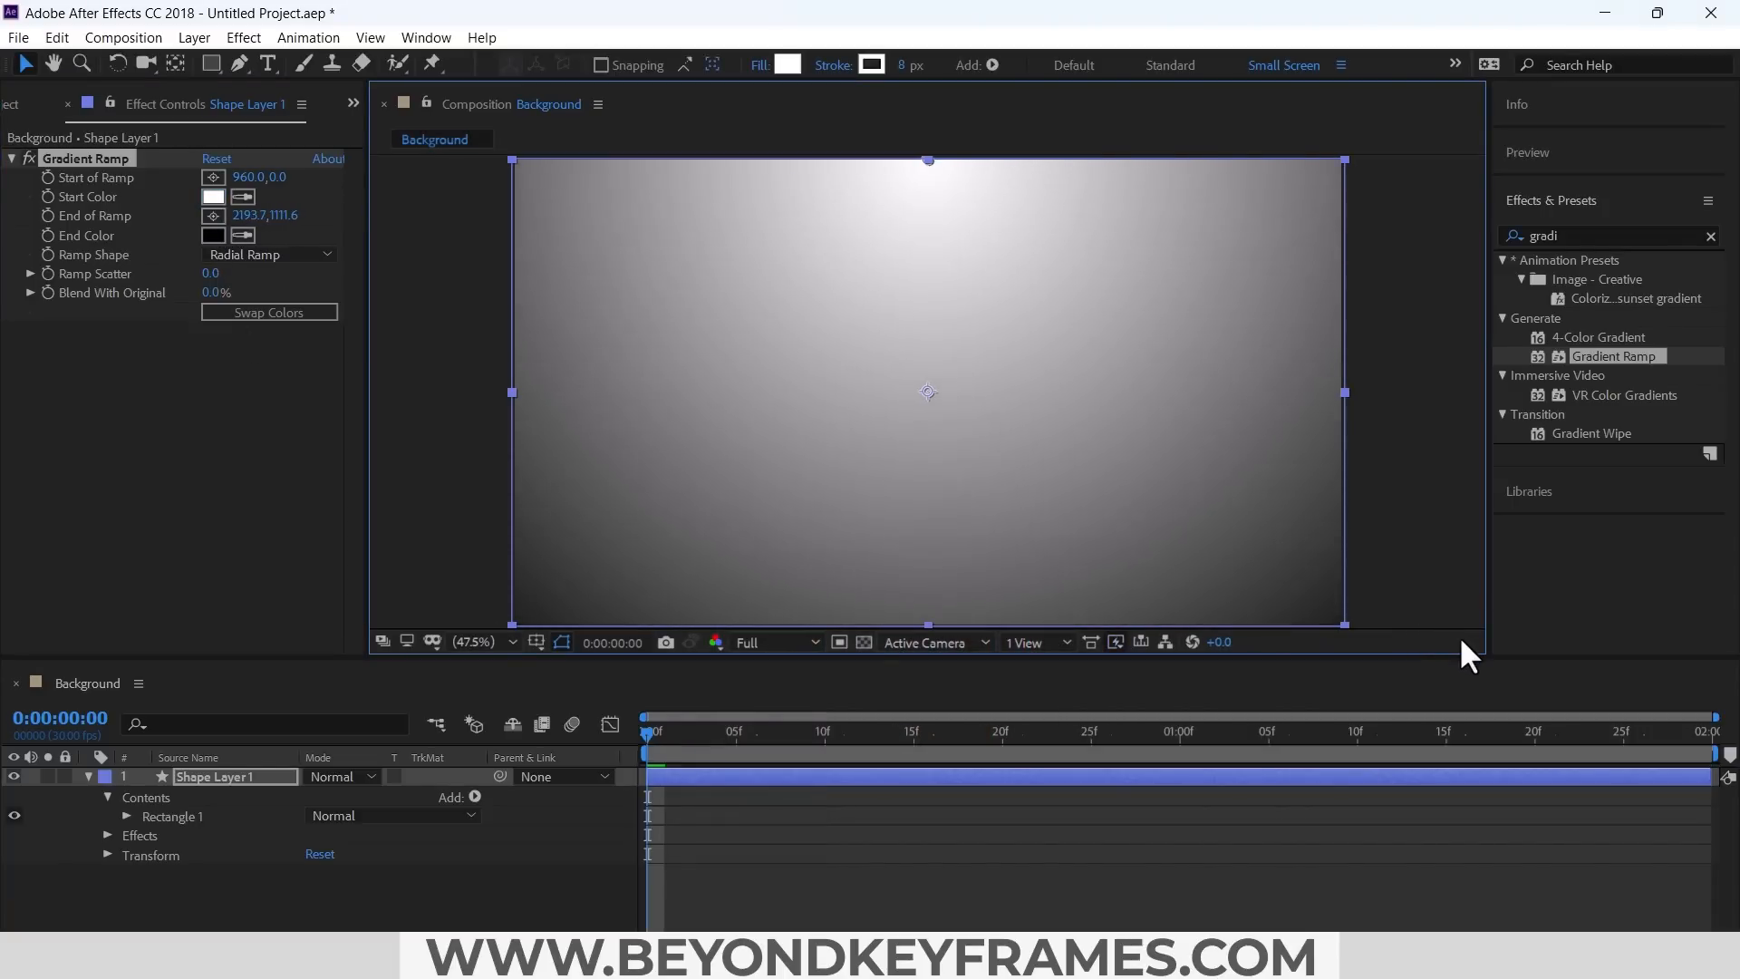
left_click_drag(926, 162, 986, 419)
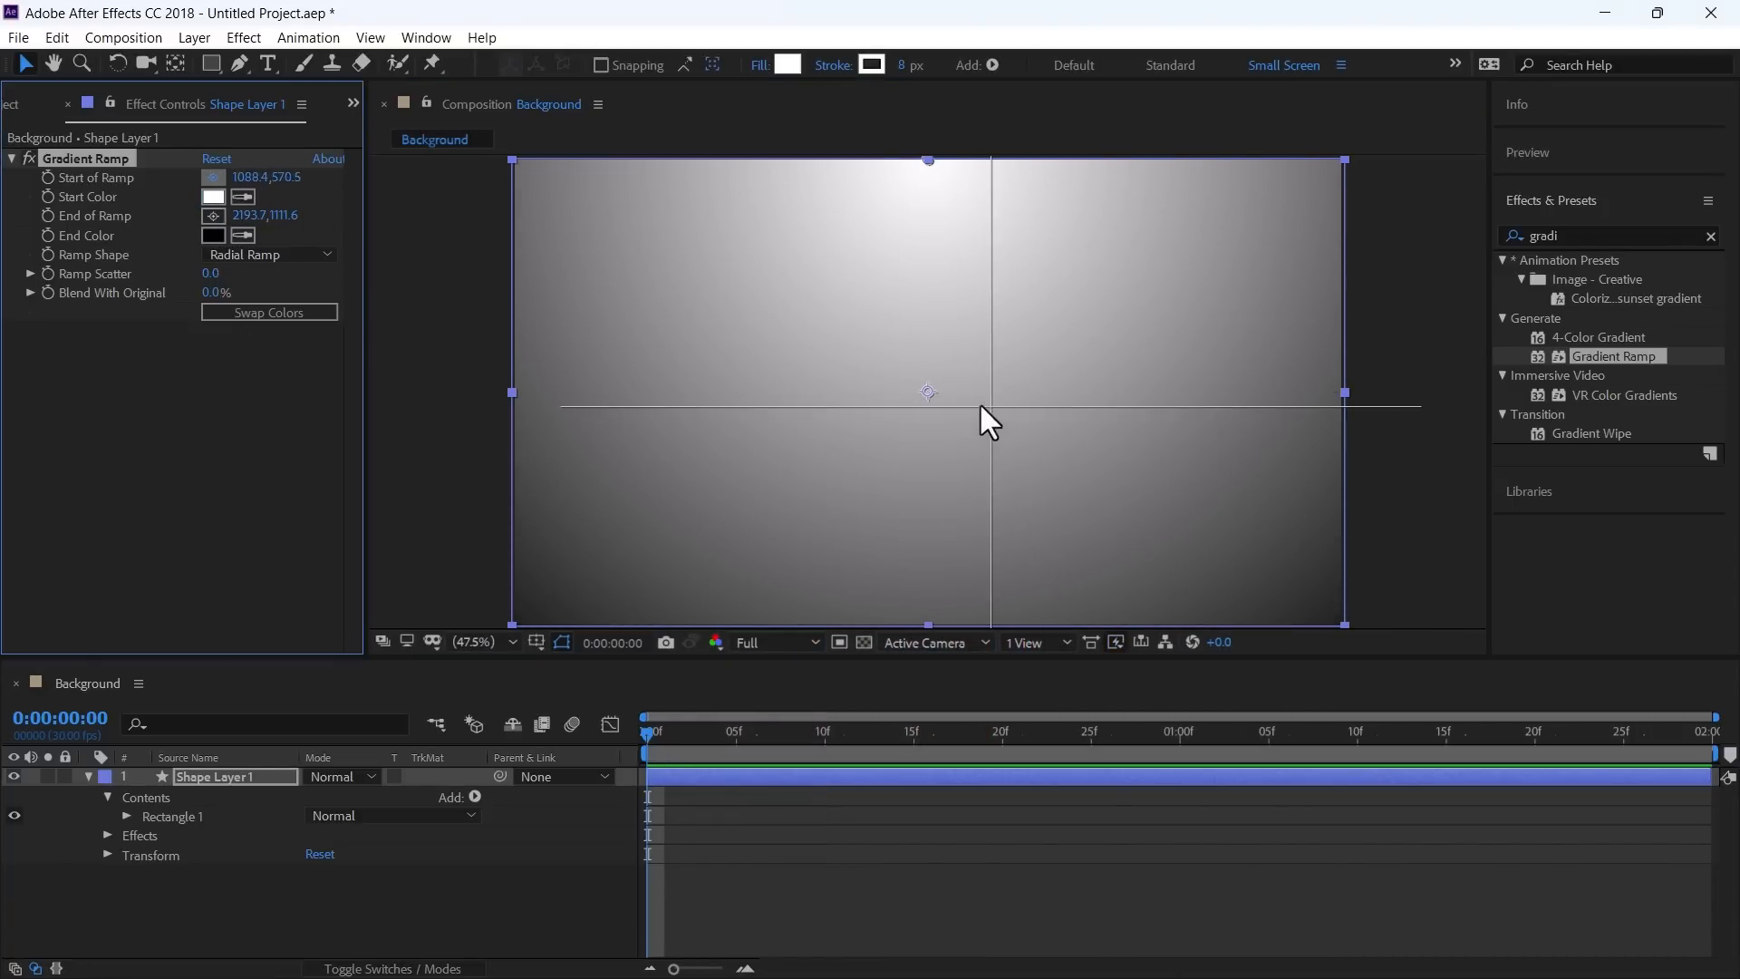
left_click_drag(982, 407, 926, 393)
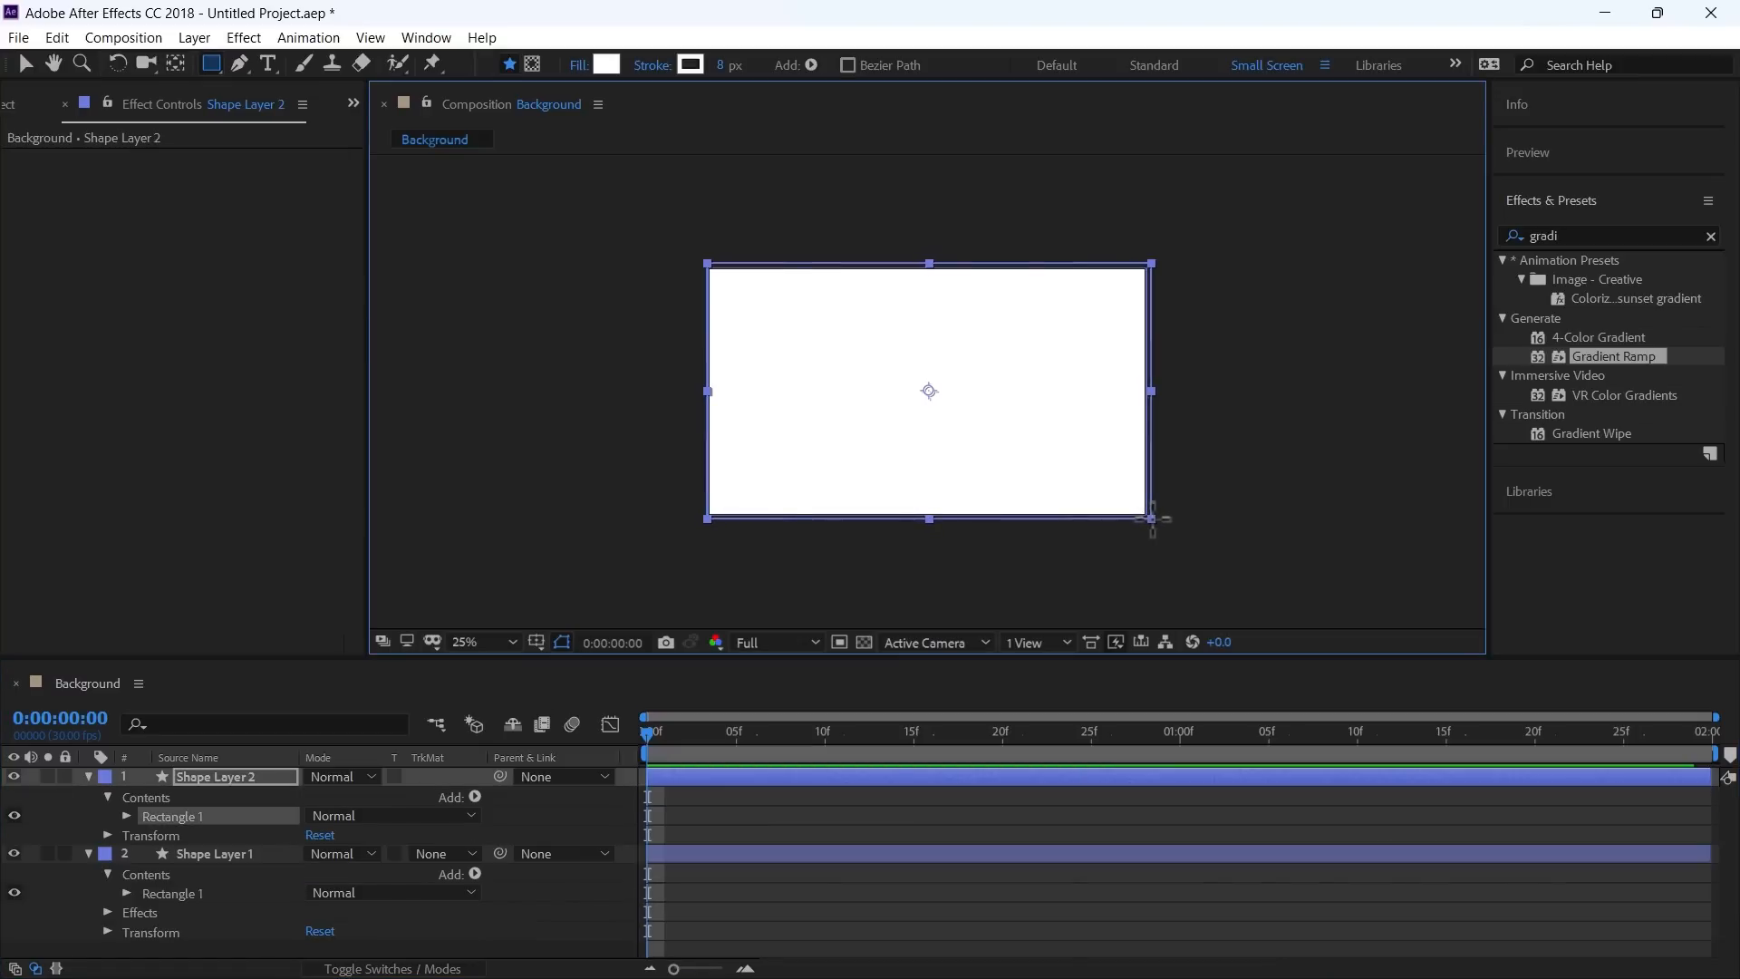
Step: Rename the rectangle layer Line A and draw an ellipse on a new shape layer above it
left_click(87, 776)
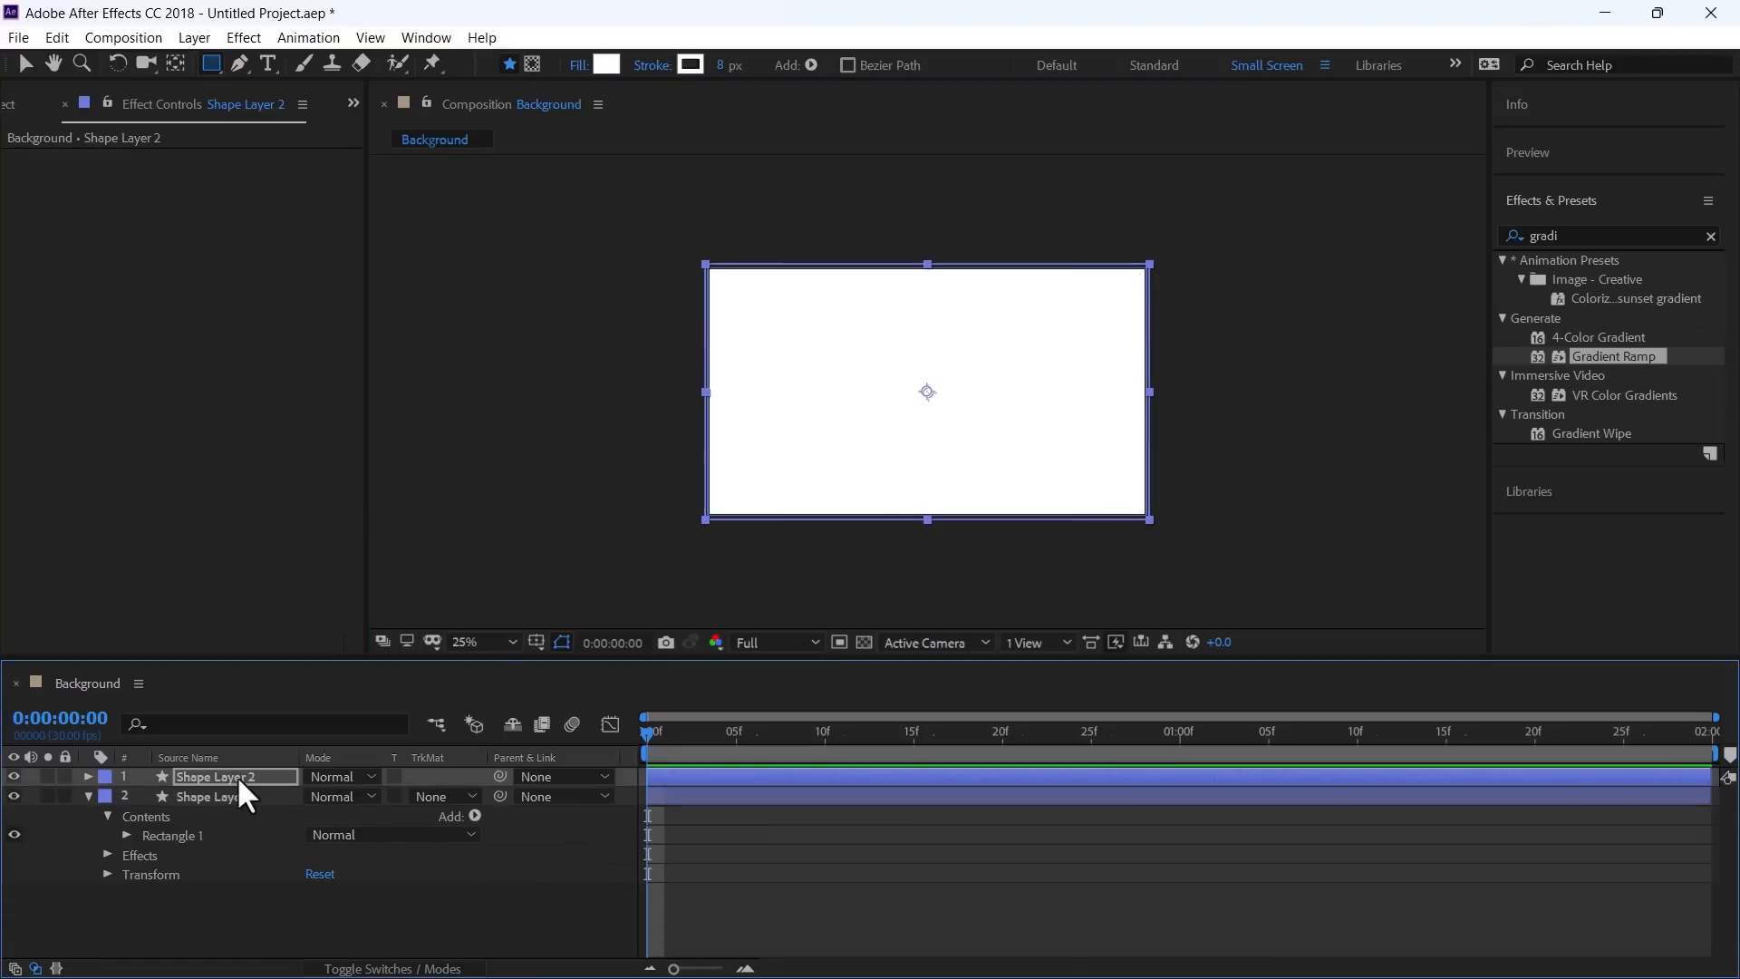
type("Line A")
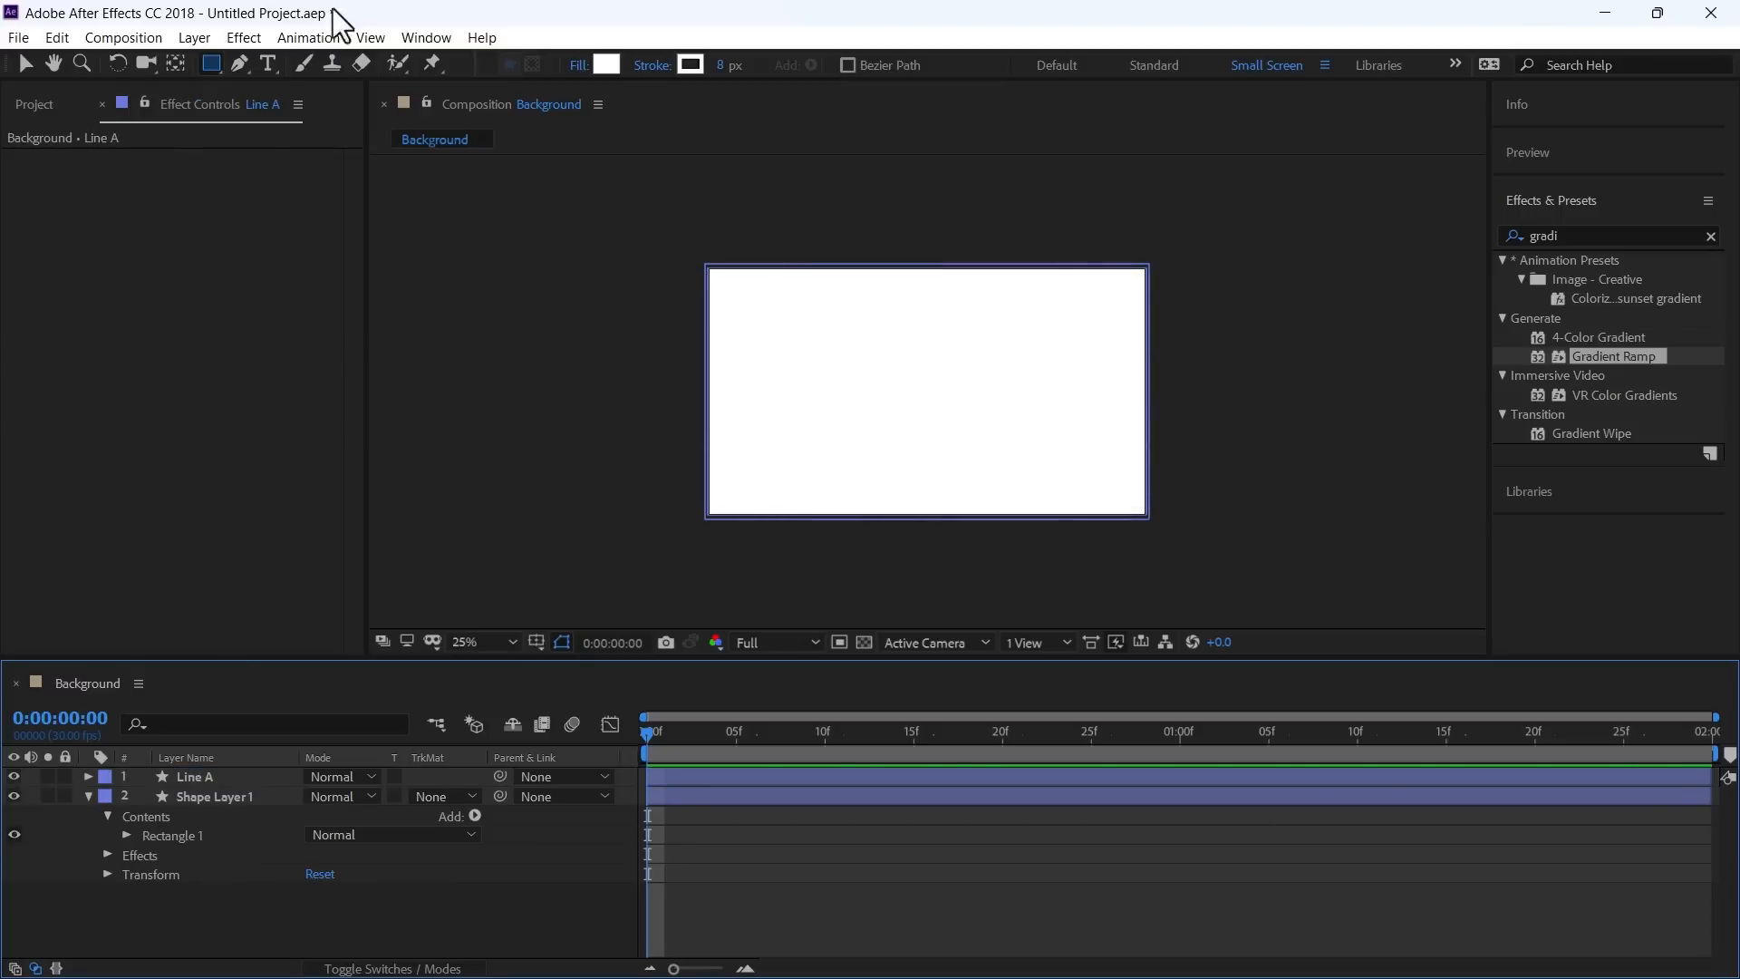
left_click(210, 63)
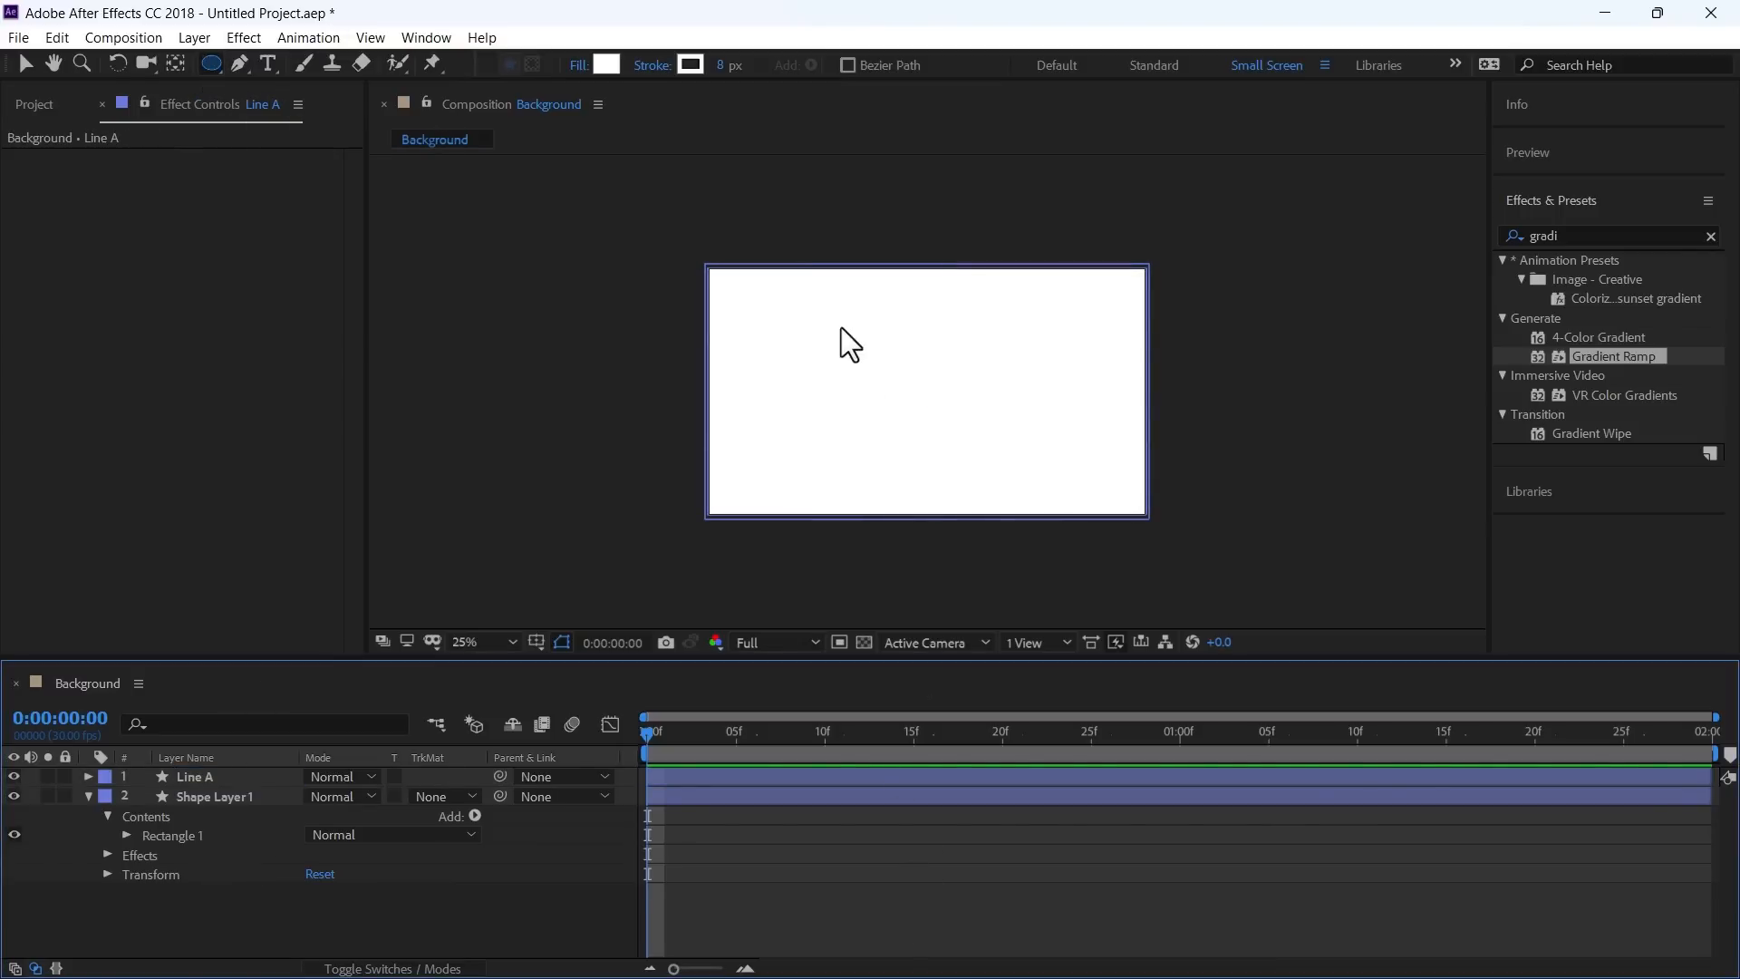
left_click_drag(839, 321, 1011, 496)
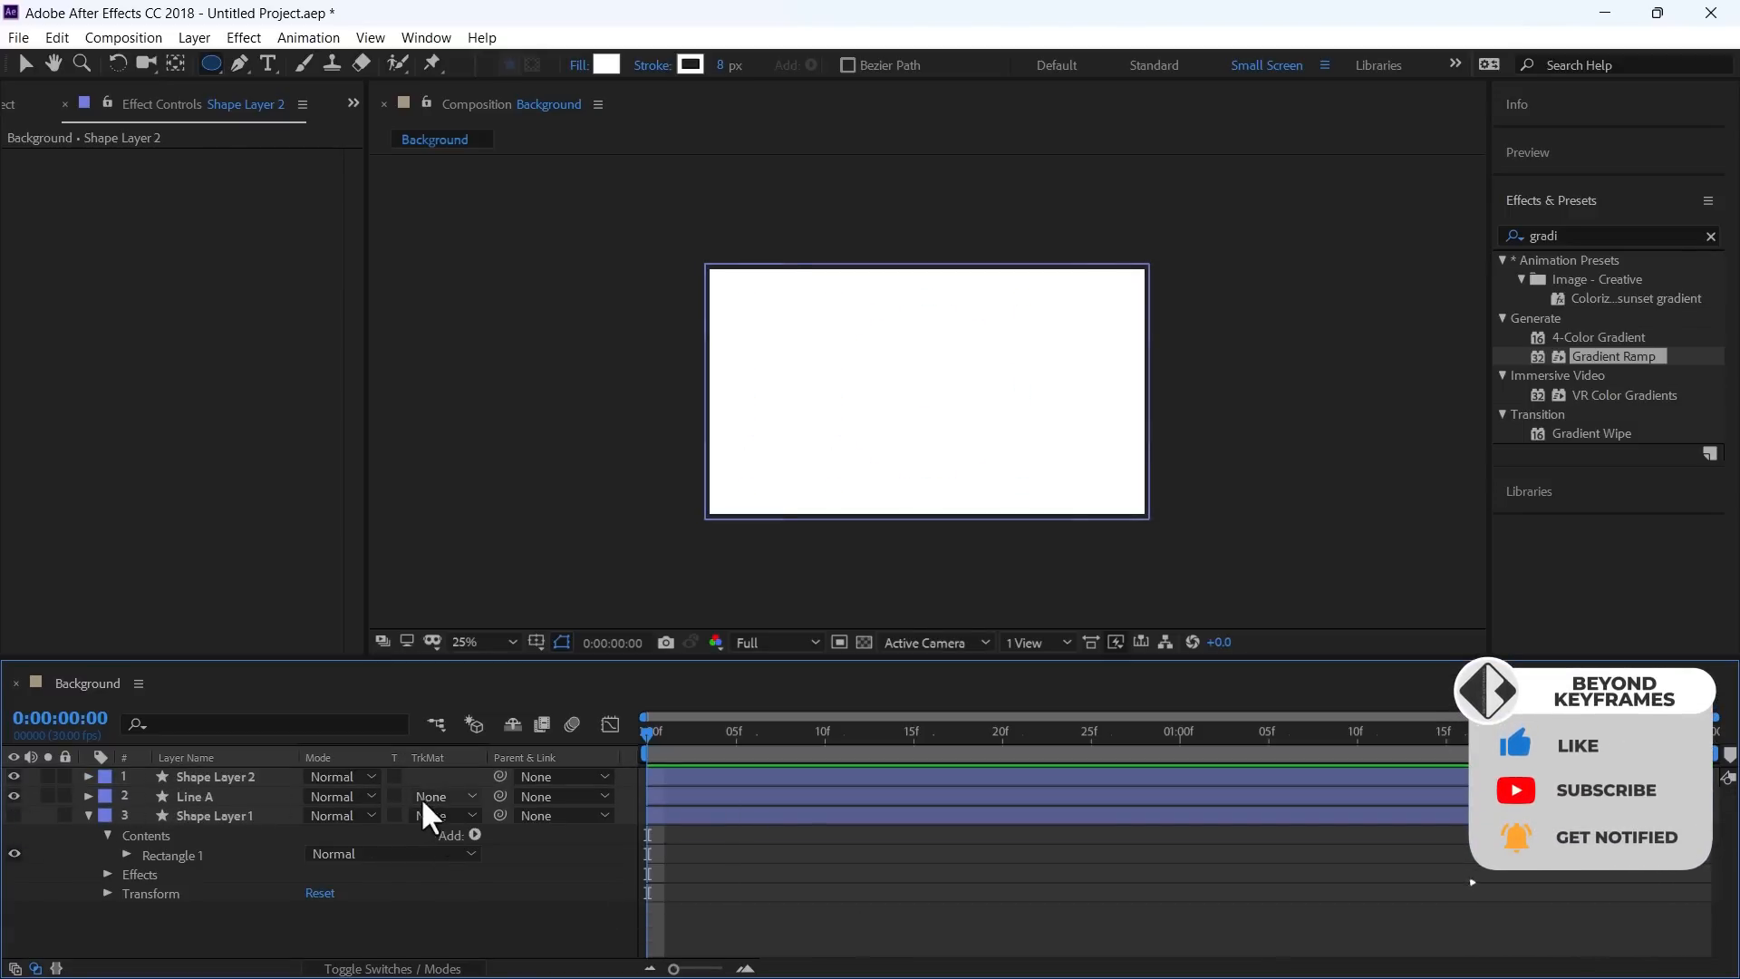
Step: Set Line A's track matte to Alpha Inverted from the circle layer and blur that layer with Fast Box Blur
left_click(442, 813)
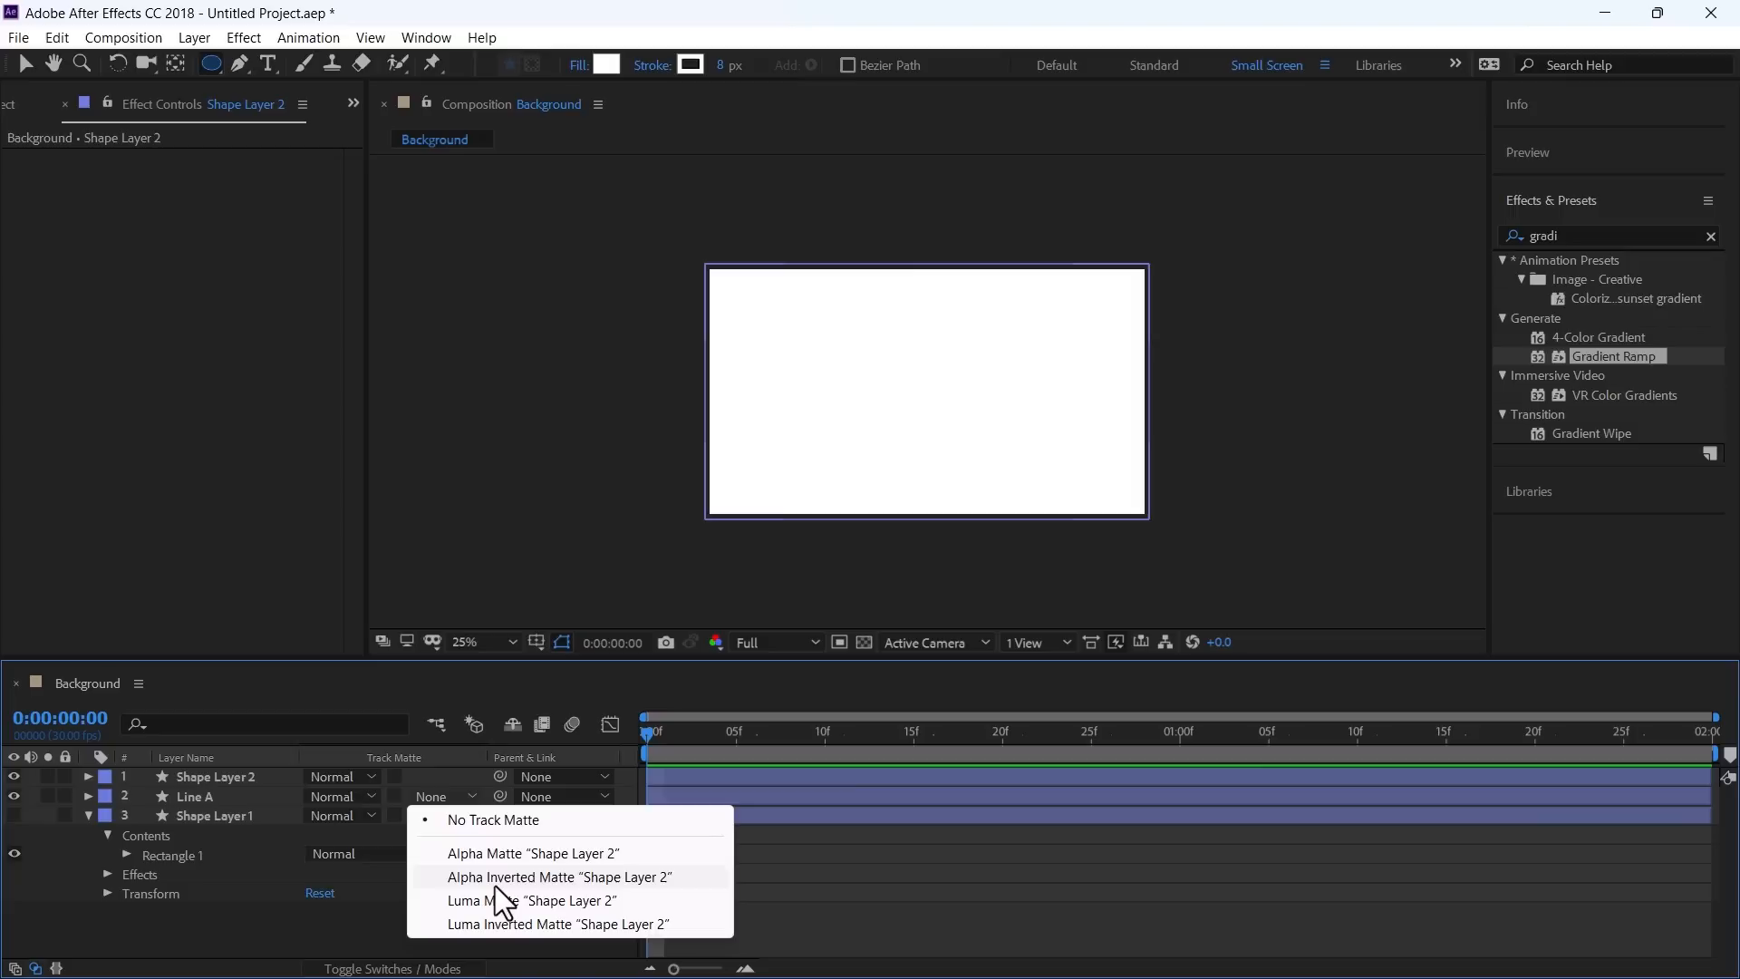
left_click(558, 877)
type("Mask")
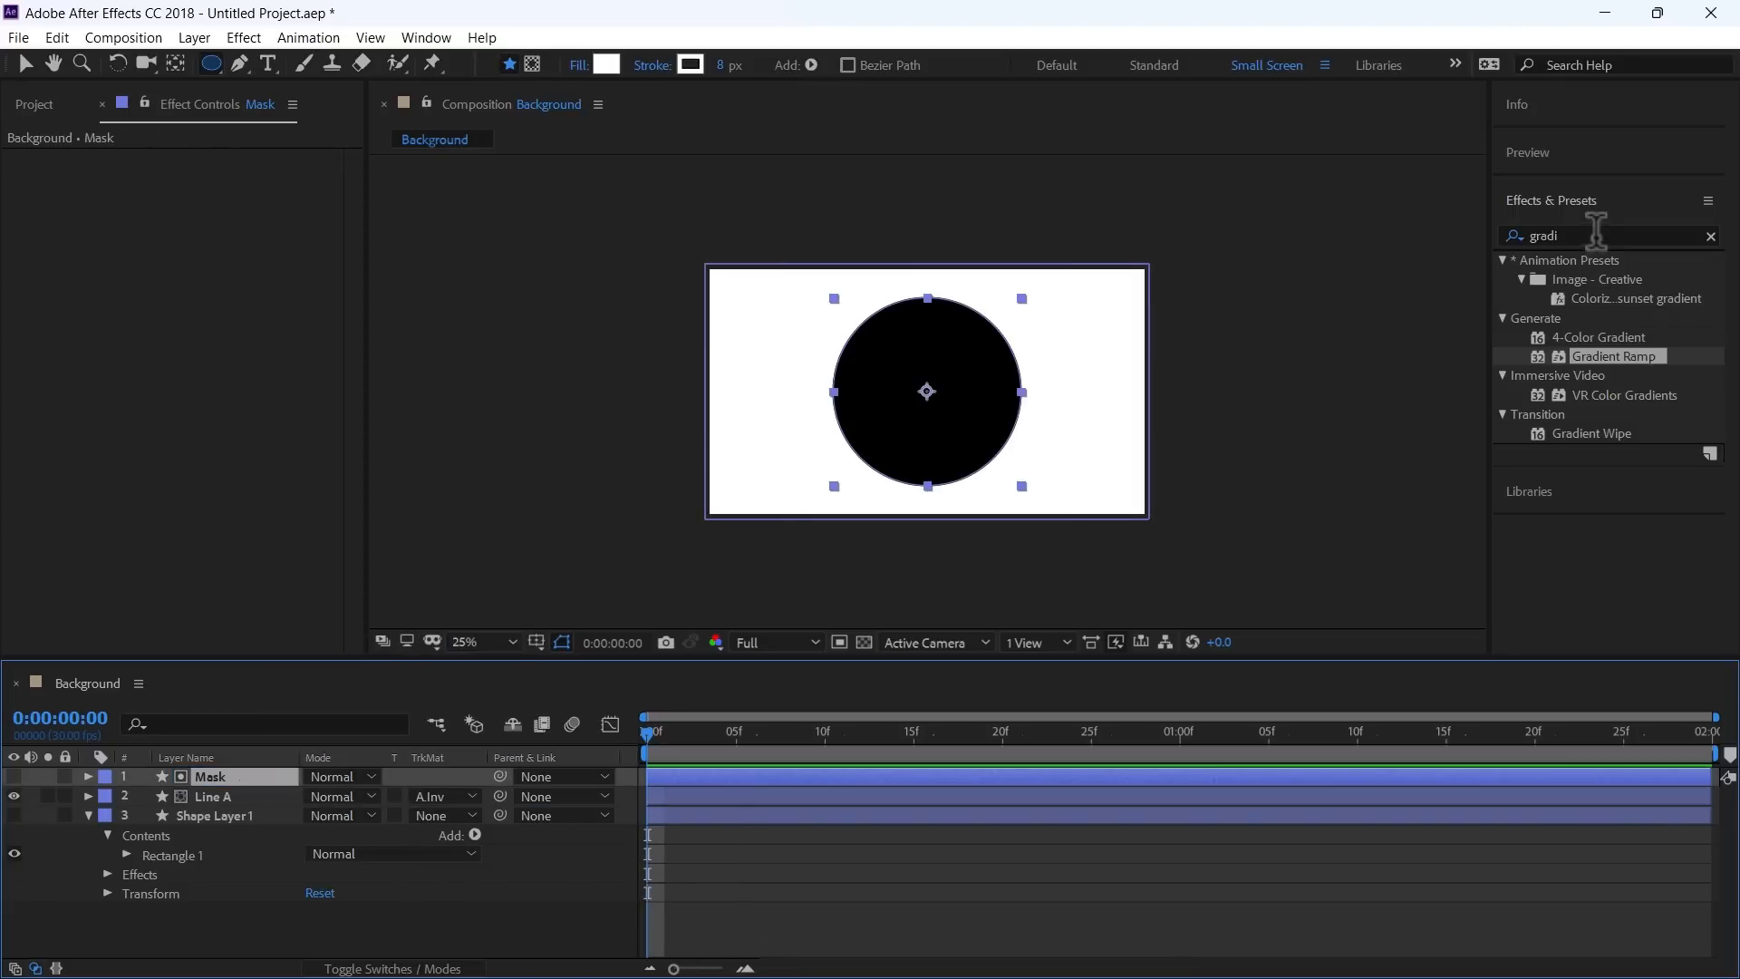
type("fas")
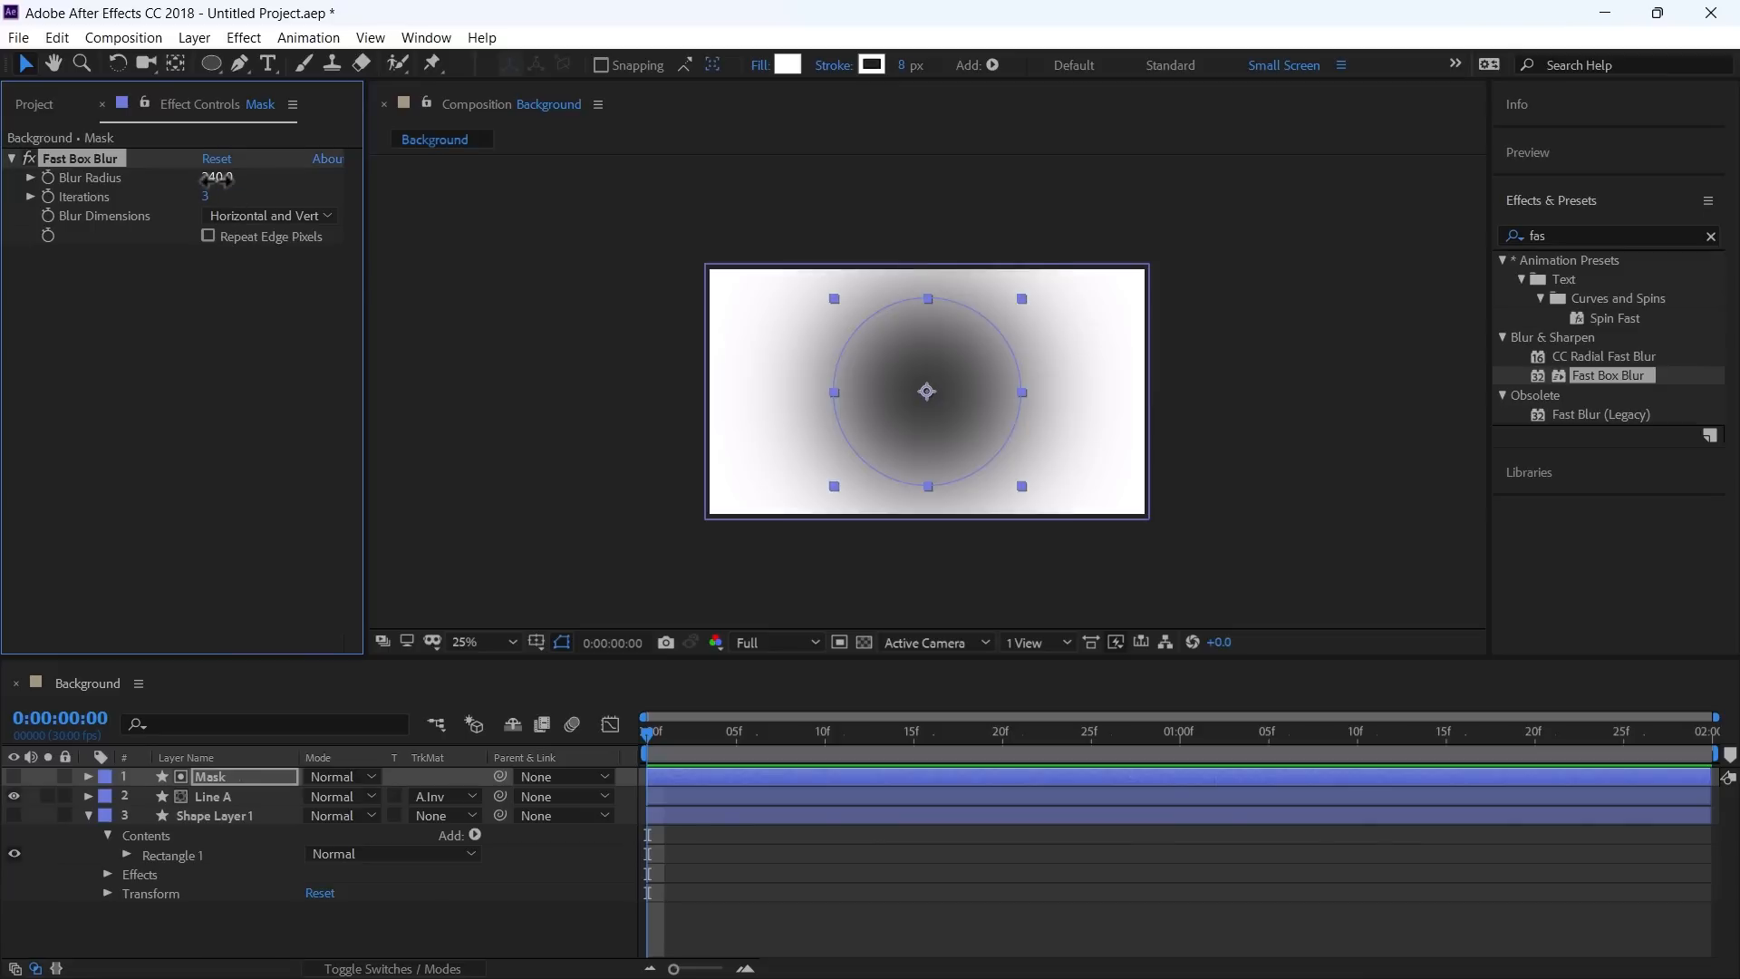
left_click(212, 796)
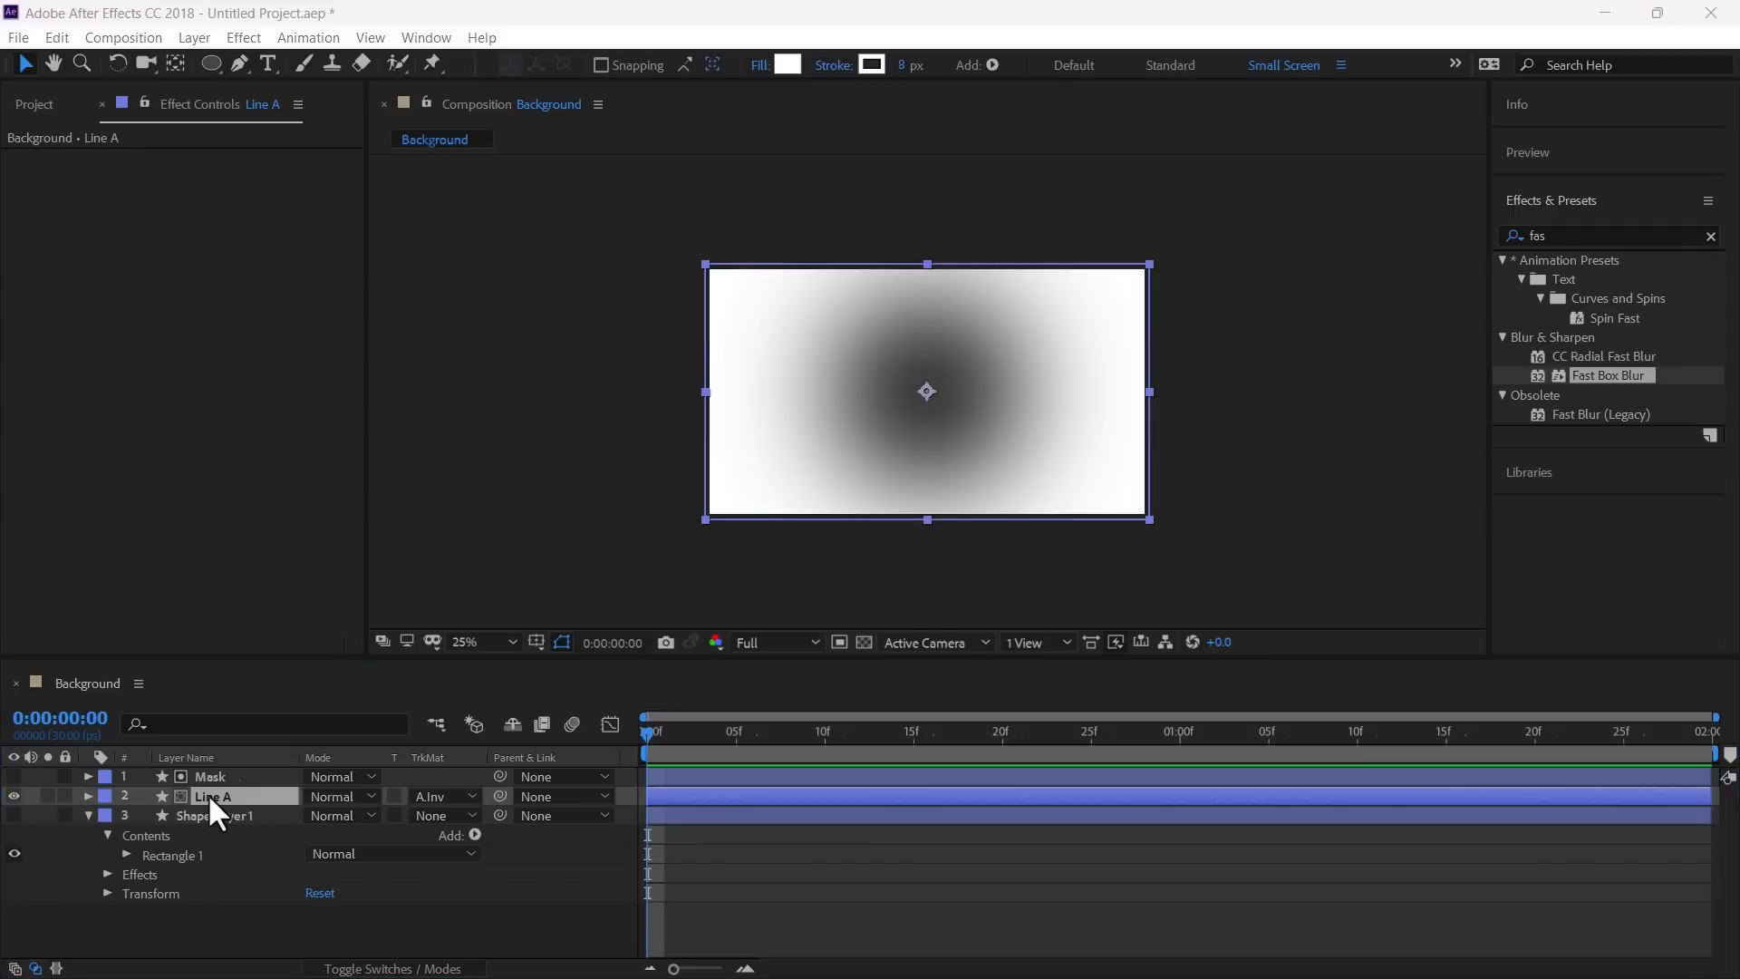
Step: Apply Fractal Noise to Line A
left_click(1610, 236)
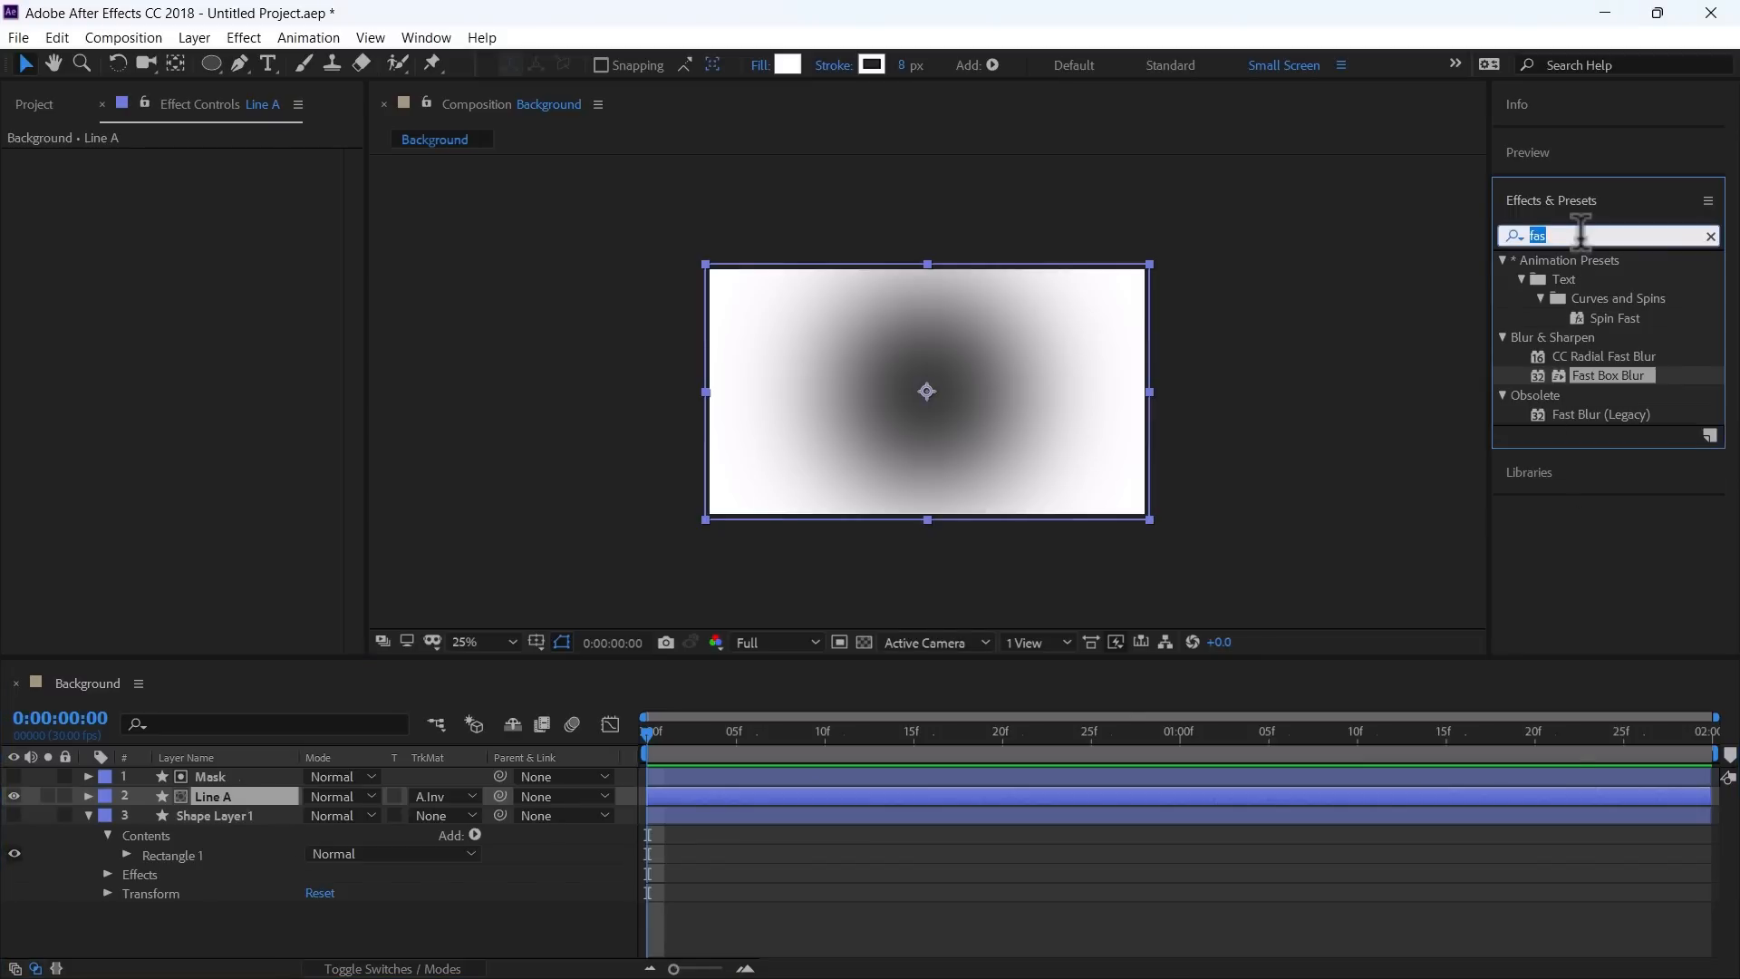
type("frac")
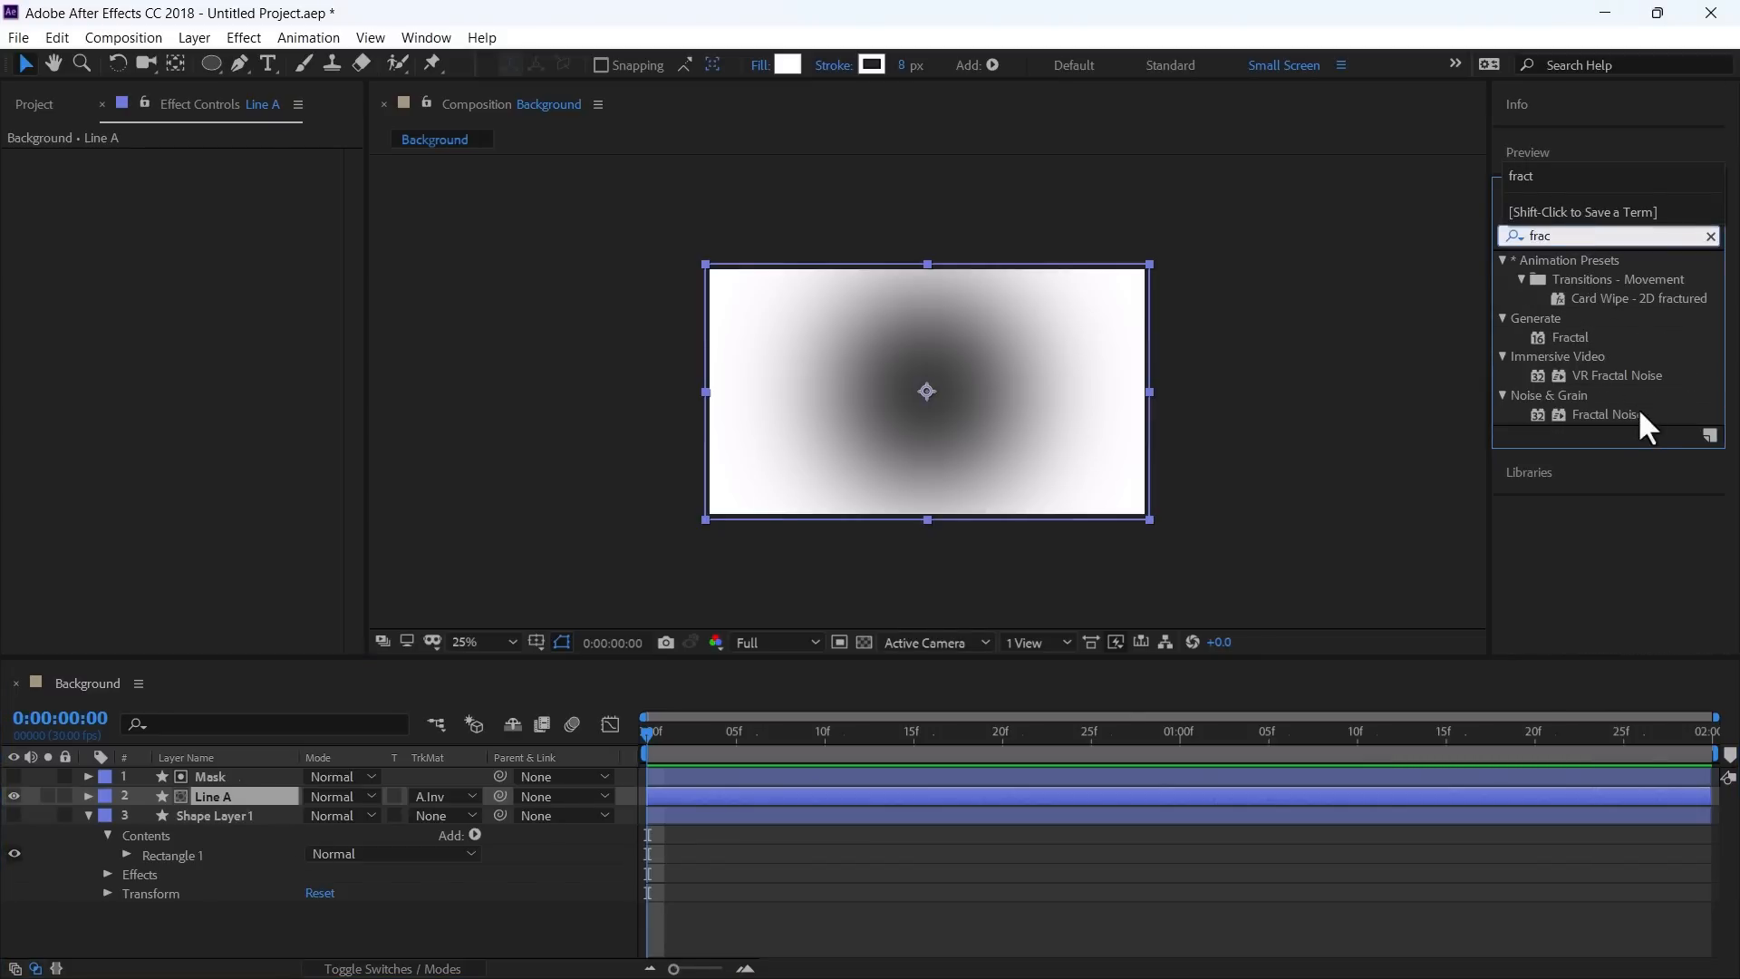
double_click(1603, 413)
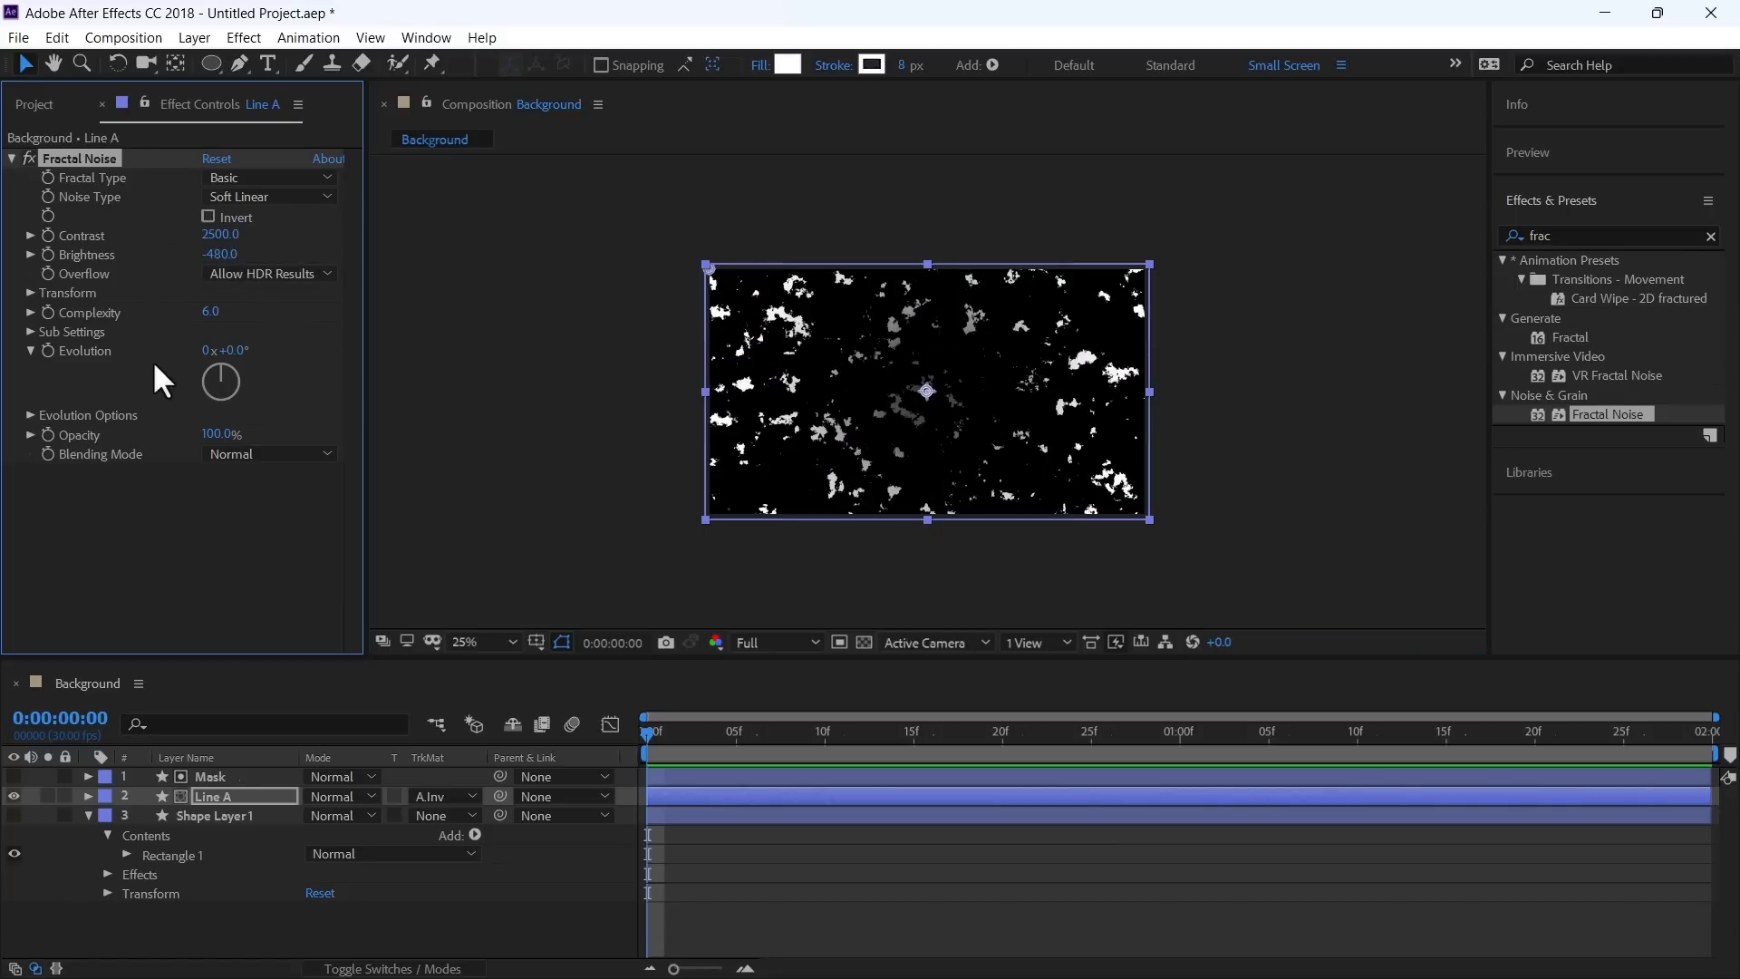
Step: Disable Uniform Scaling in the noise transform and set Scale Width to 63
left_click(32, 294)
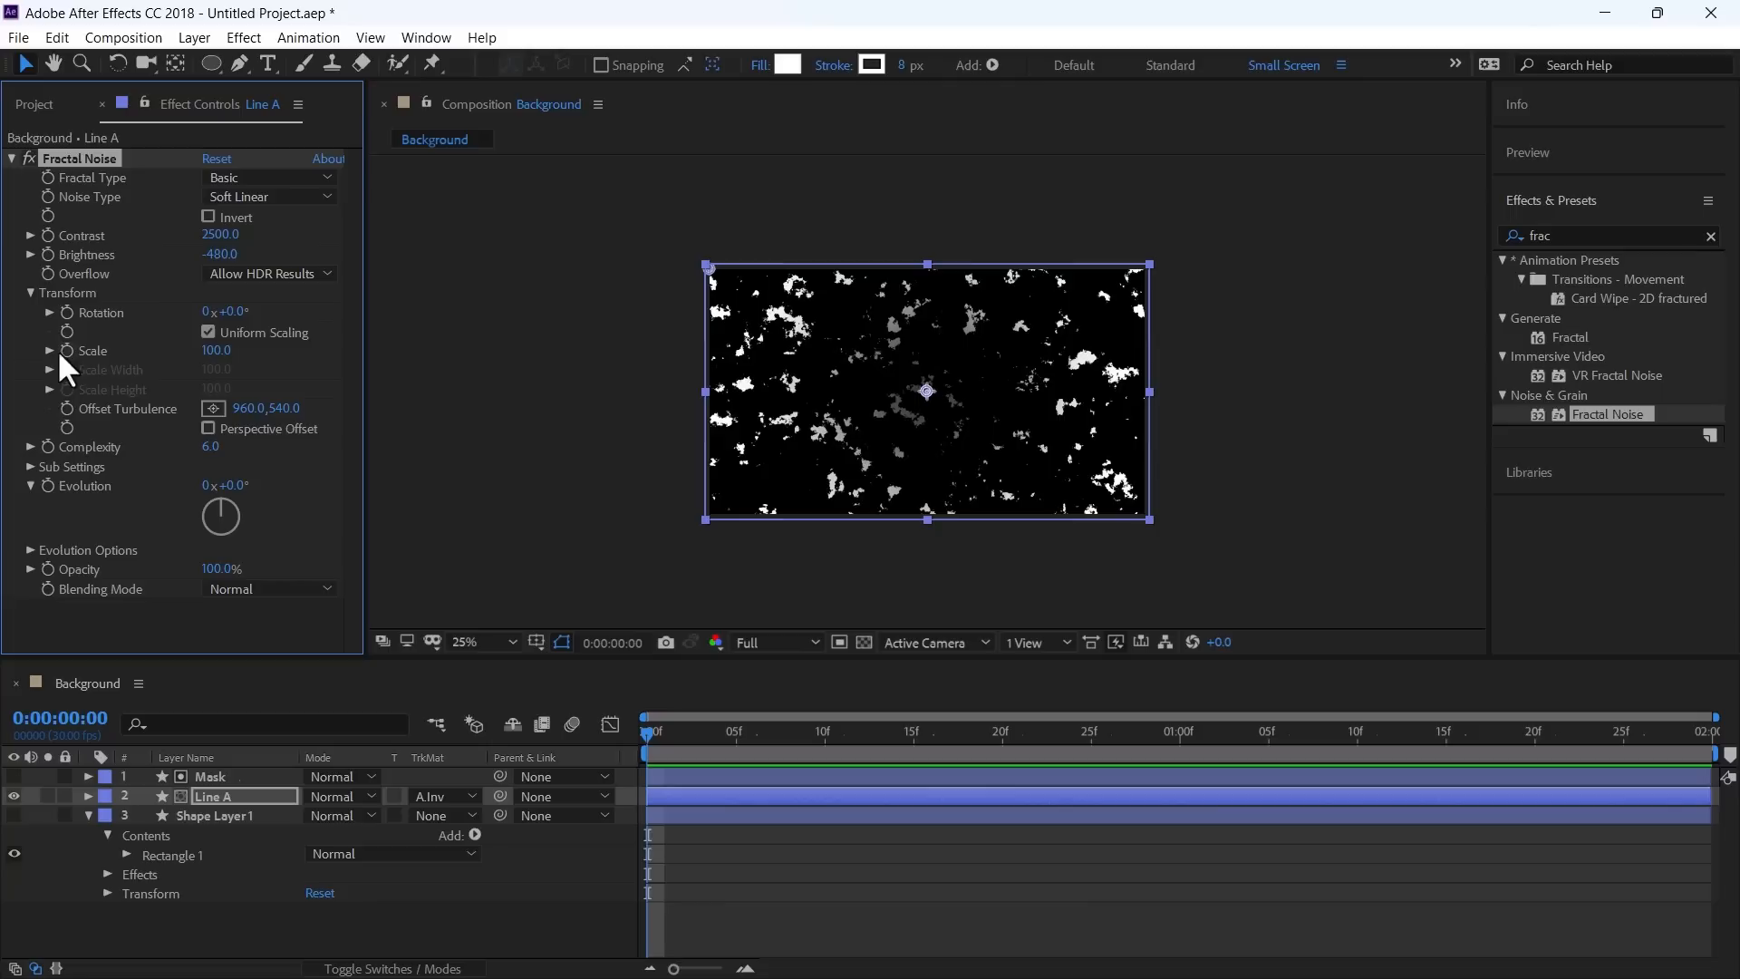
left_click(31, 349)
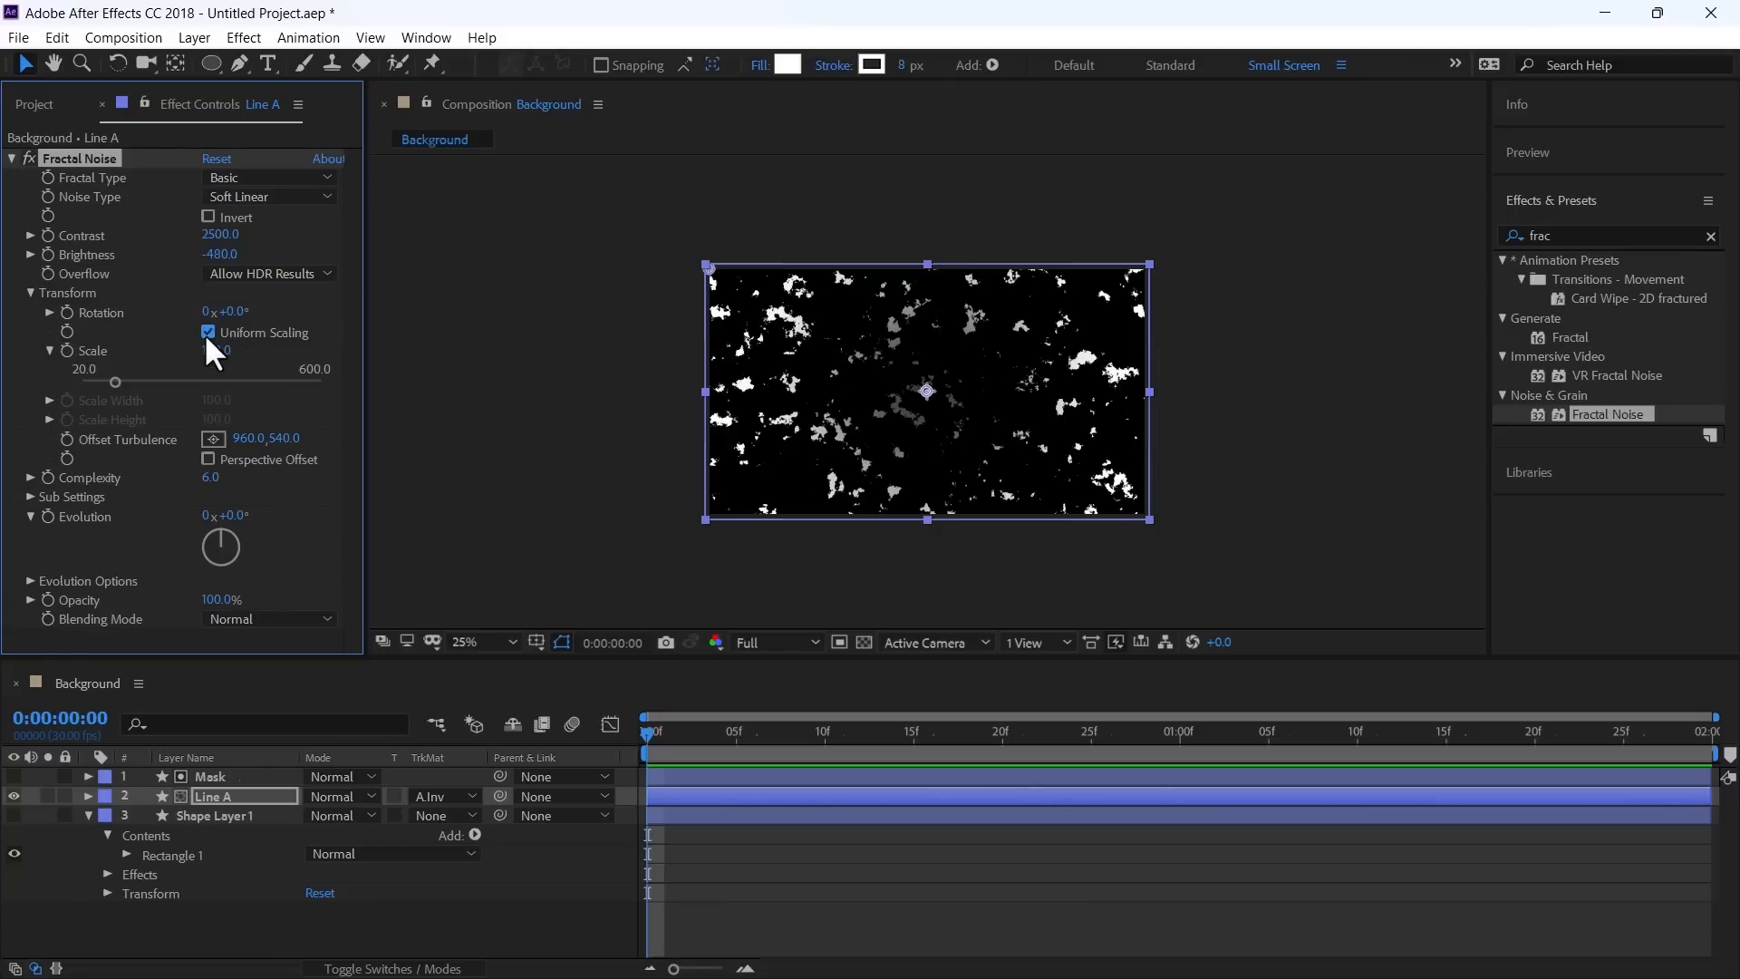
left_click(207, 333)
type("63")
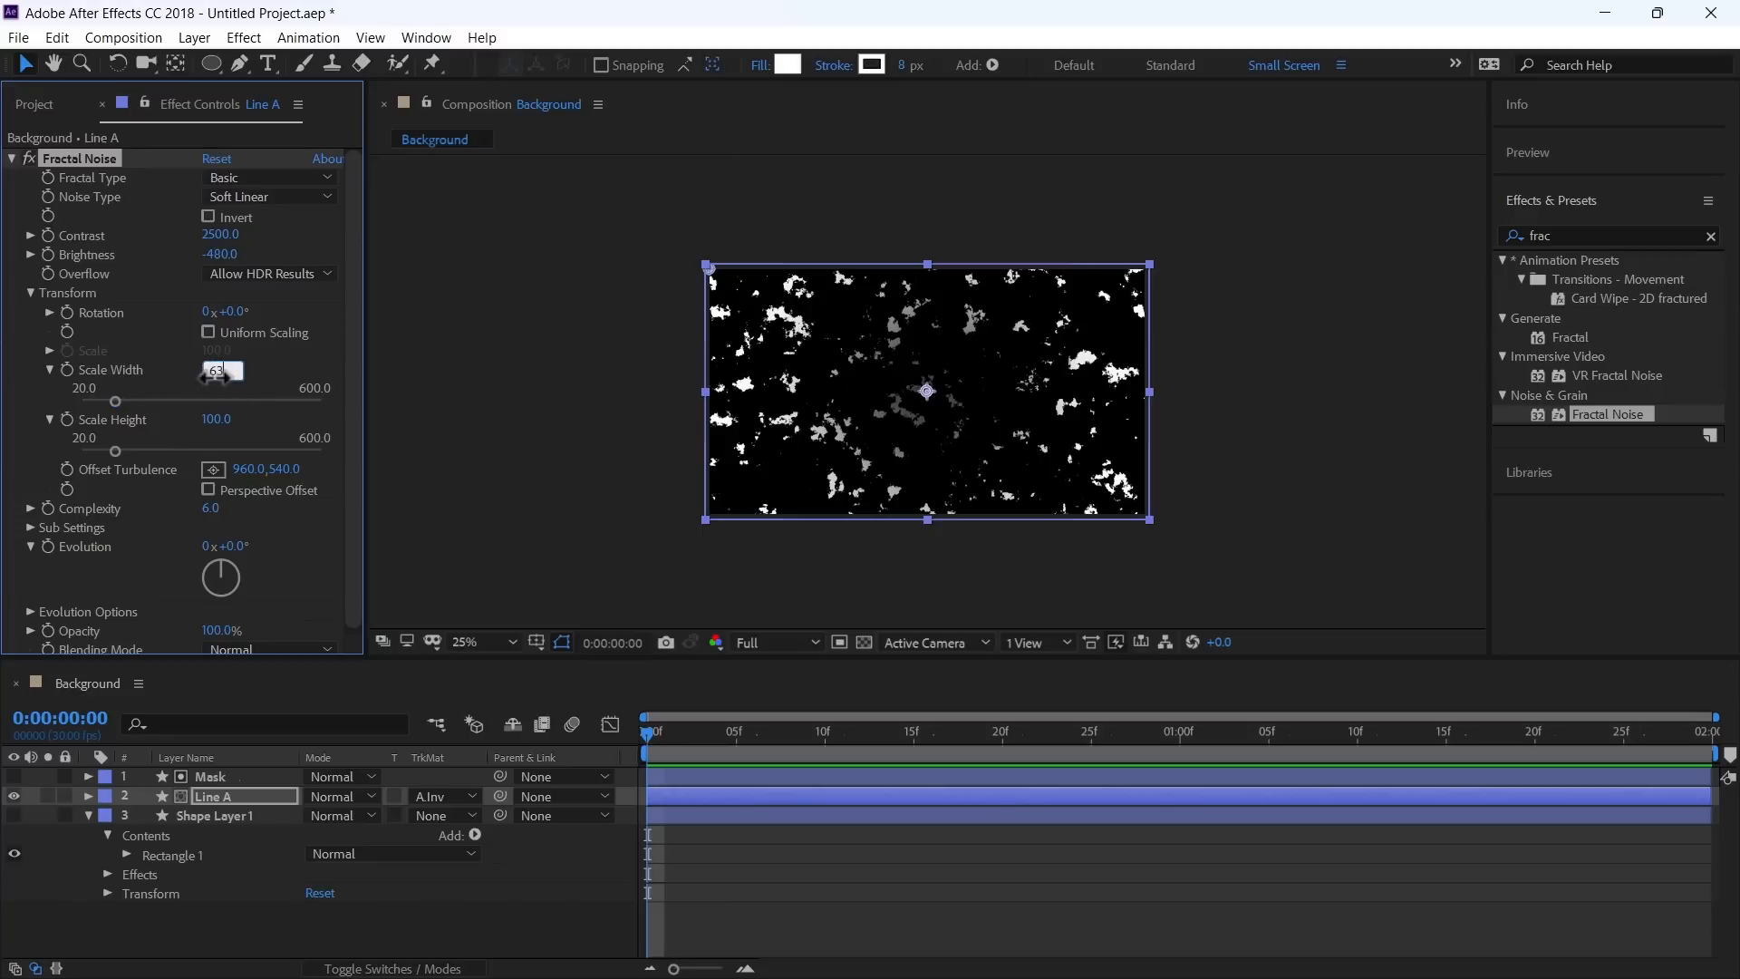
left_click(221, 419)
type("10000")
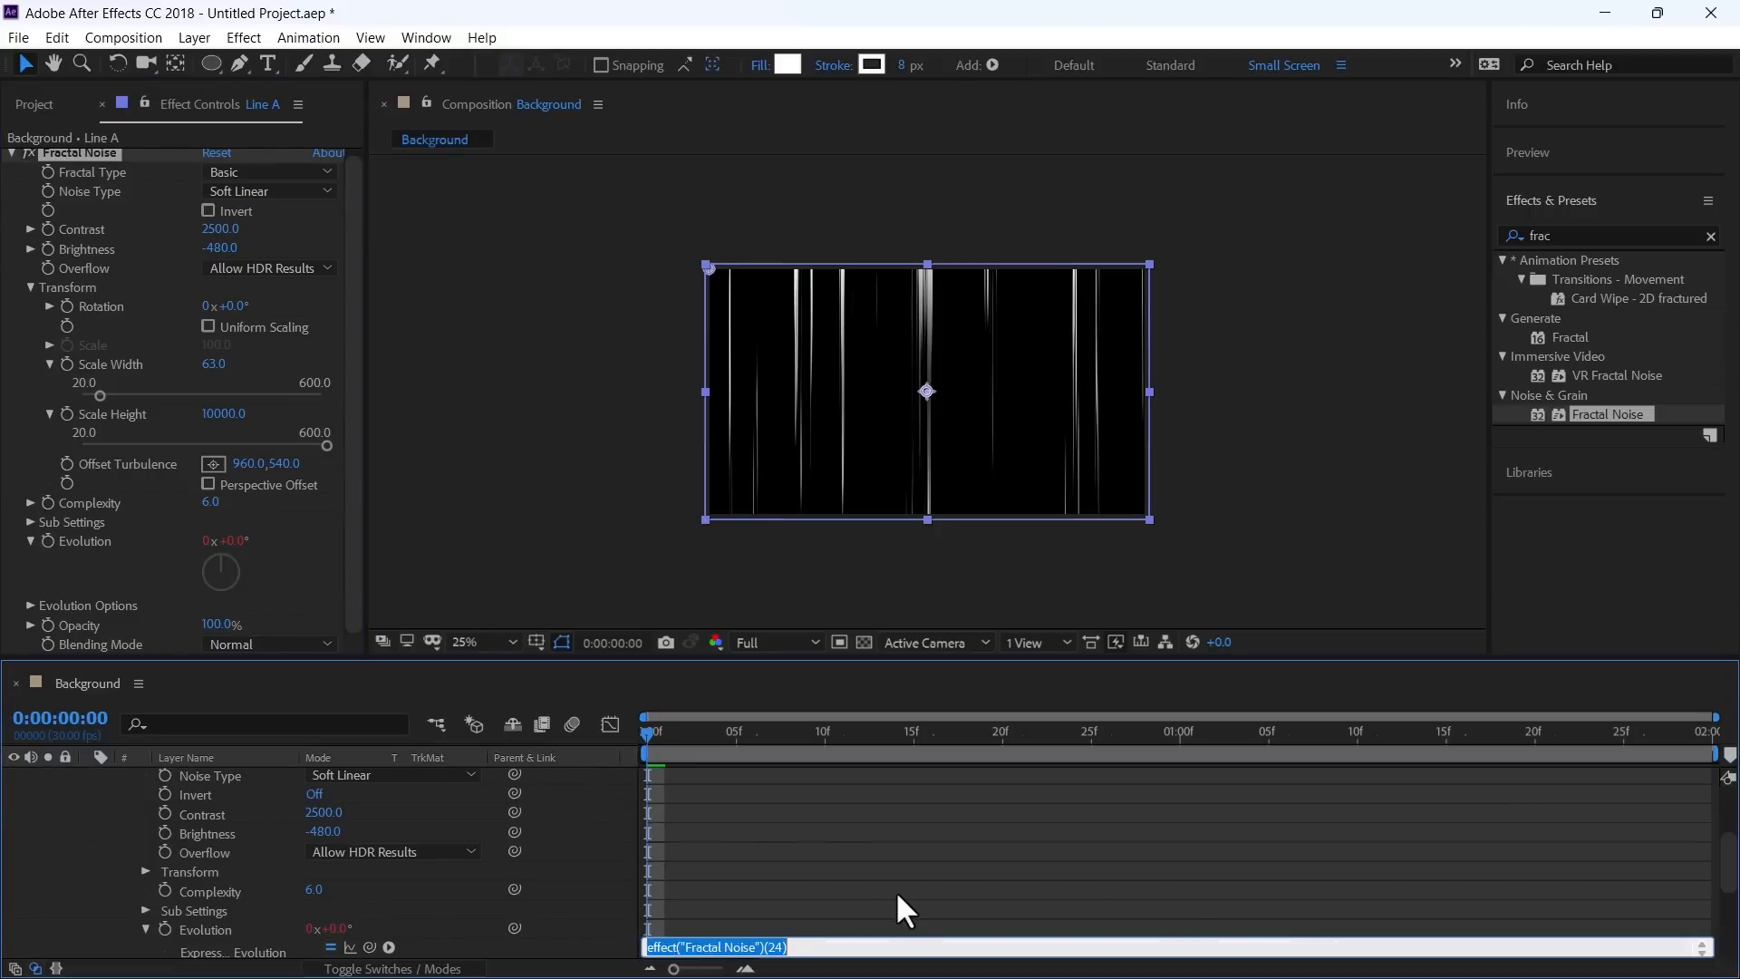
Step: Drive the noise Evolution with the expression time*15
type("time*15")
left_click(1611, 236)
type("polar")
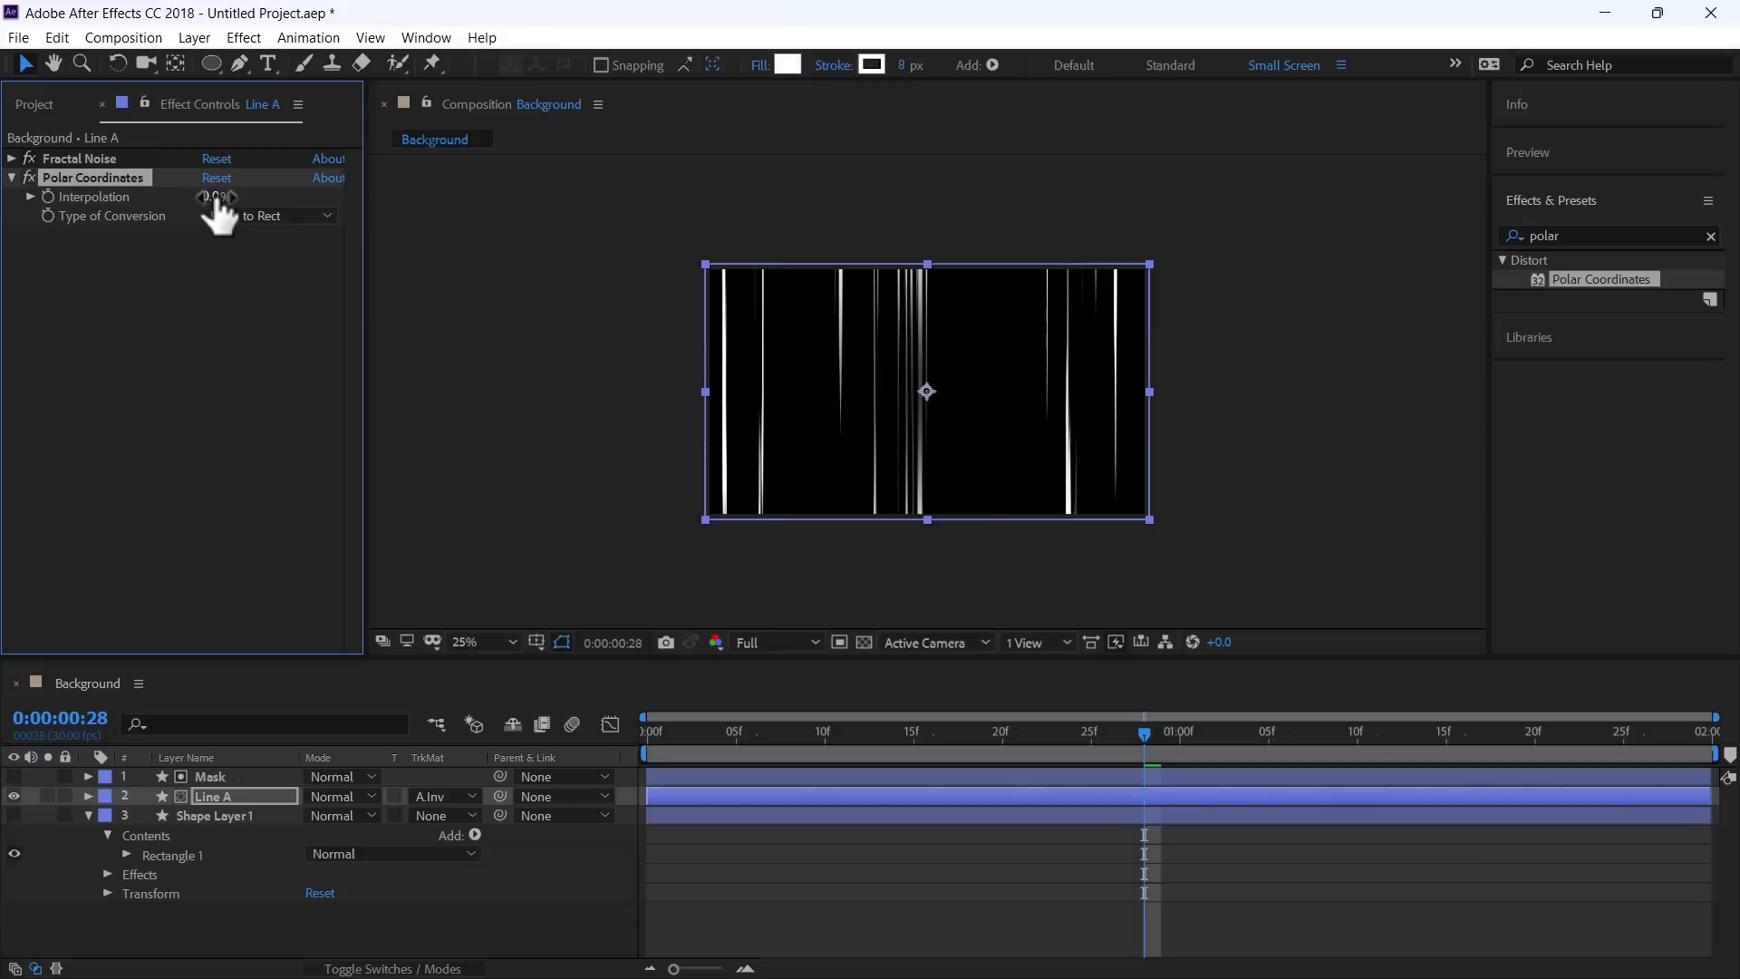
Step: Set Polar Coordinates to Rect to Polar and add a Transform effect to Line A
left_click(270, 216)
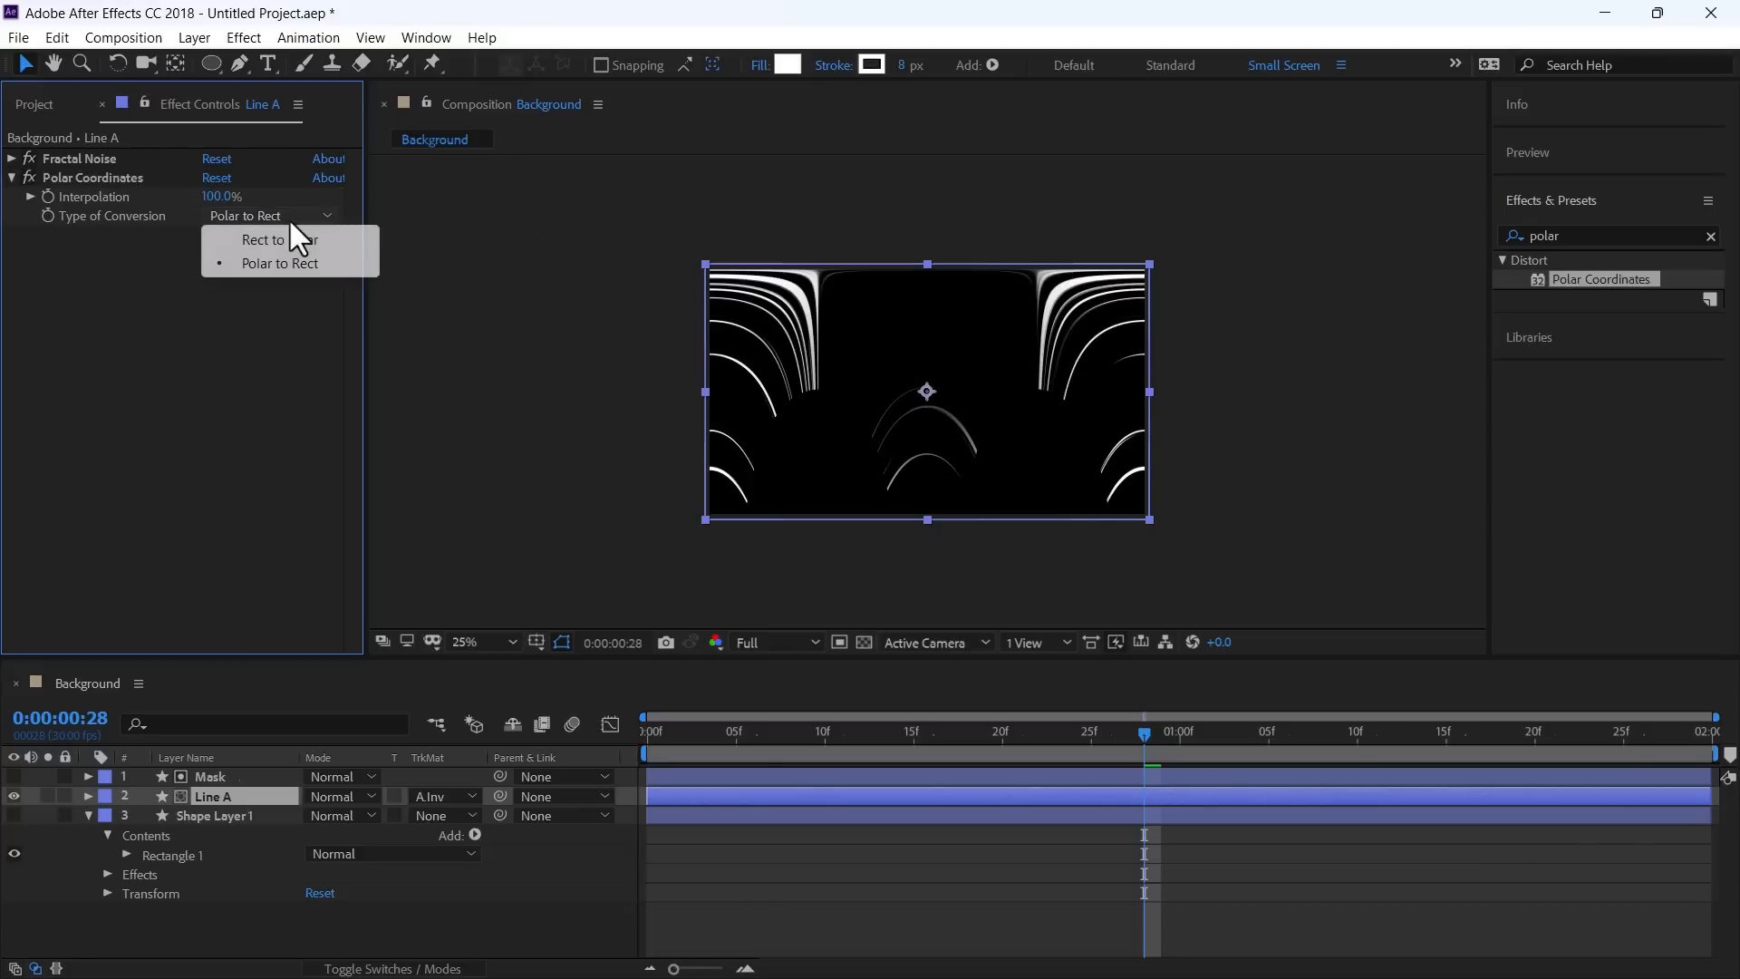
left_click(277, 239)
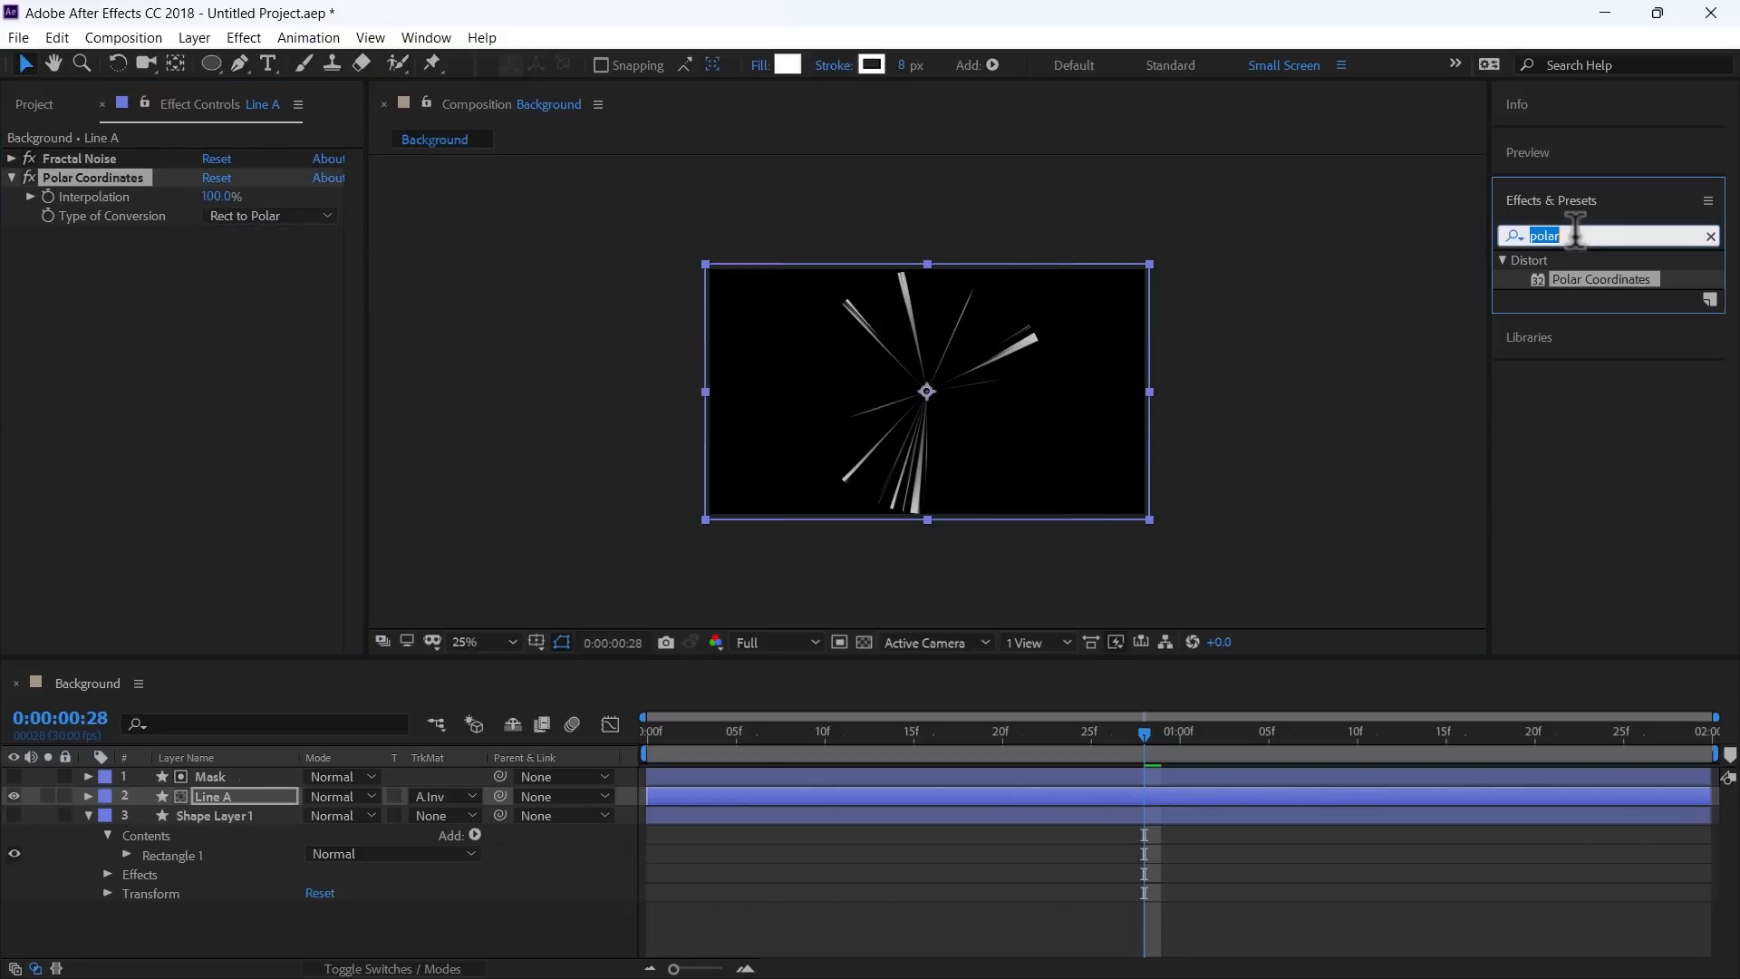
type("tran")
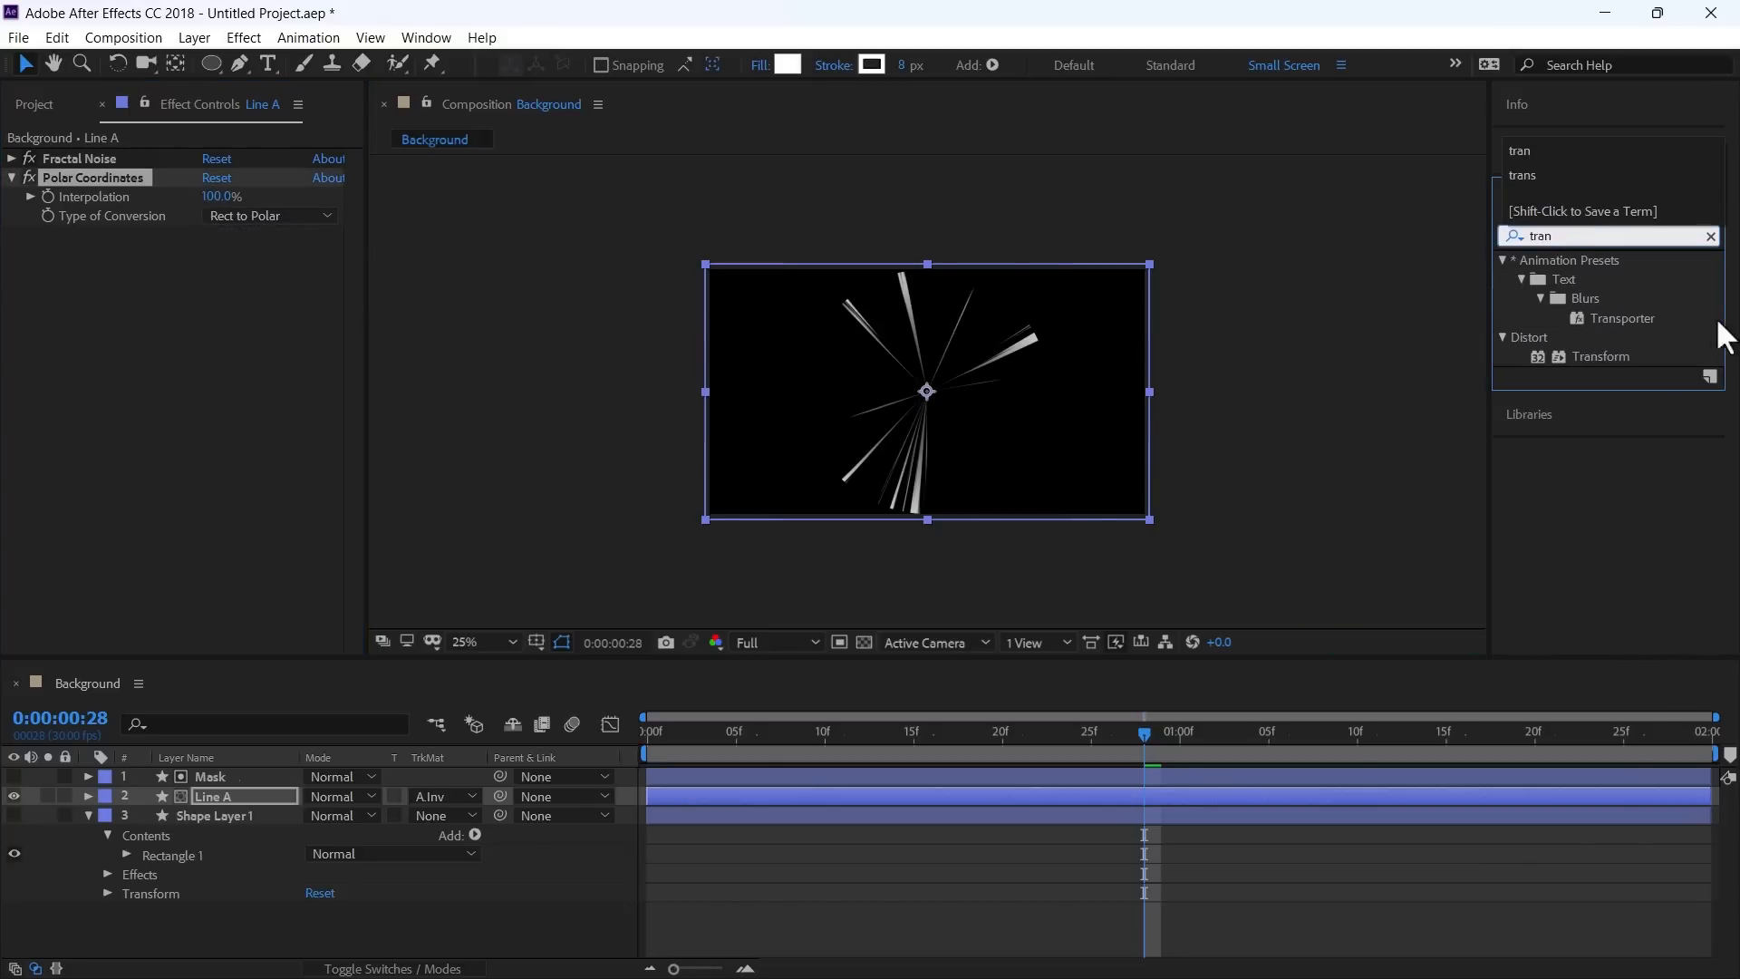
double_click(1602, 357)
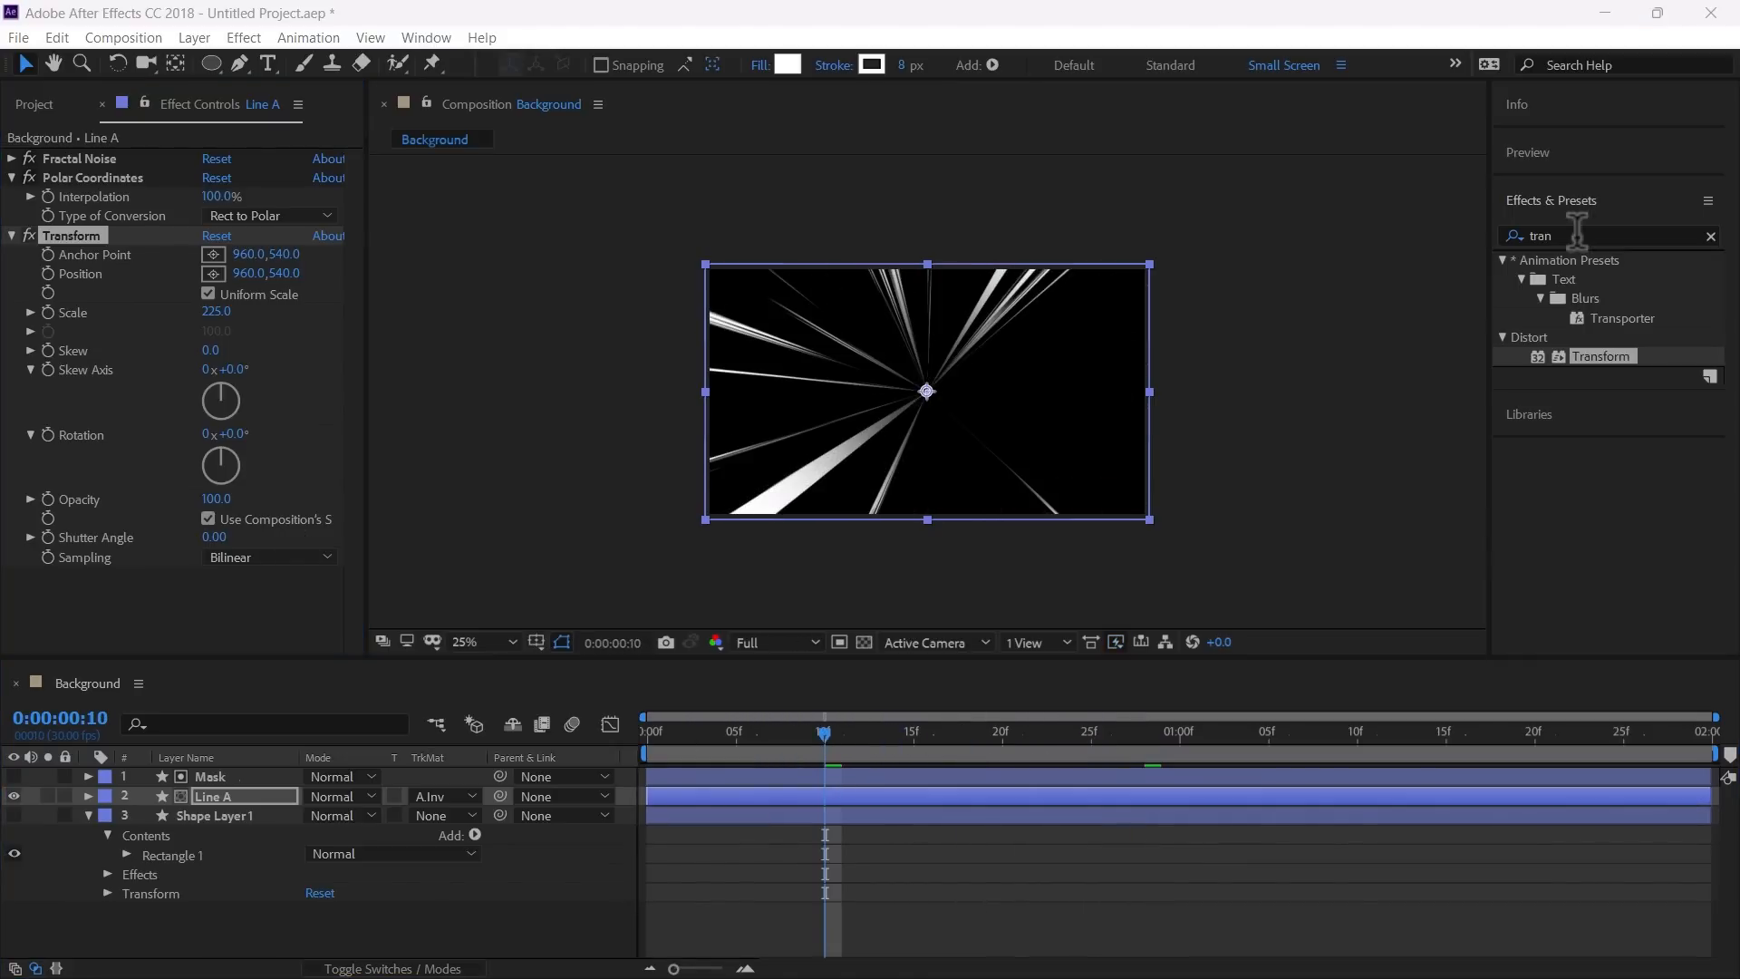
Step: Apply the Invert effect to Line A
type("inve")
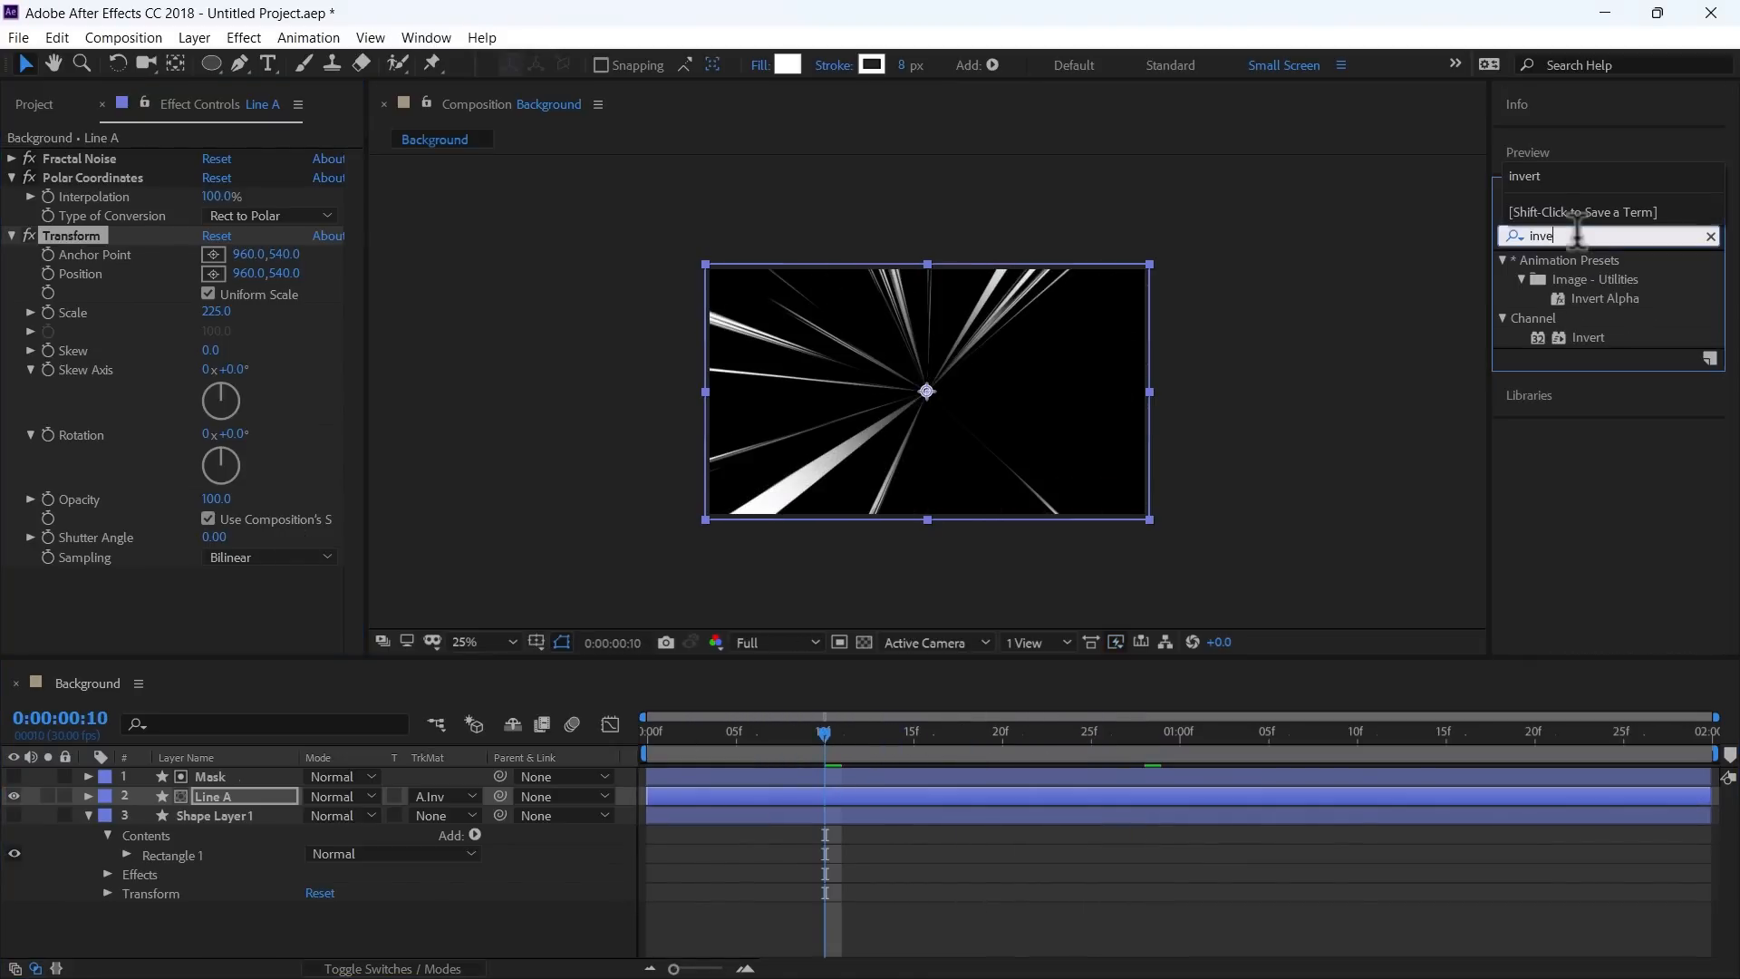
double_click(1588, 338)
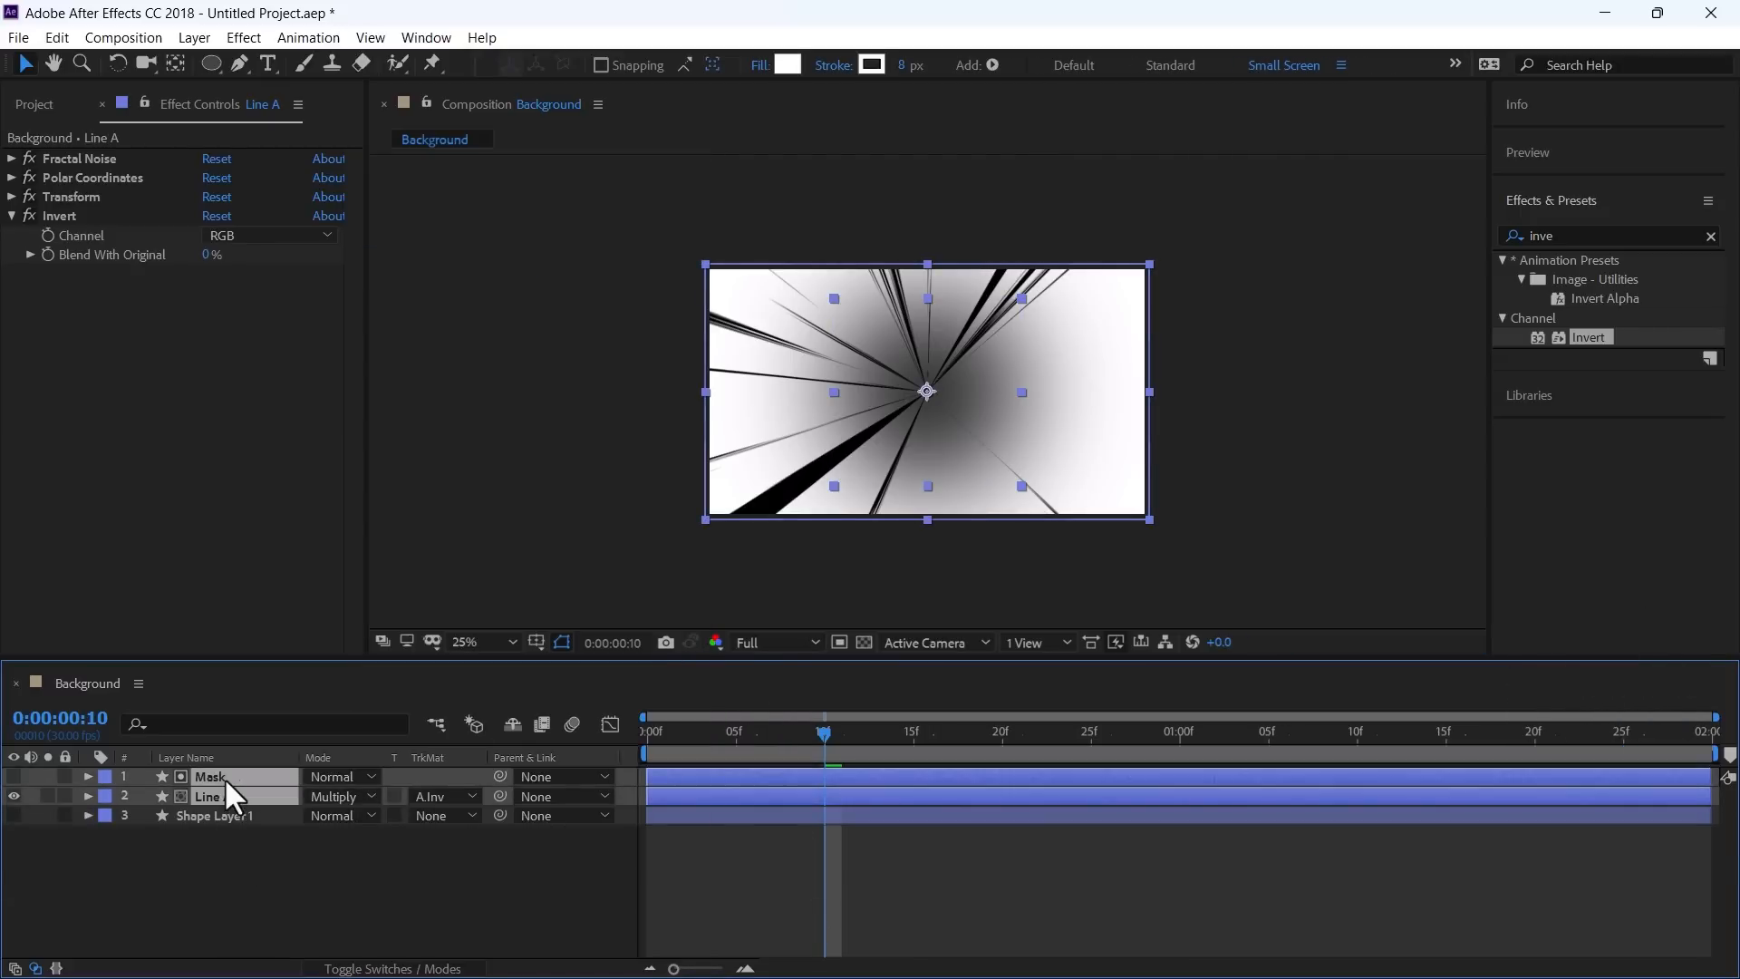
Step: Duplicate Line A with its mask, rename the copy Line B and remove its Invert effect
key("ctrl+d")
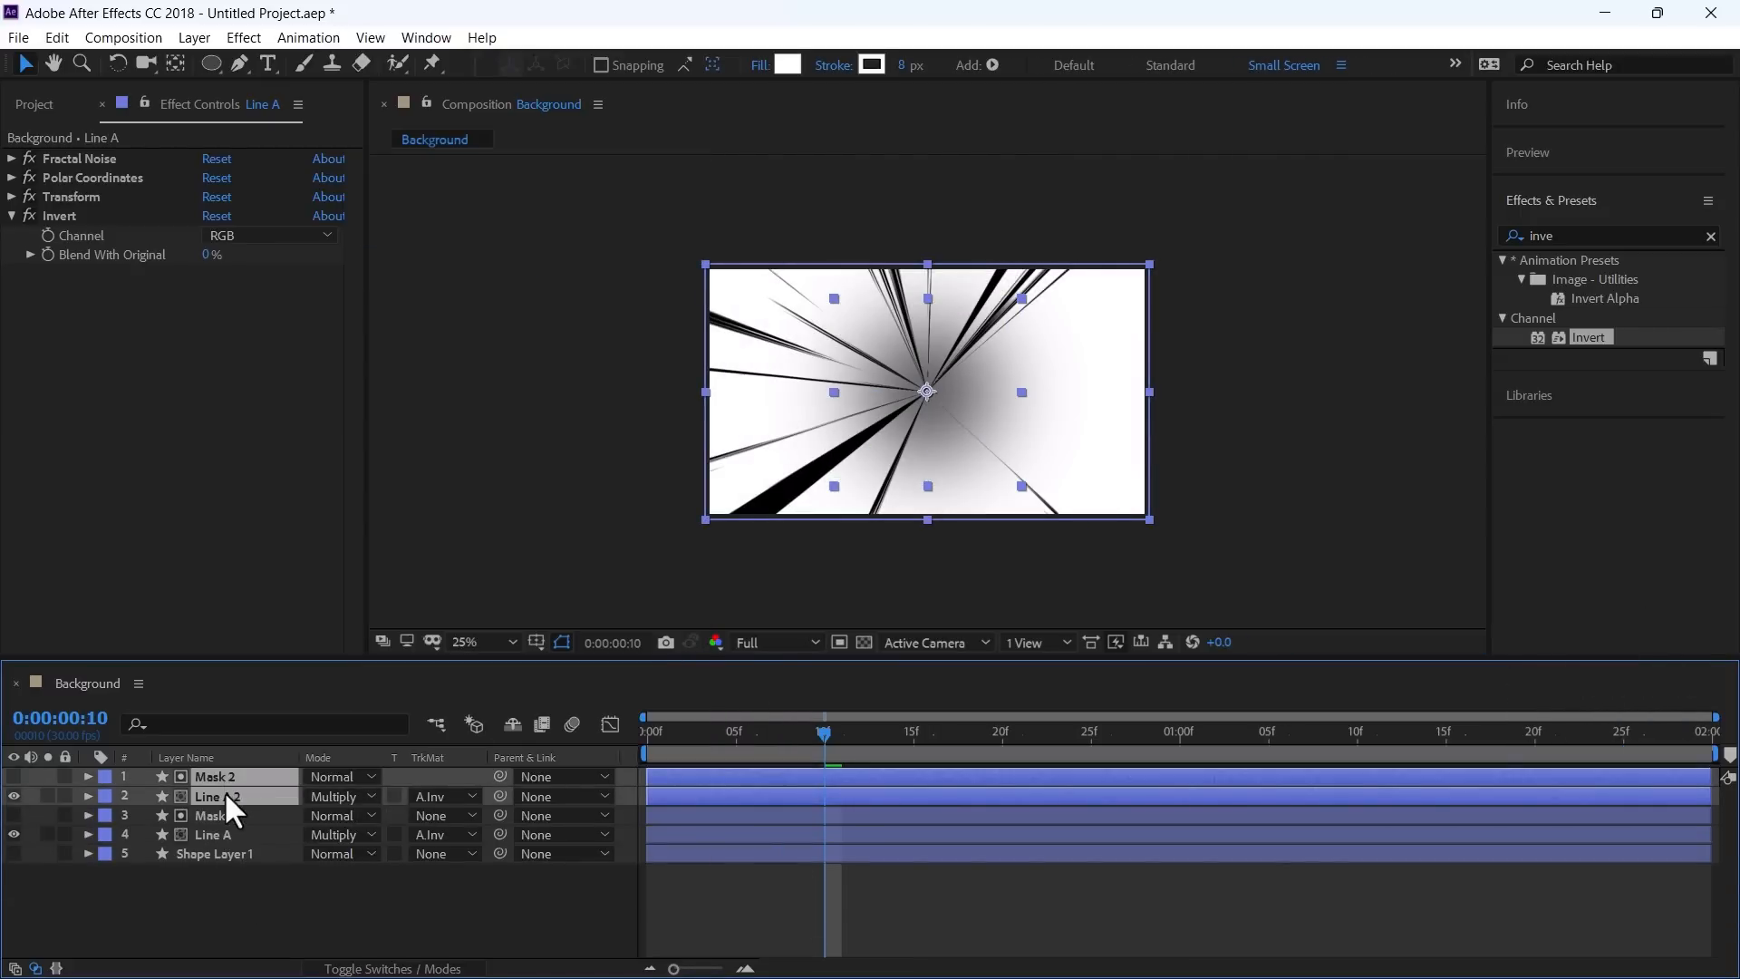
left_click(218, 795)
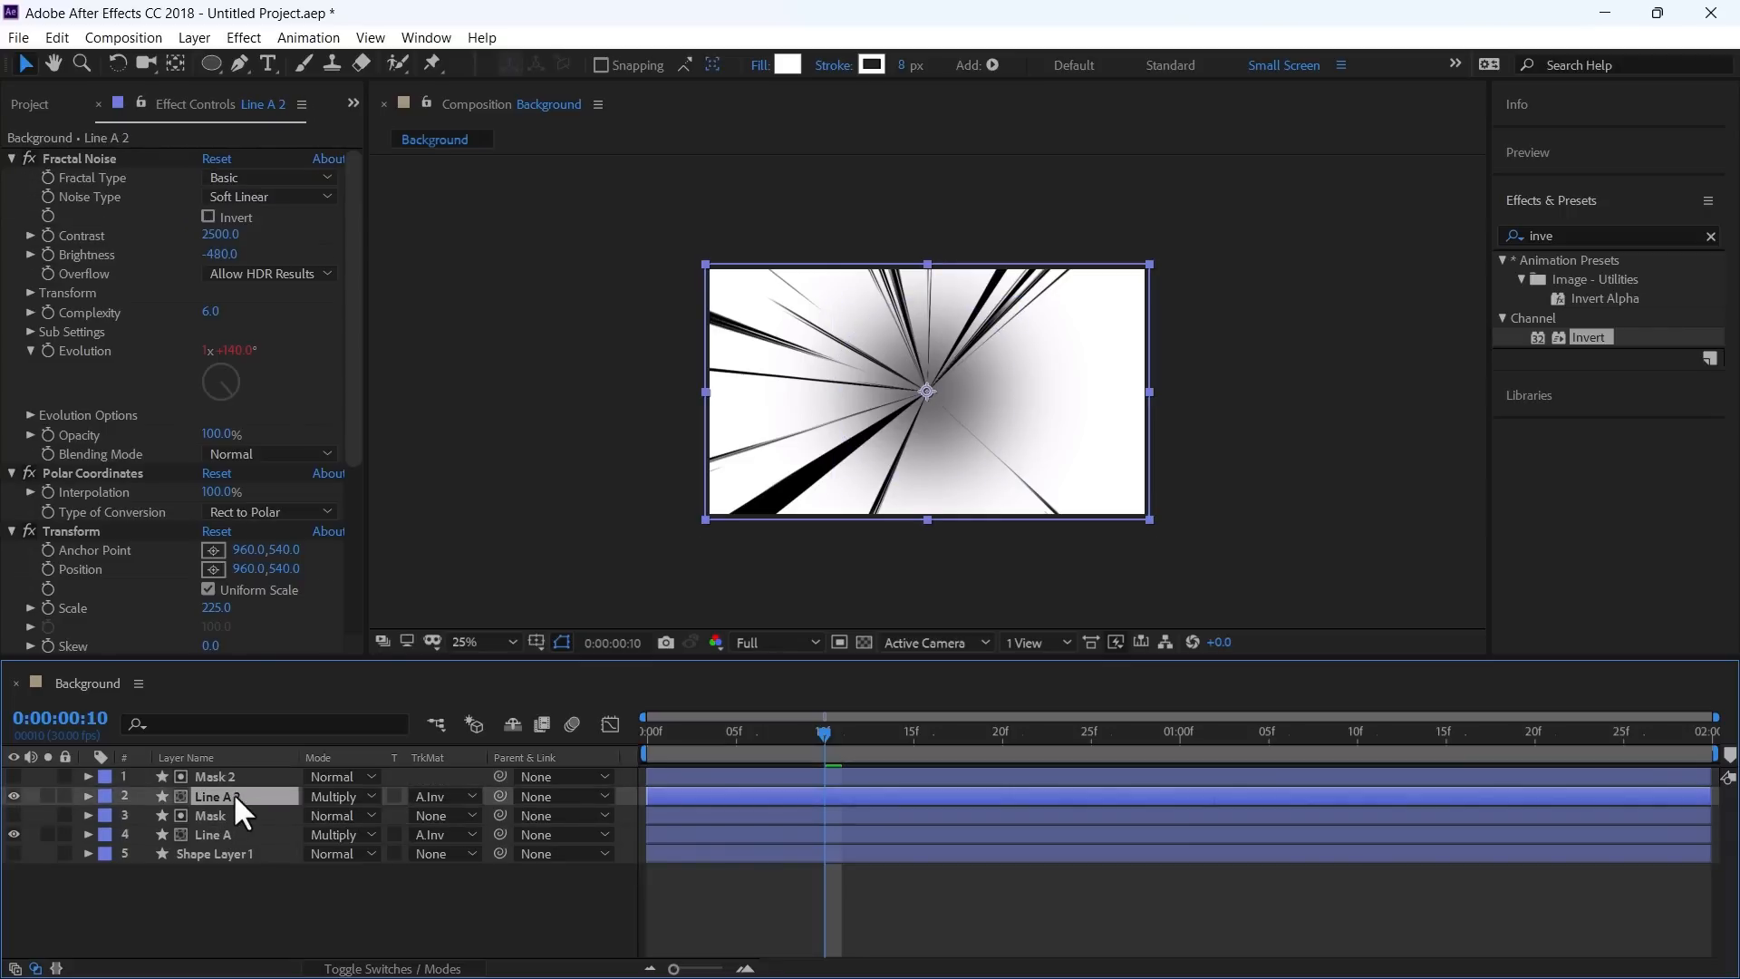
double_click(216, 795)
type("B")
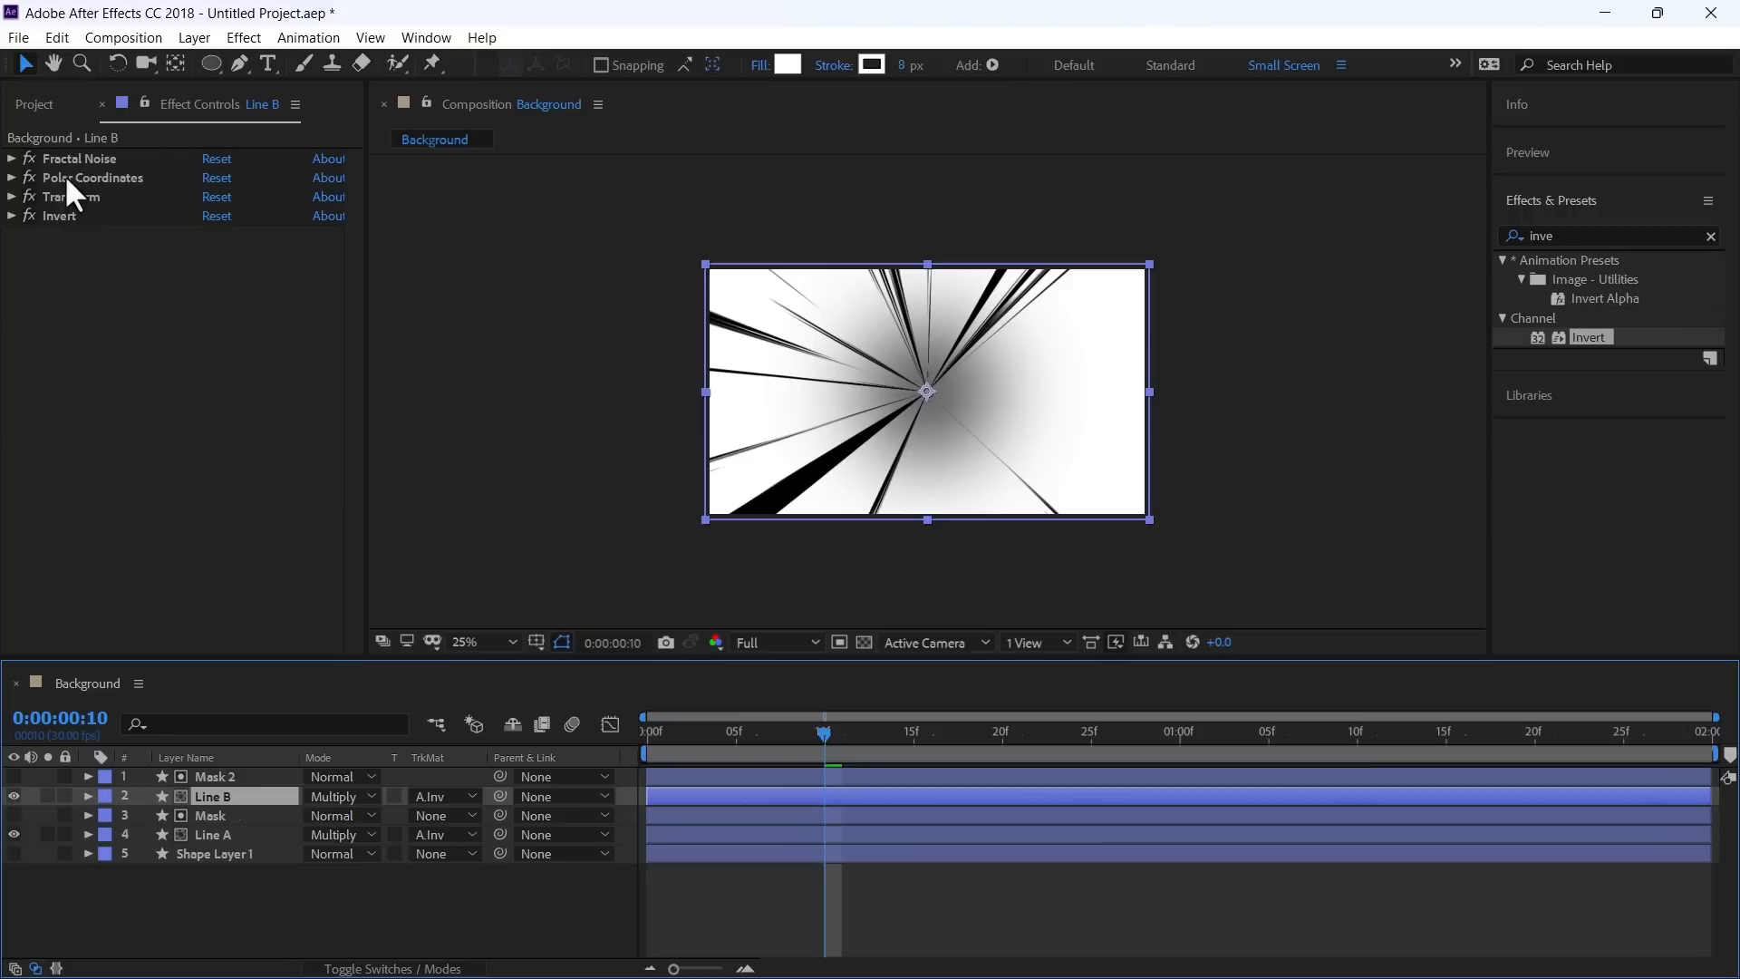
left_click(60, 216)
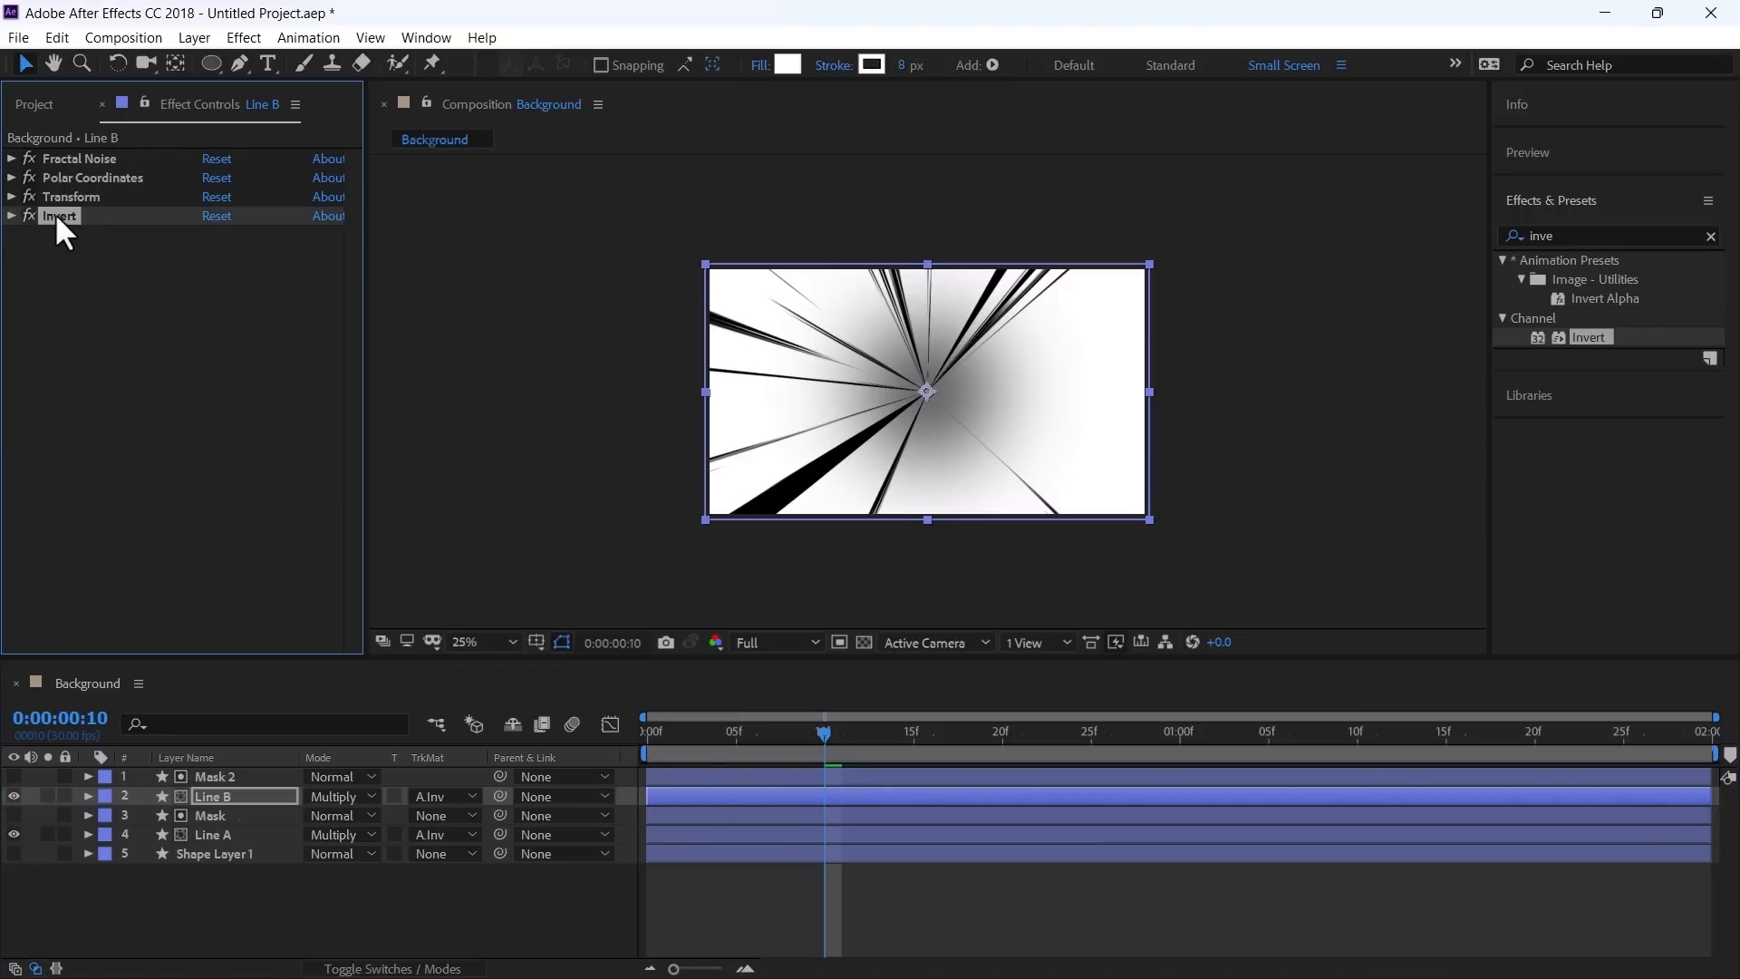
left_click(11, 159)
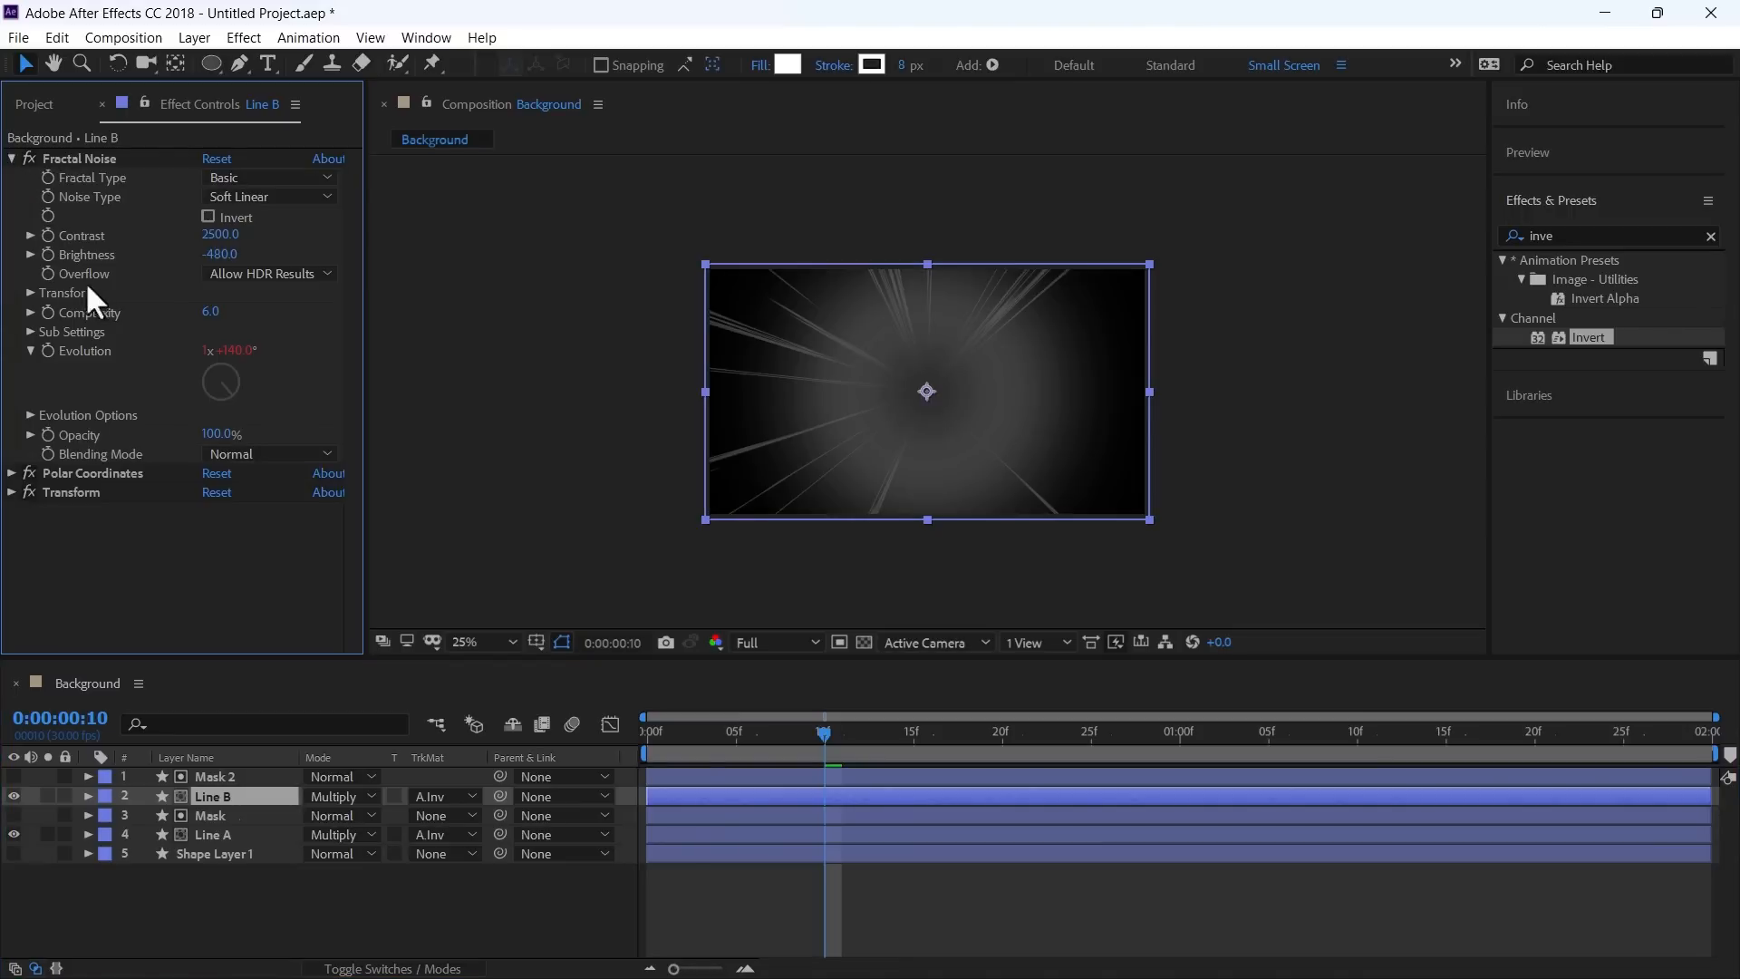
left_click(31, 293)
type("tint")
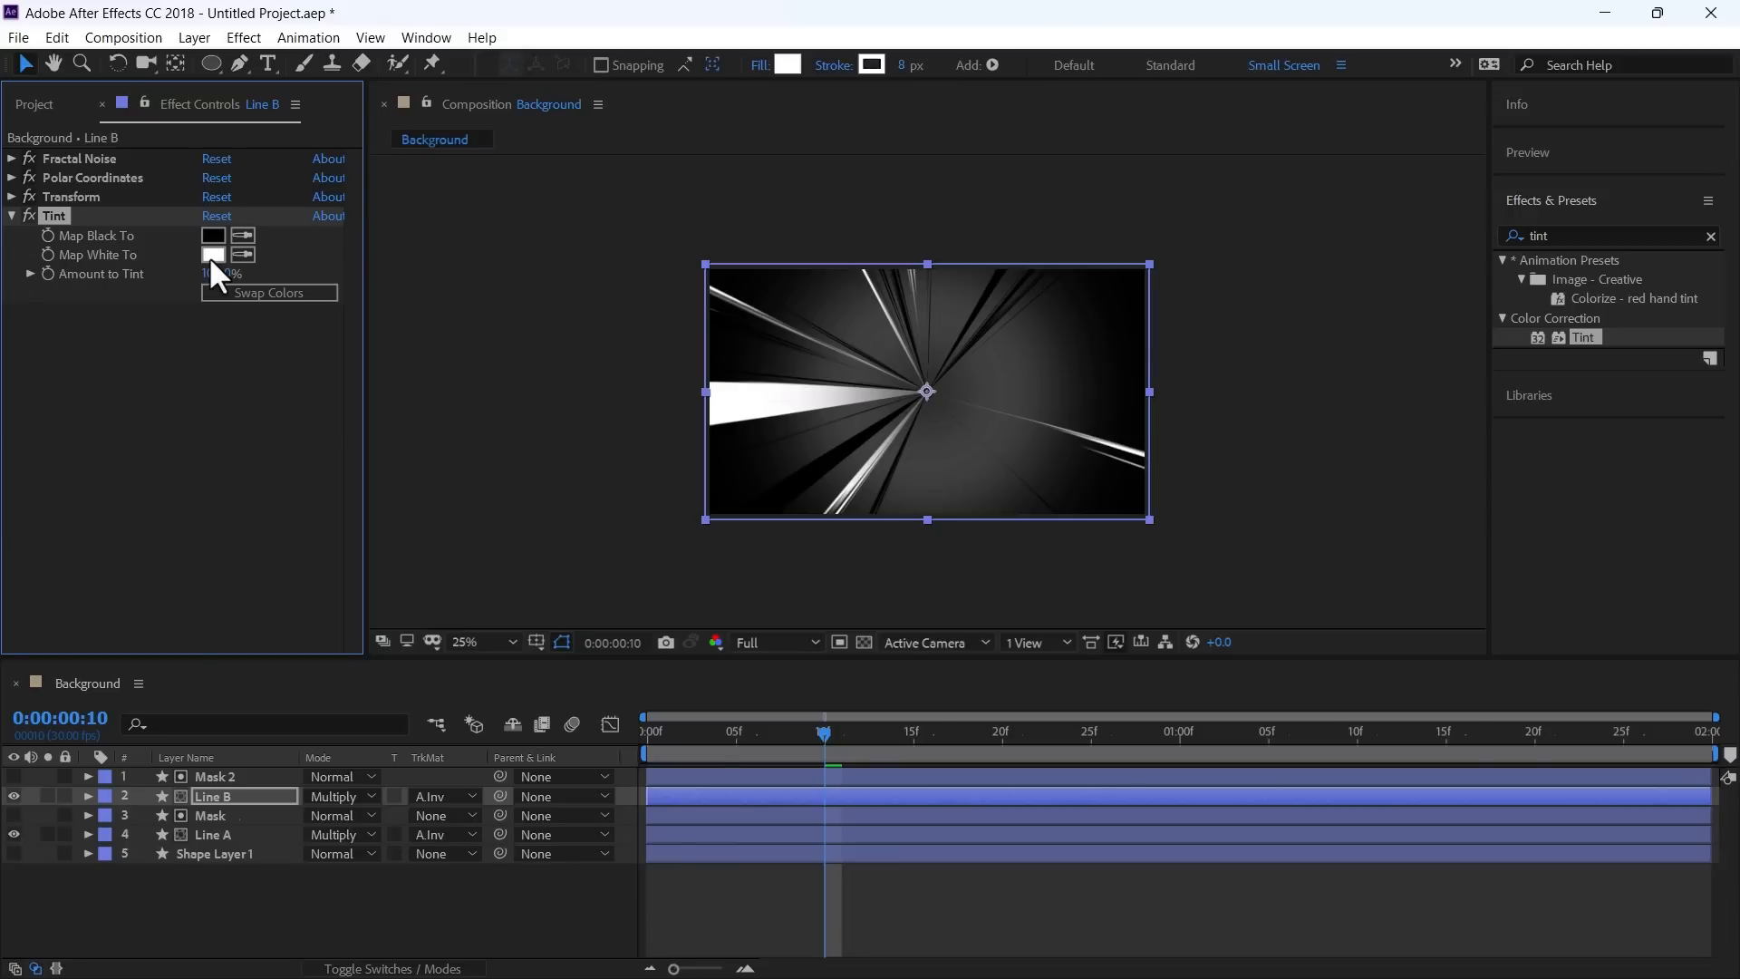
Step: Tint Line B's whites to gray and set its blend mode to Screen
left_click(212, 254)
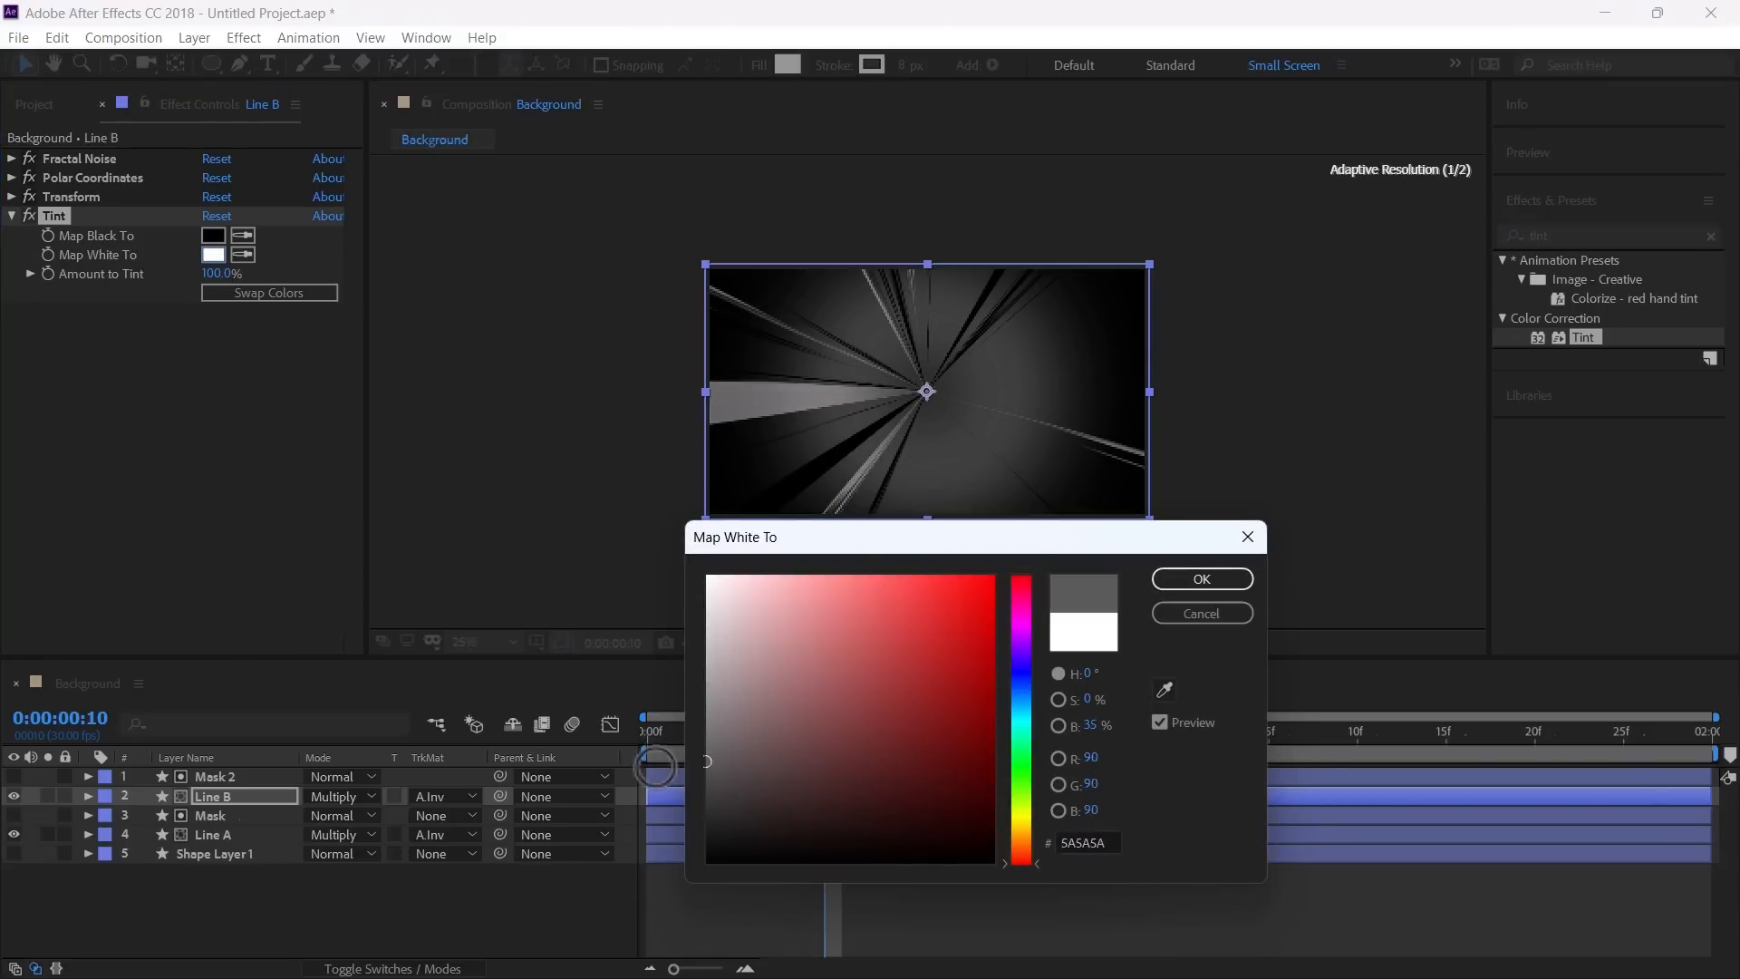
left_click(1200, 579)
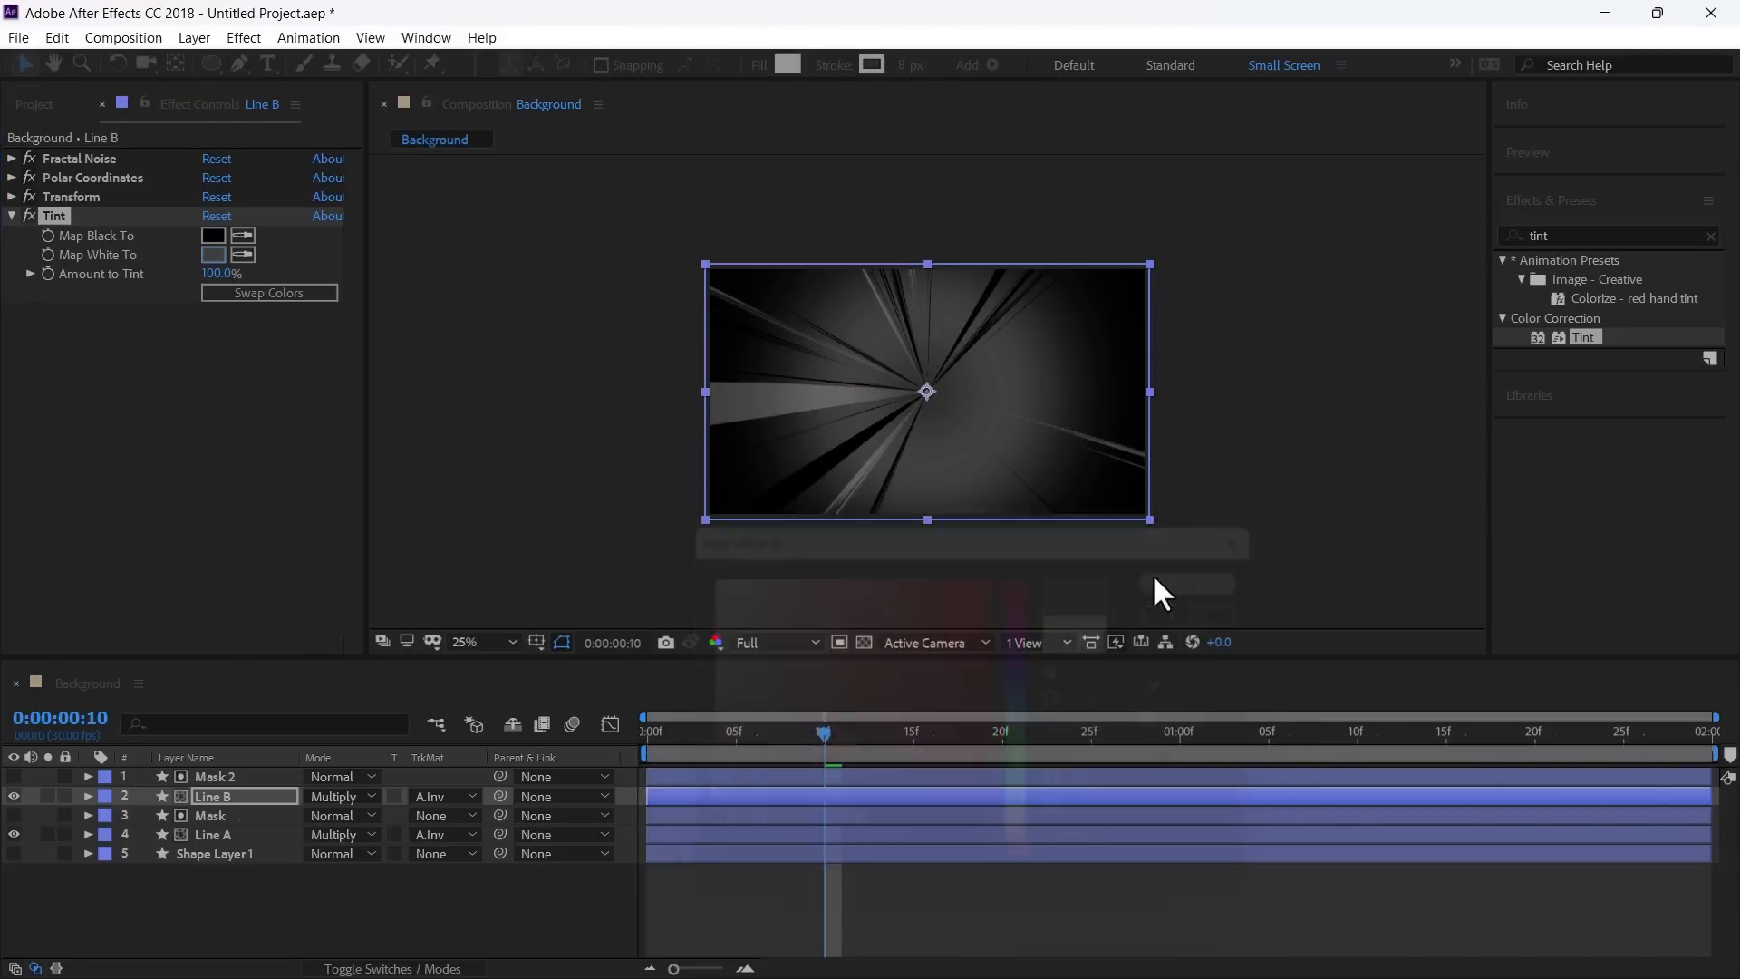
left_click(341, 795)
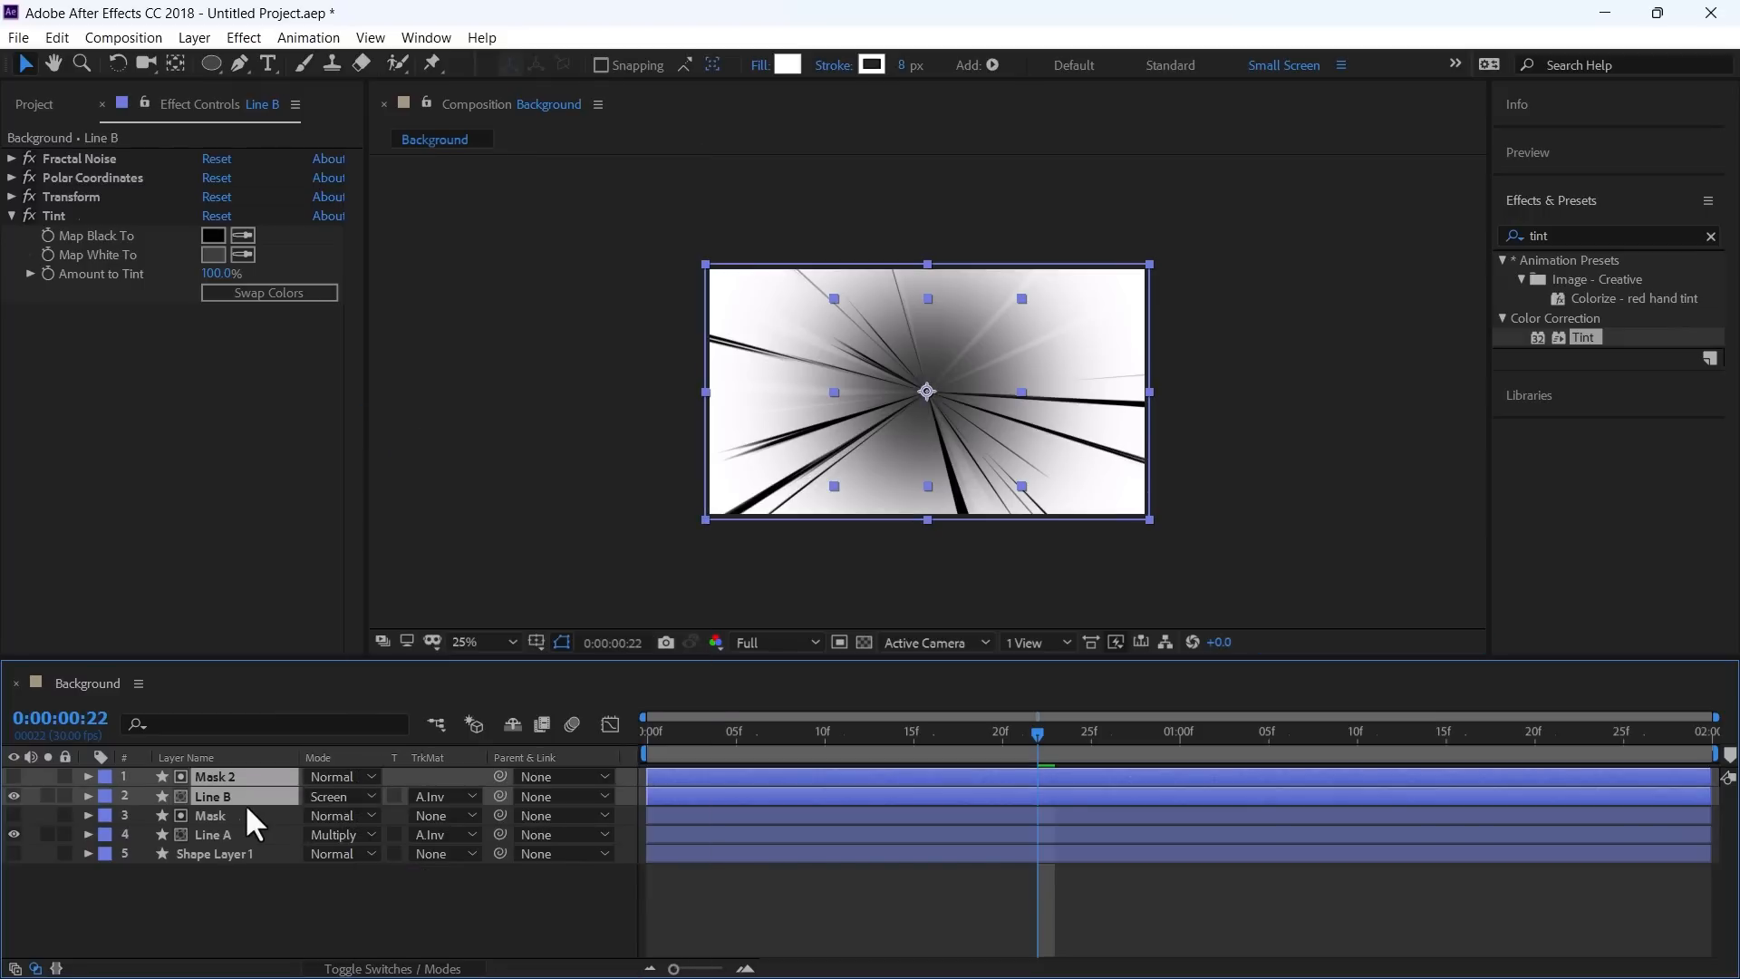
Step: Duplicate Line B with its mask into Line C and drop its Tint
right_click(214, 796)
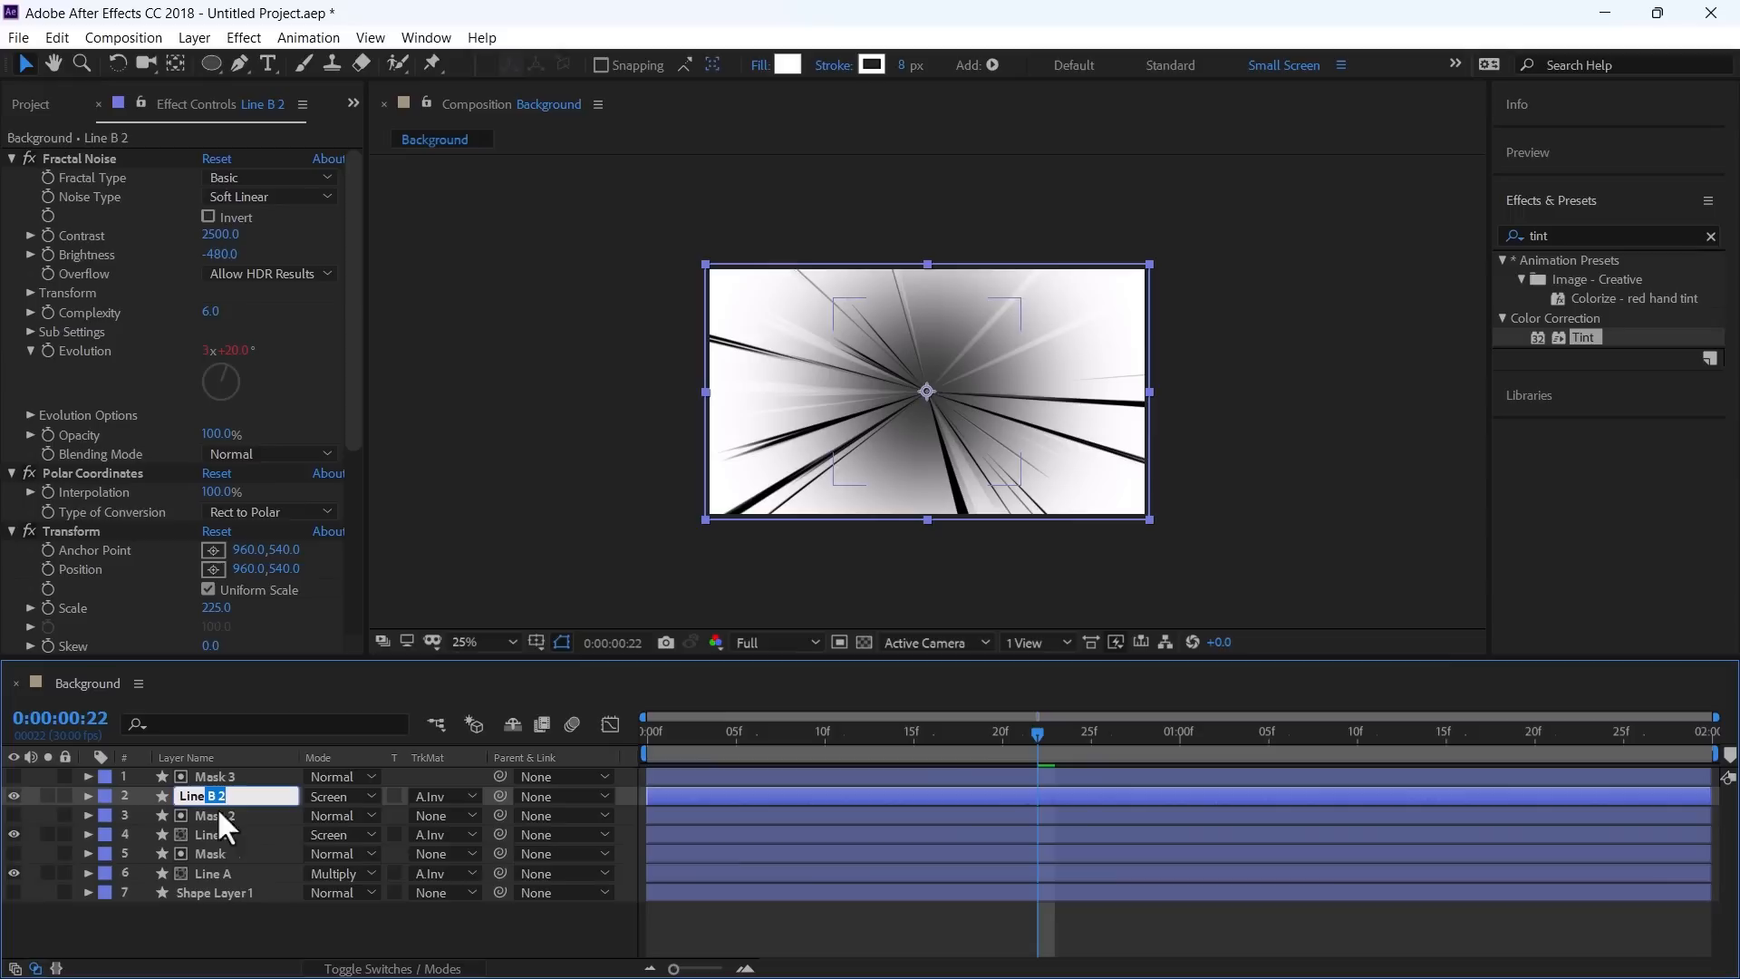
type("Line C")
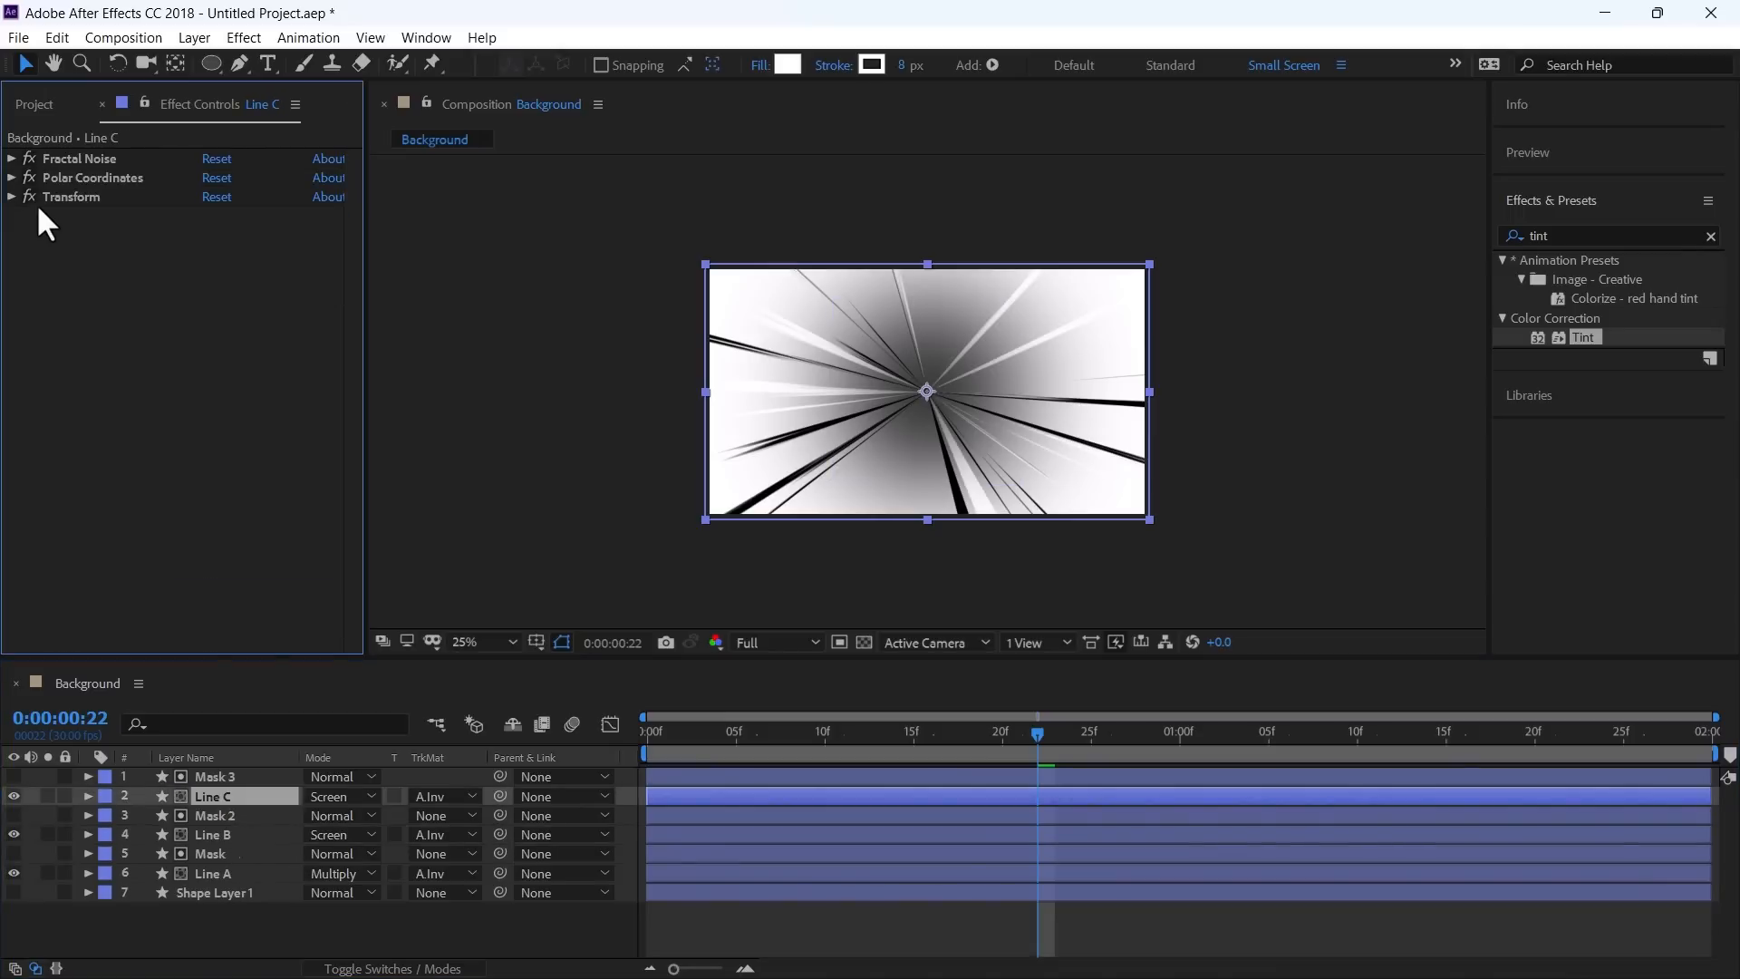
left_click(11, 158)
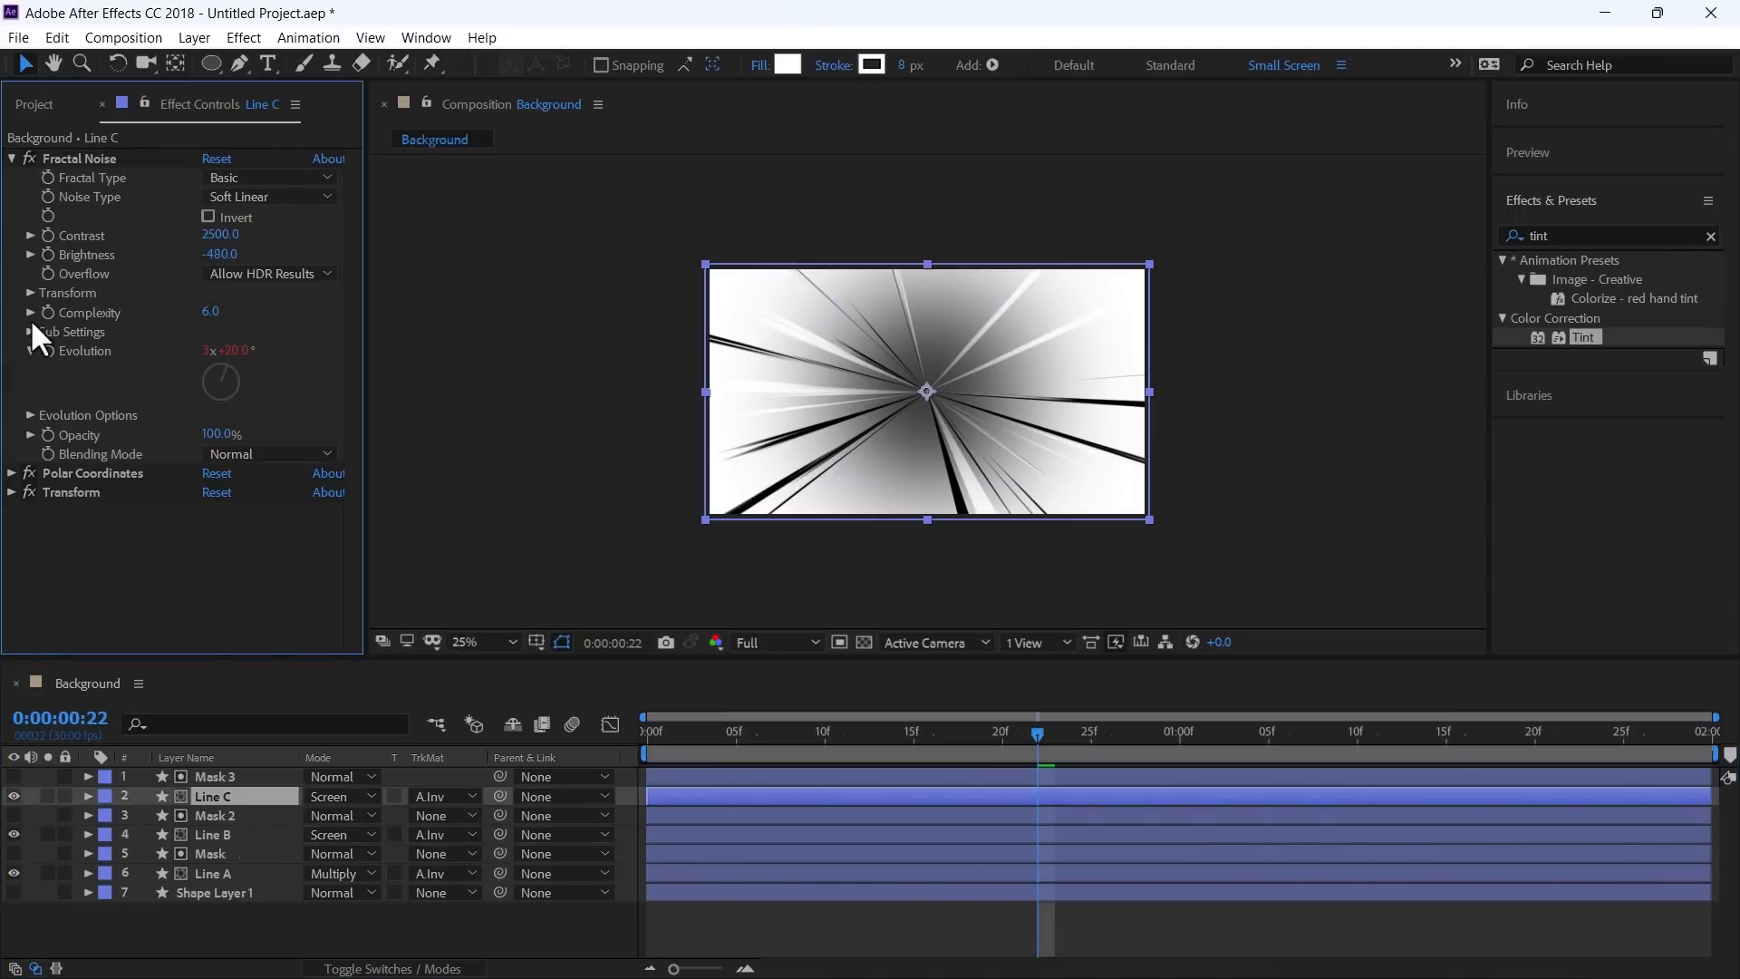
left_click(32, 291)
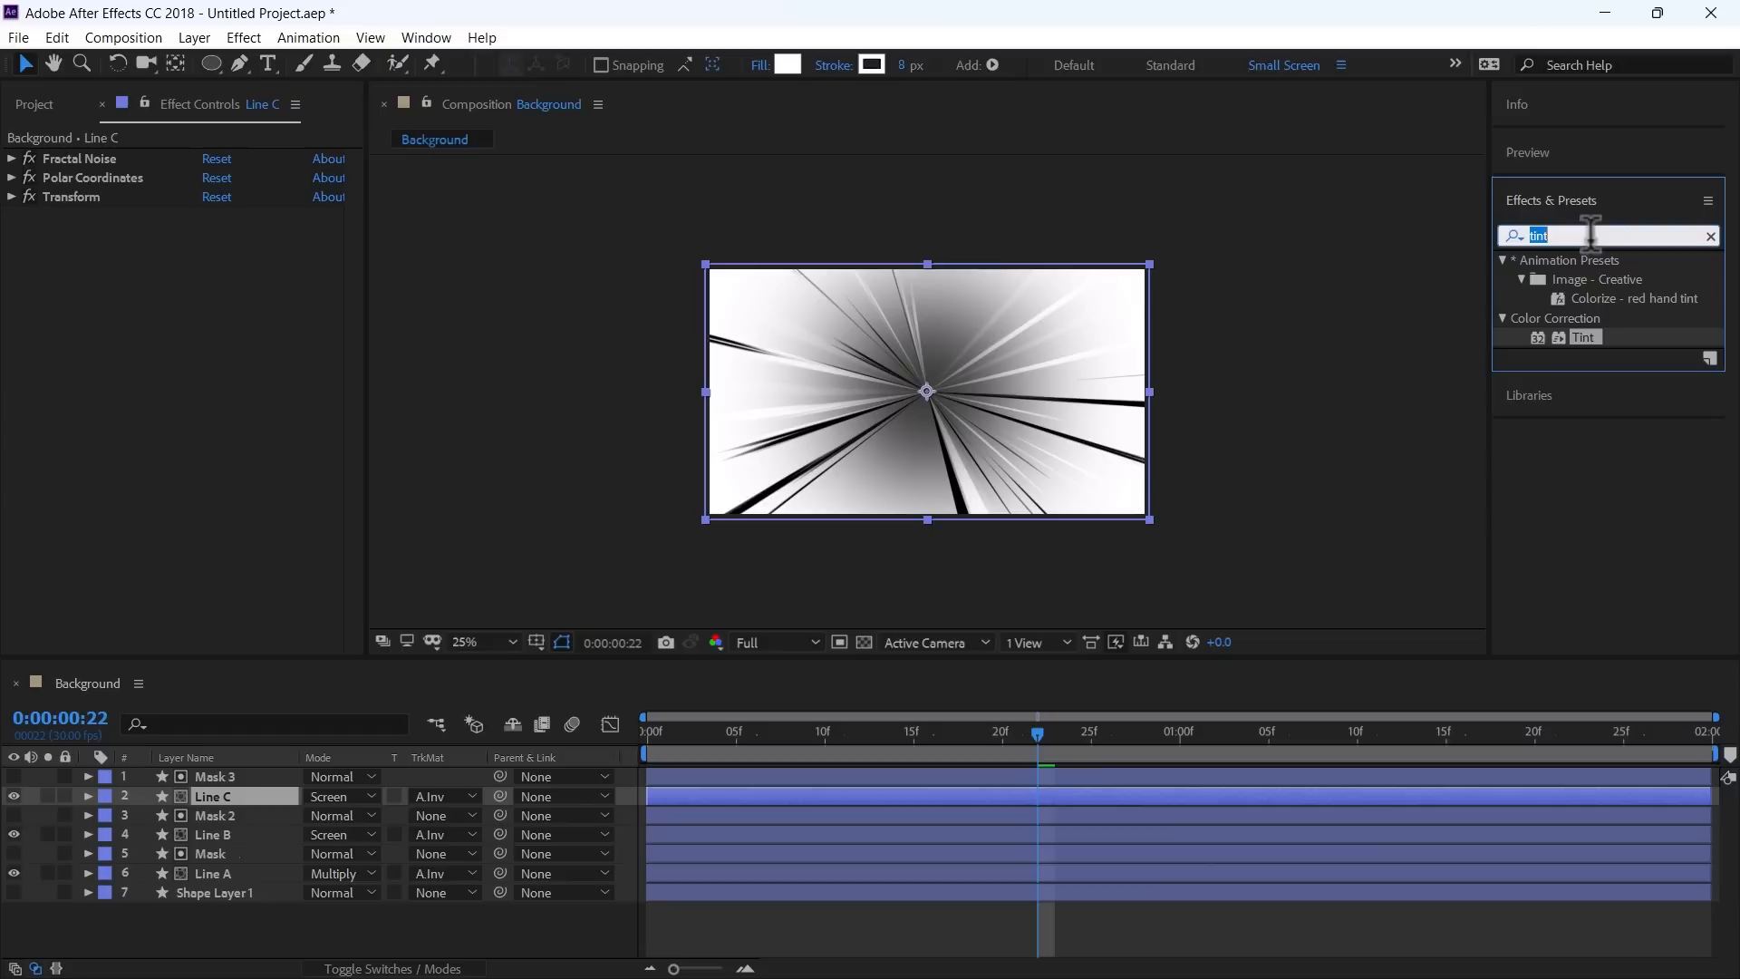
Step: Apply Glow to Line C and adjust its glow radius
type("glow")
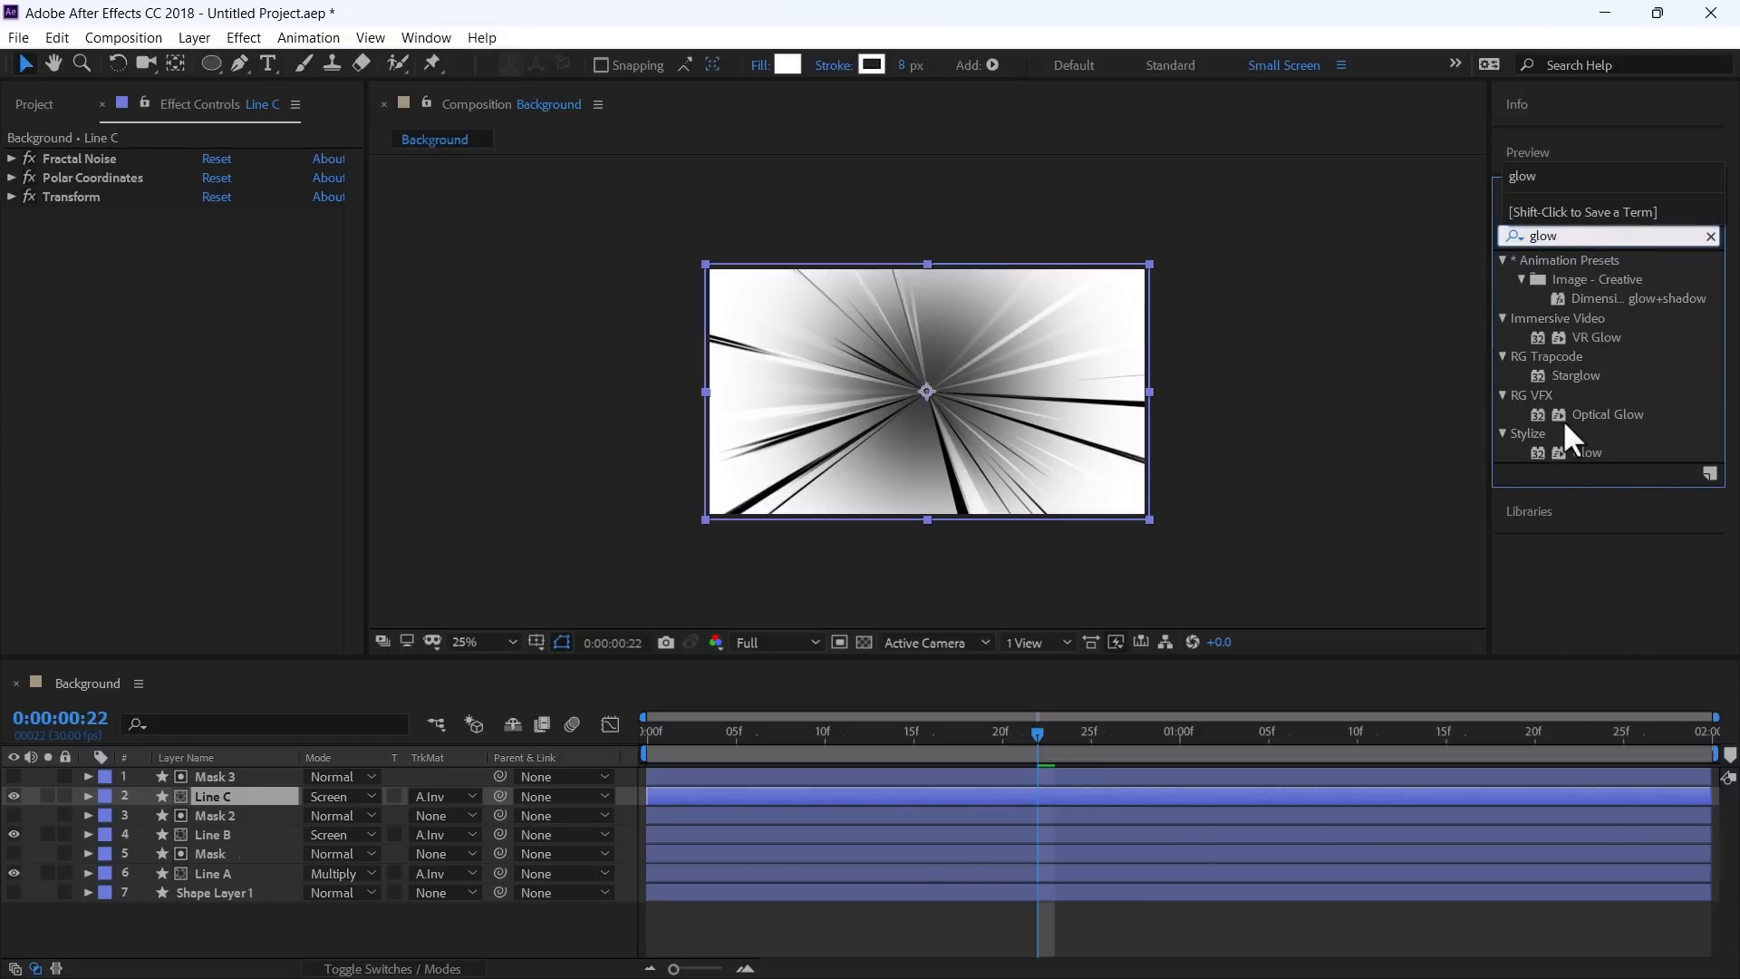
double_click(1587, 451)
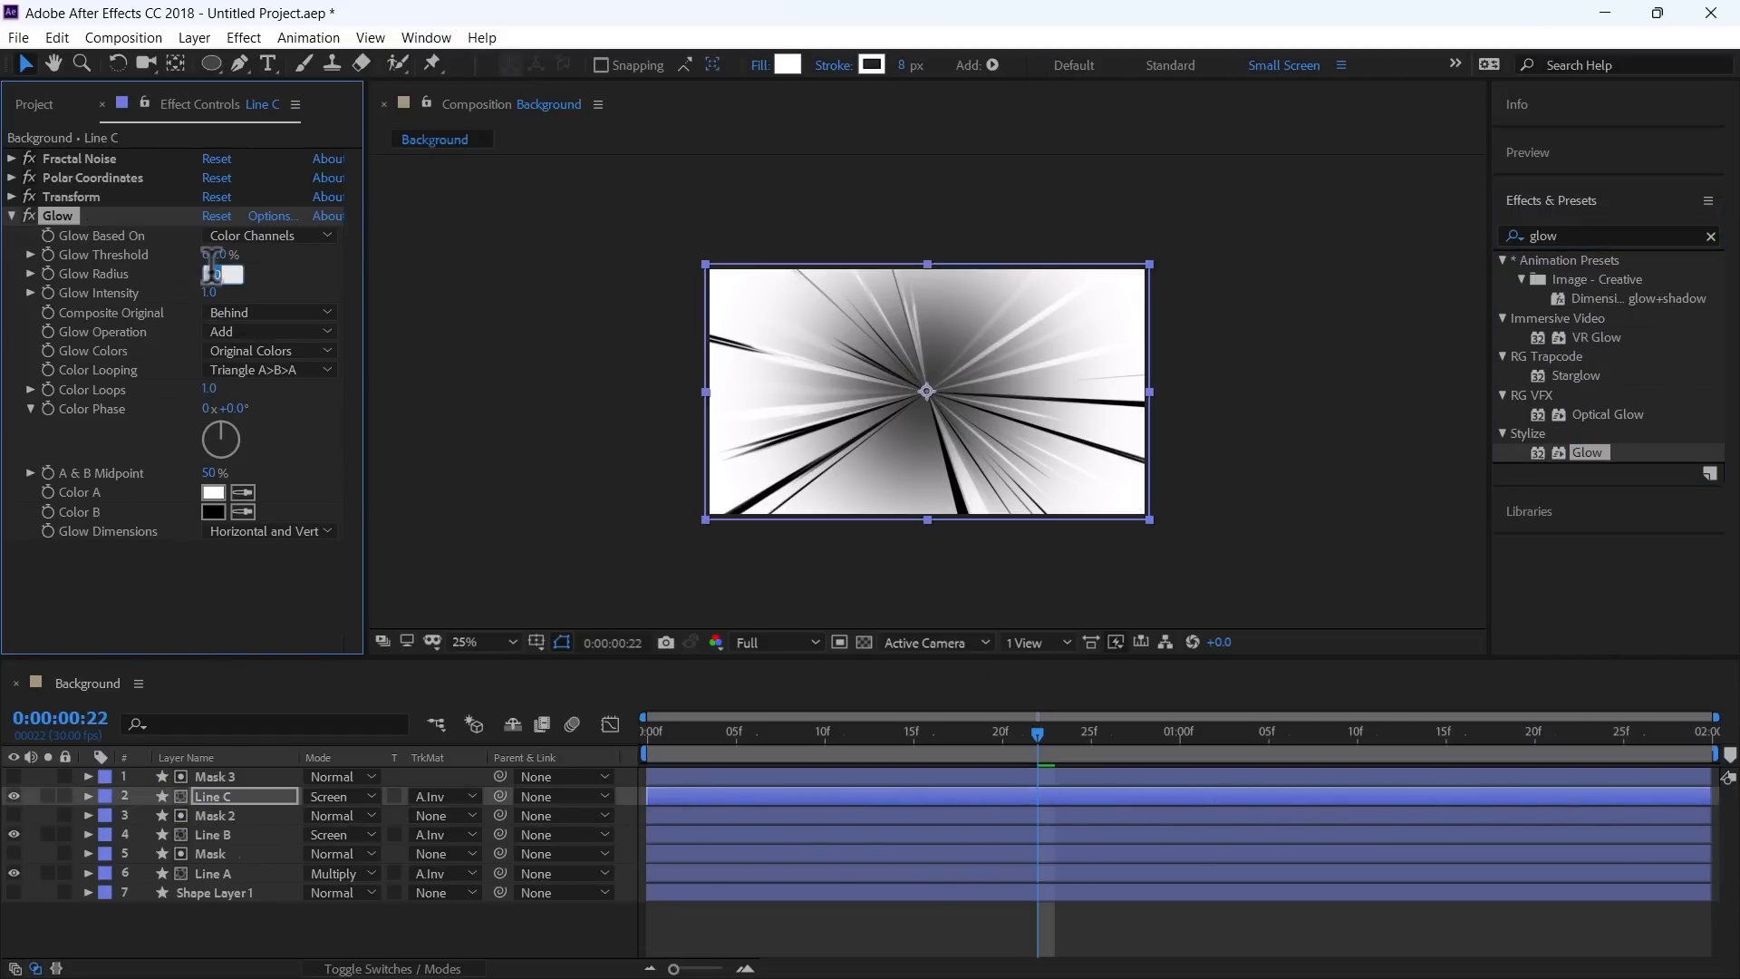
left_click_drag(216, 254, 205, 271)
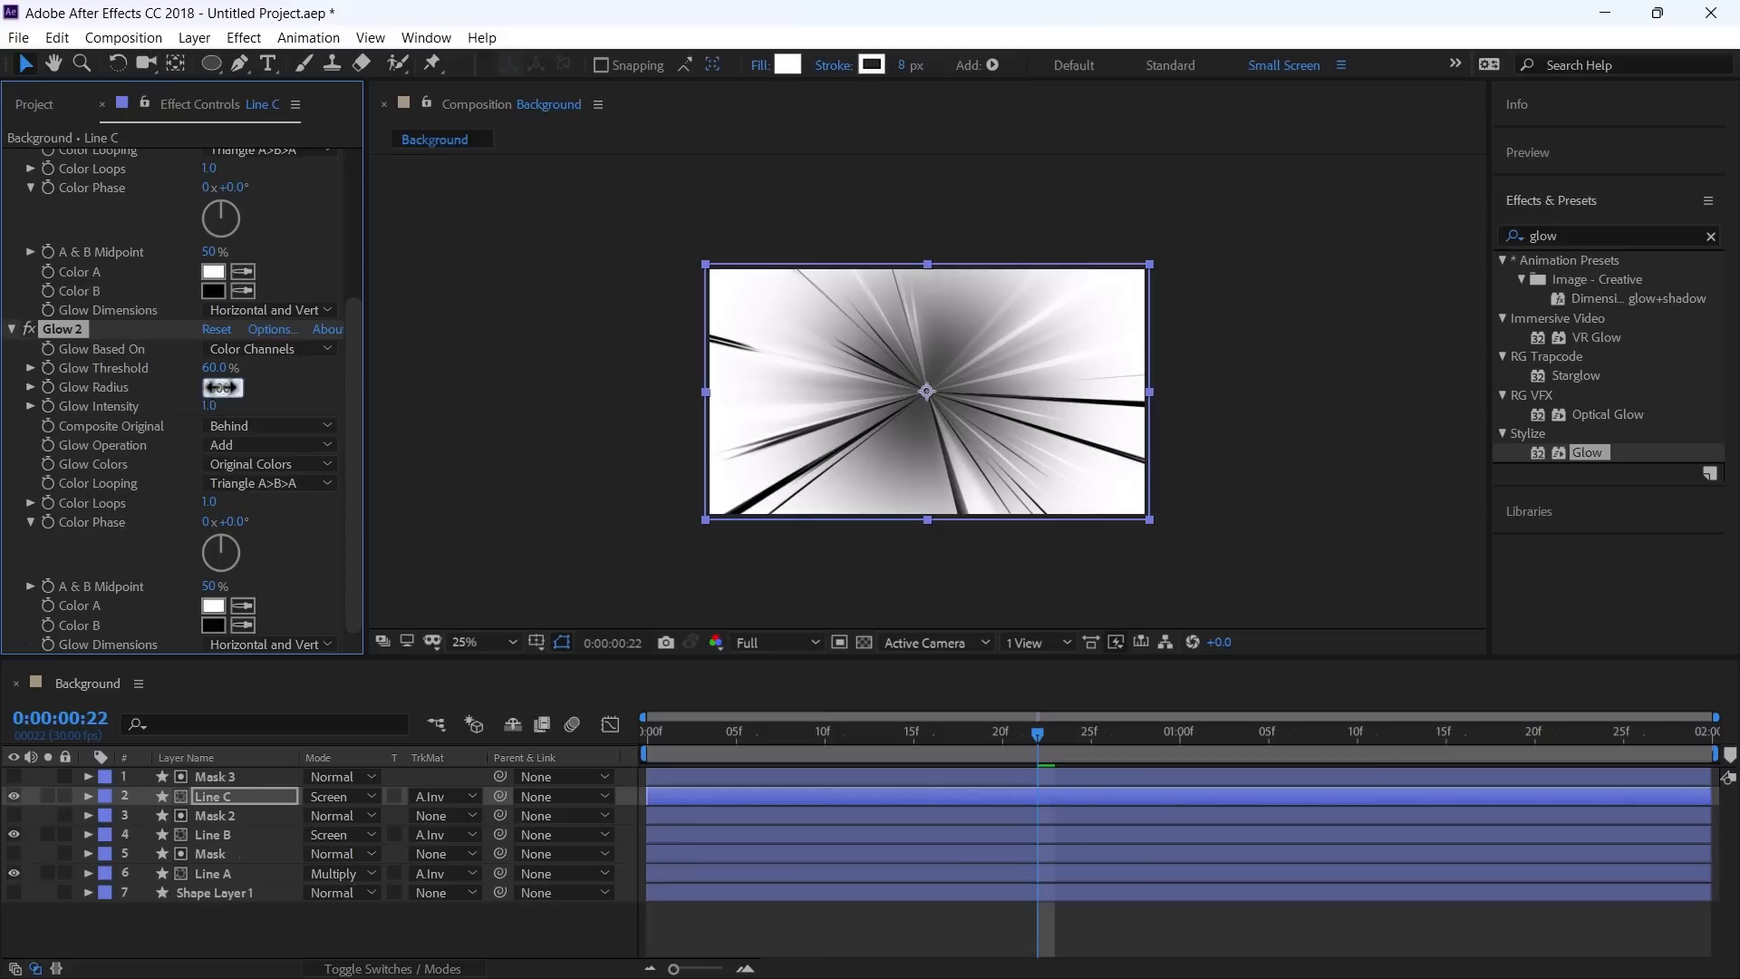
left_click(215, 892)
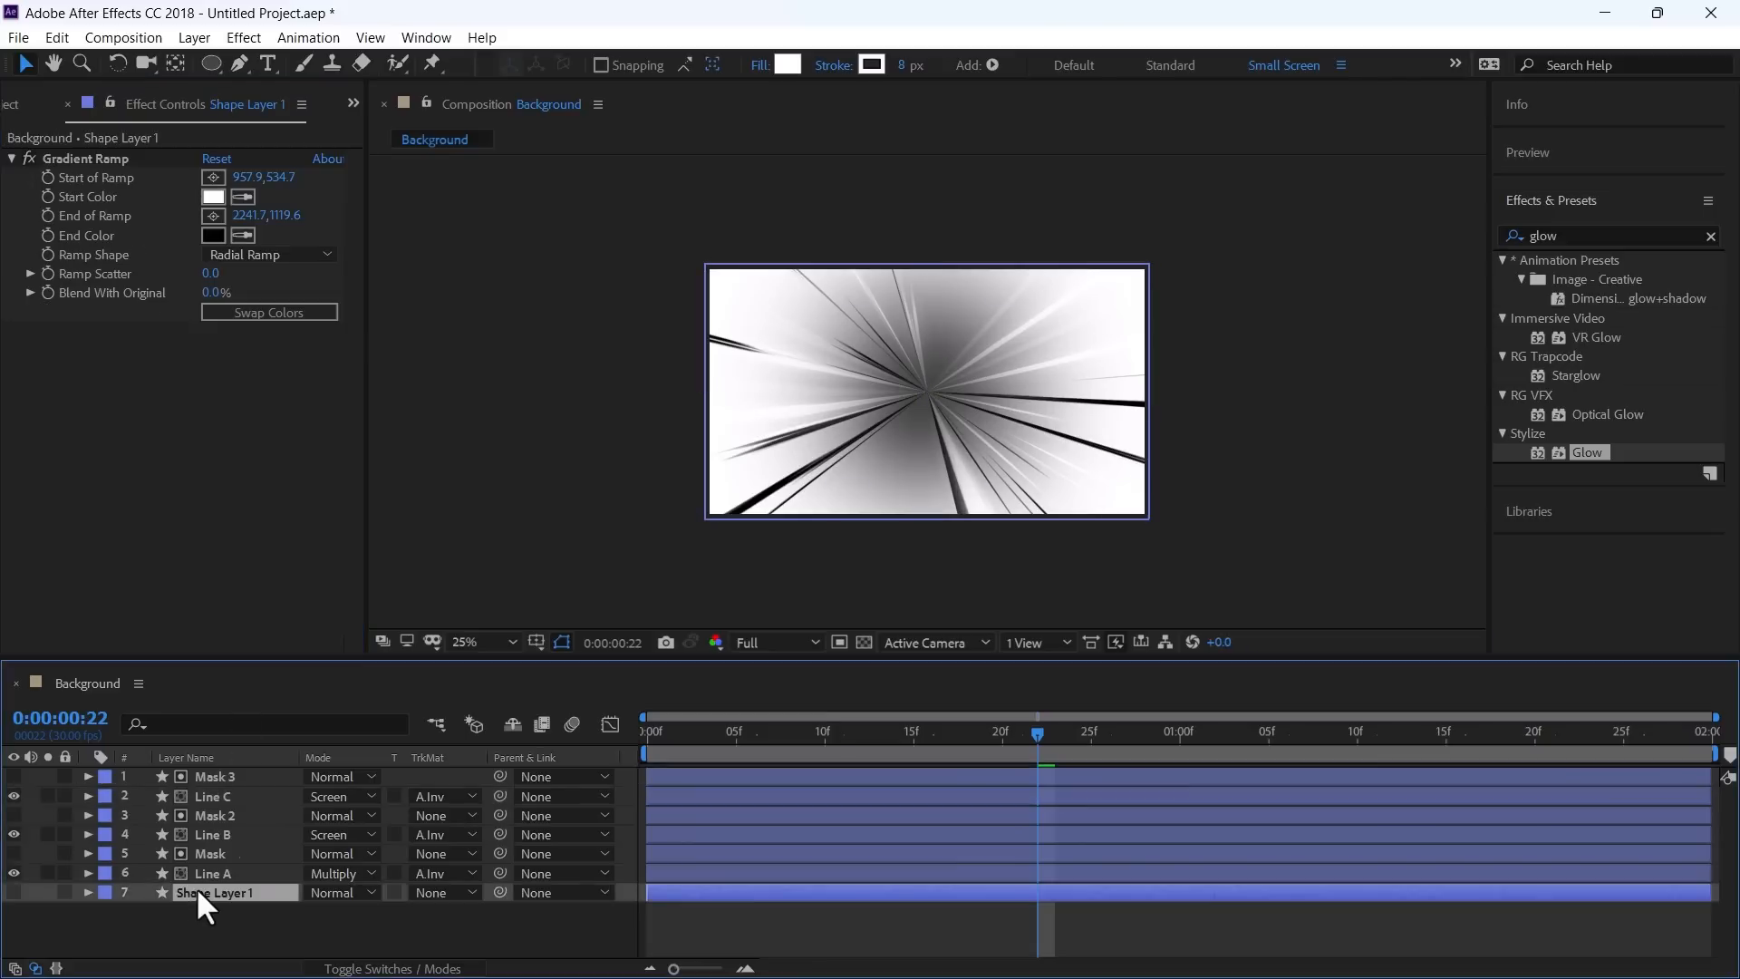
Step: Rename Shape Layer 1 to Background and make it visible beneath the glowing rays
right_click(216, 892)
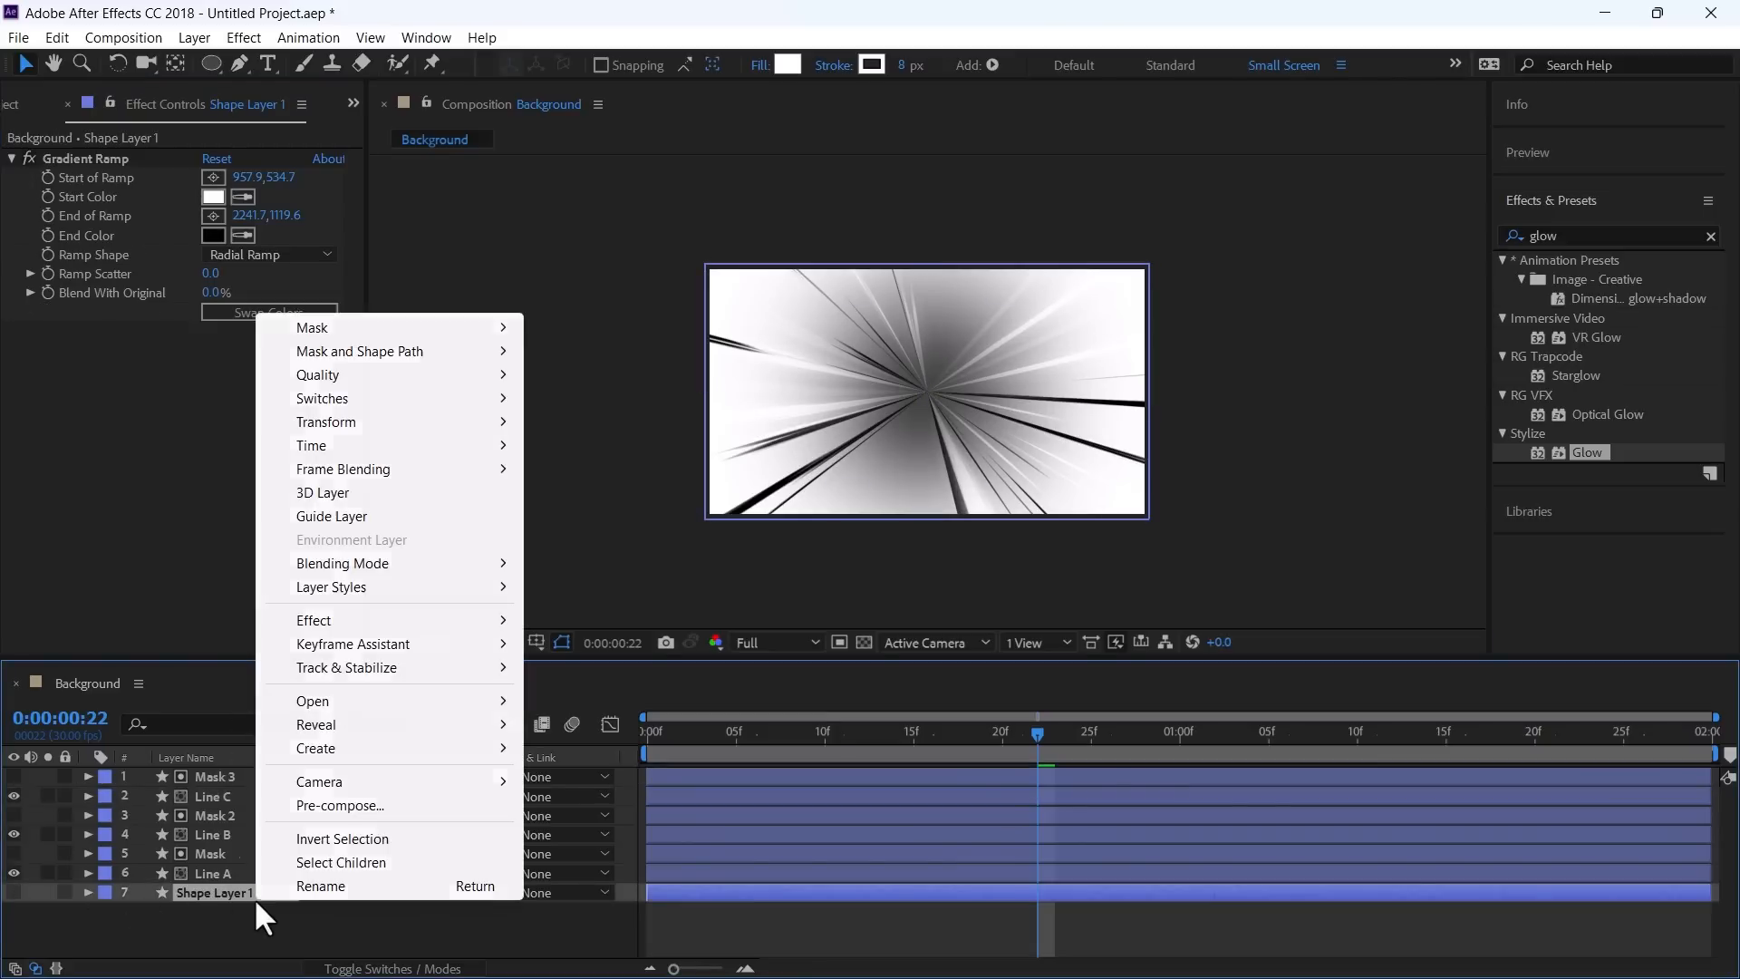
left_click(321, 886)
type("Background")
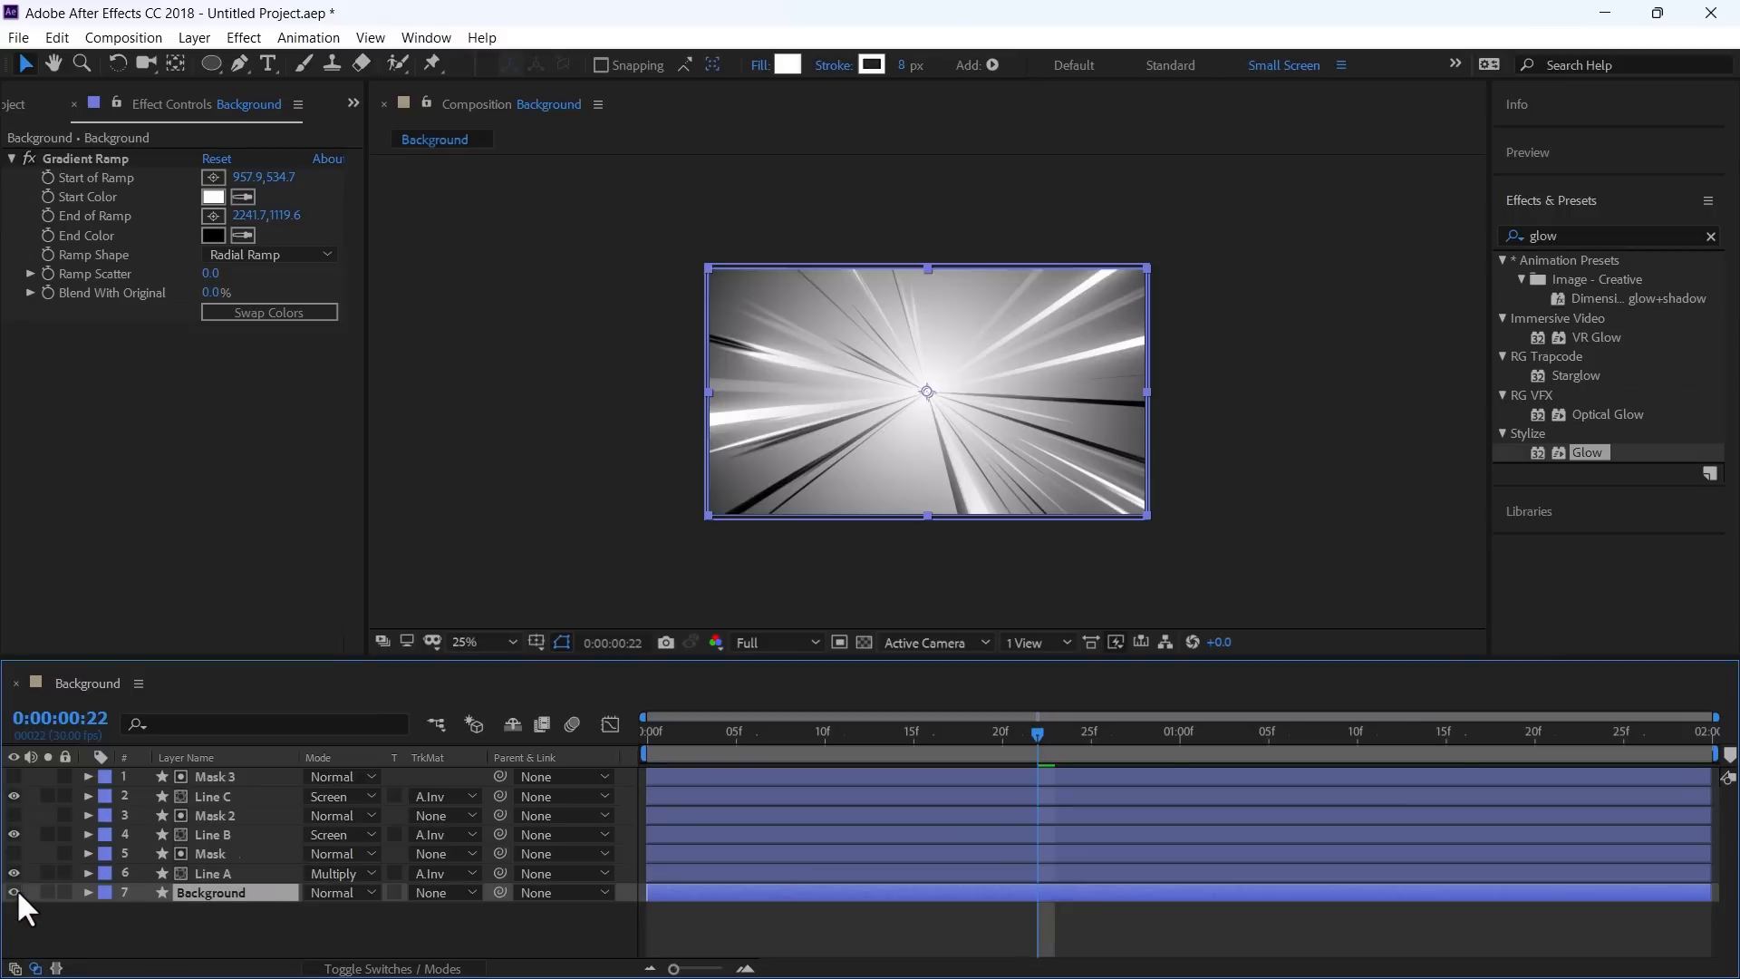
left_click(720, 733)
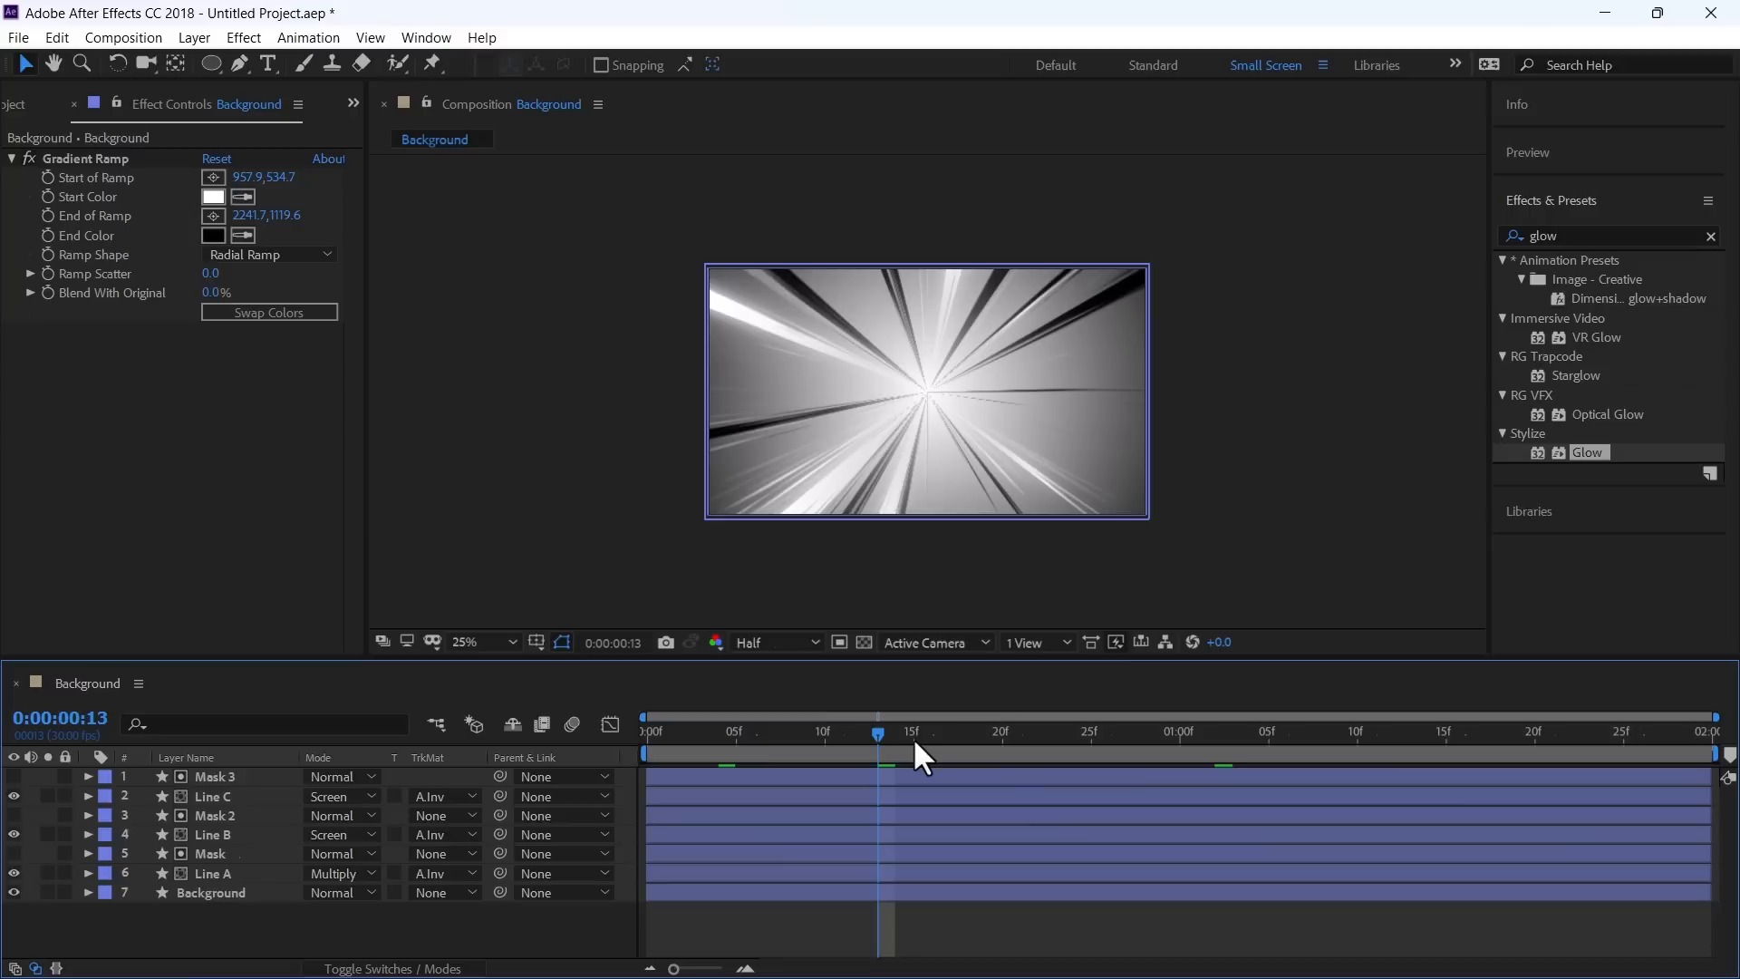
mouse_move(919, 752)
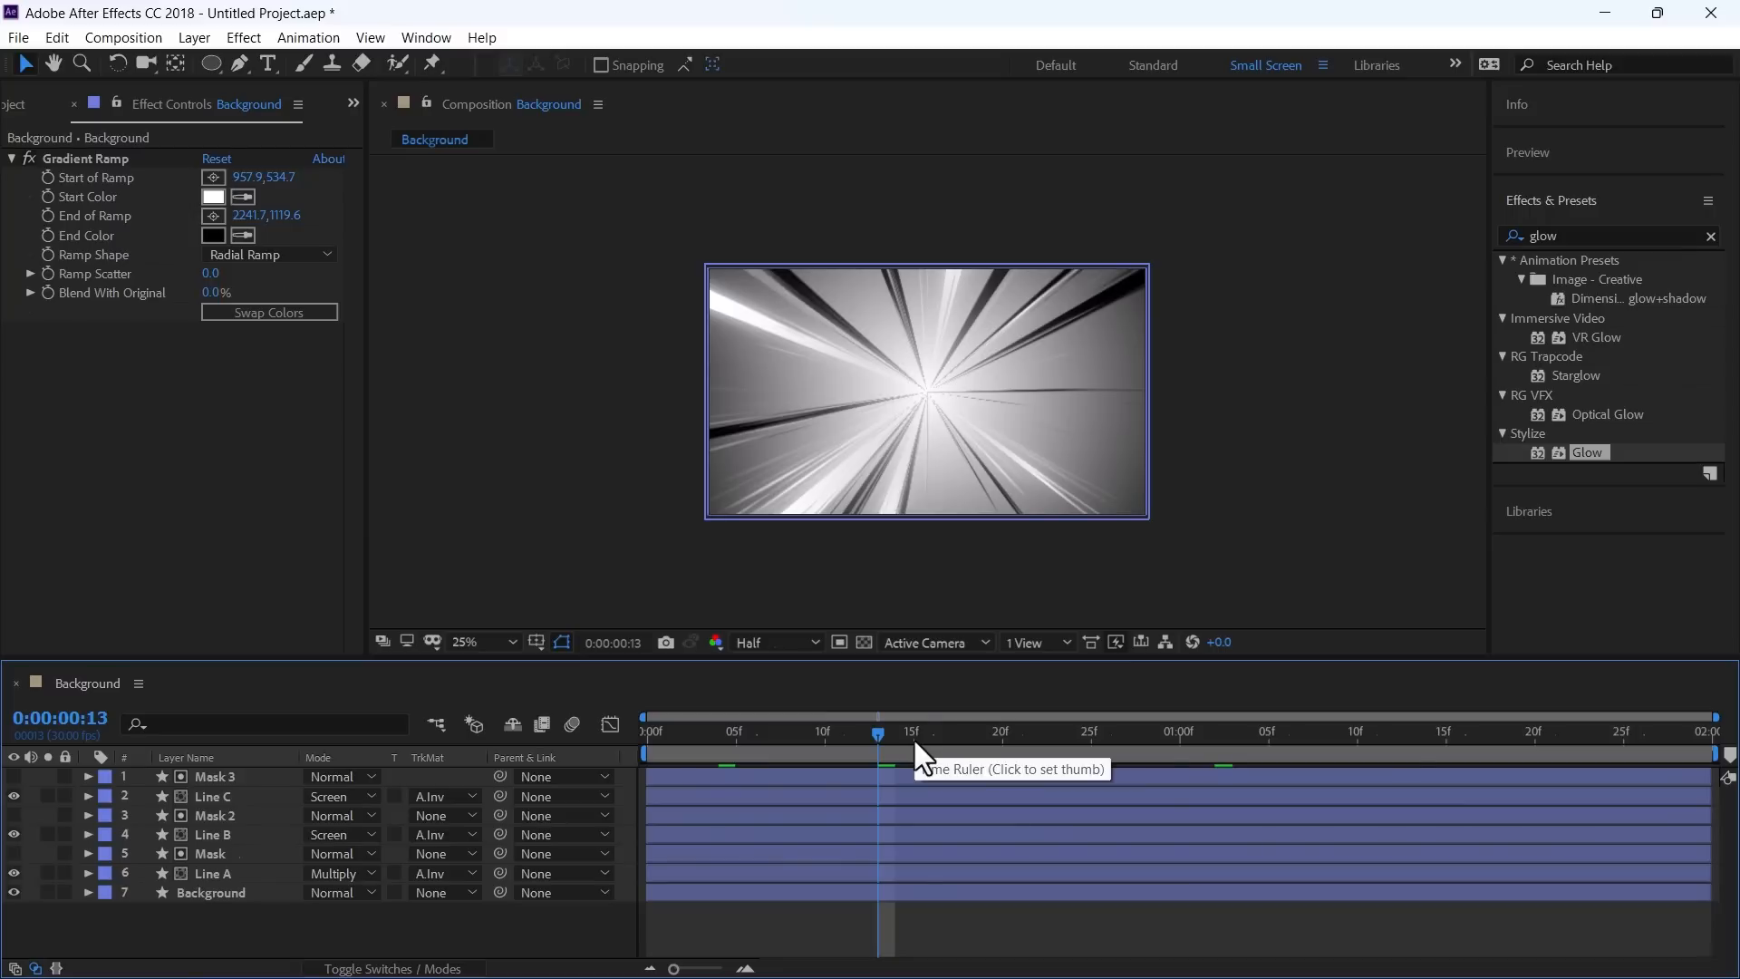
mouse_move(911, 758)
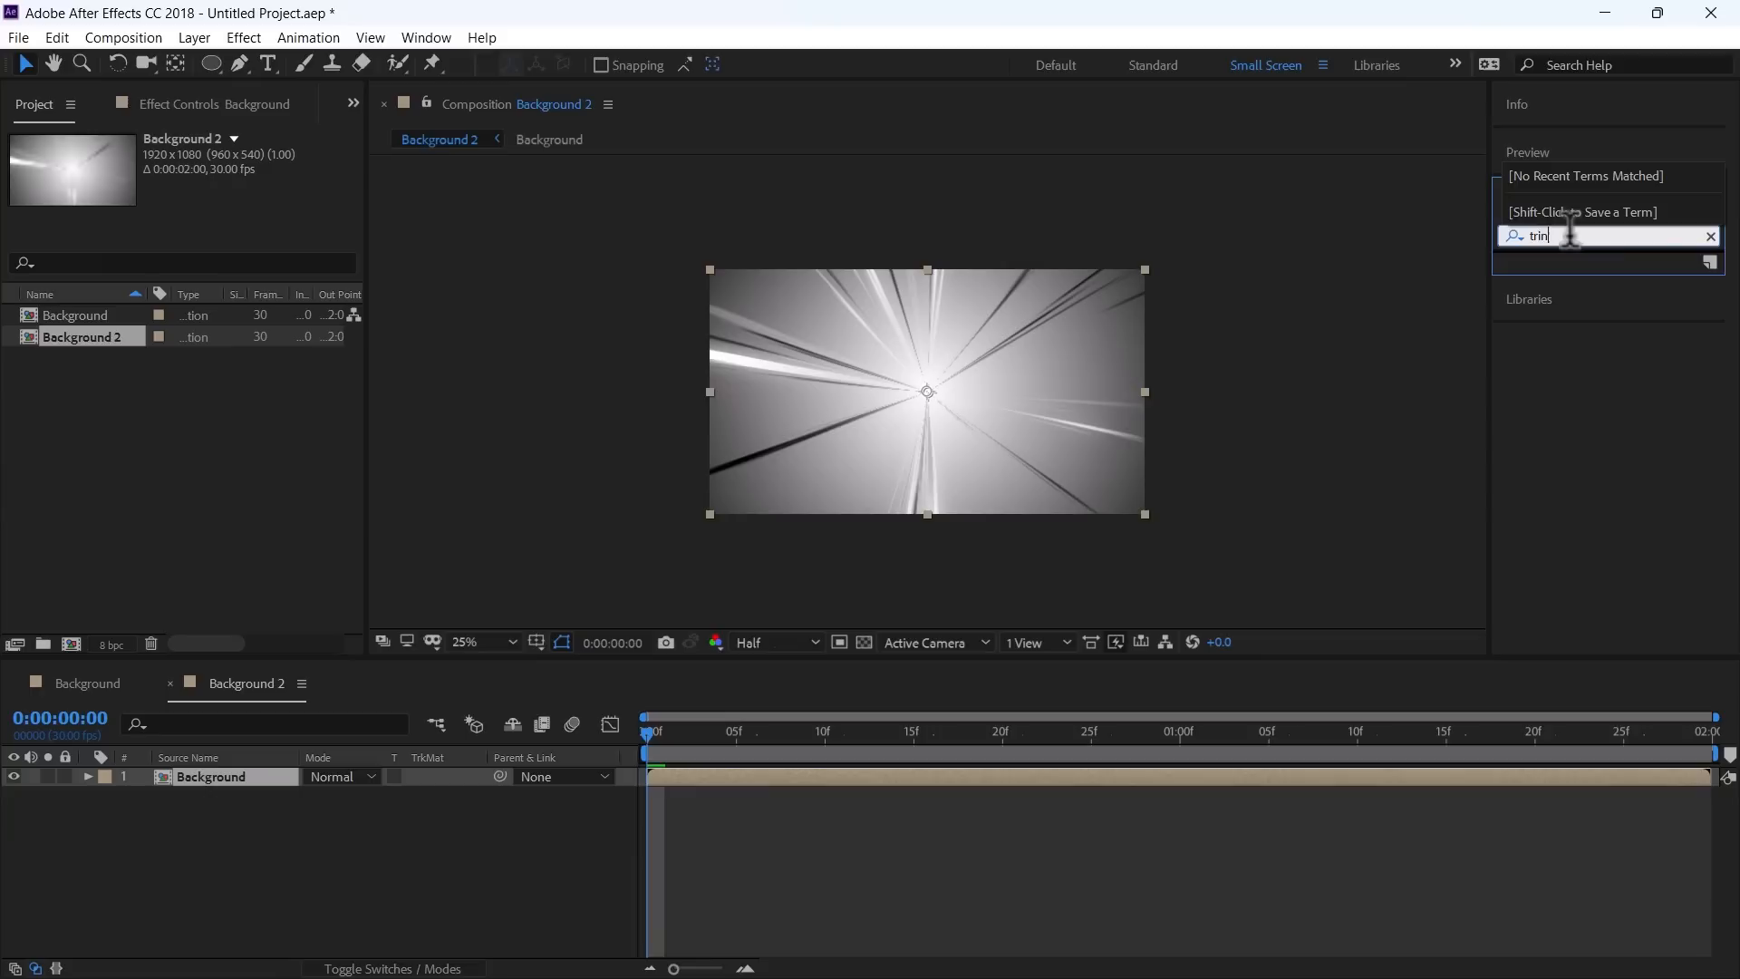
Step: Apply Tritone to the nested Background and set its colours to orange
type("trit")
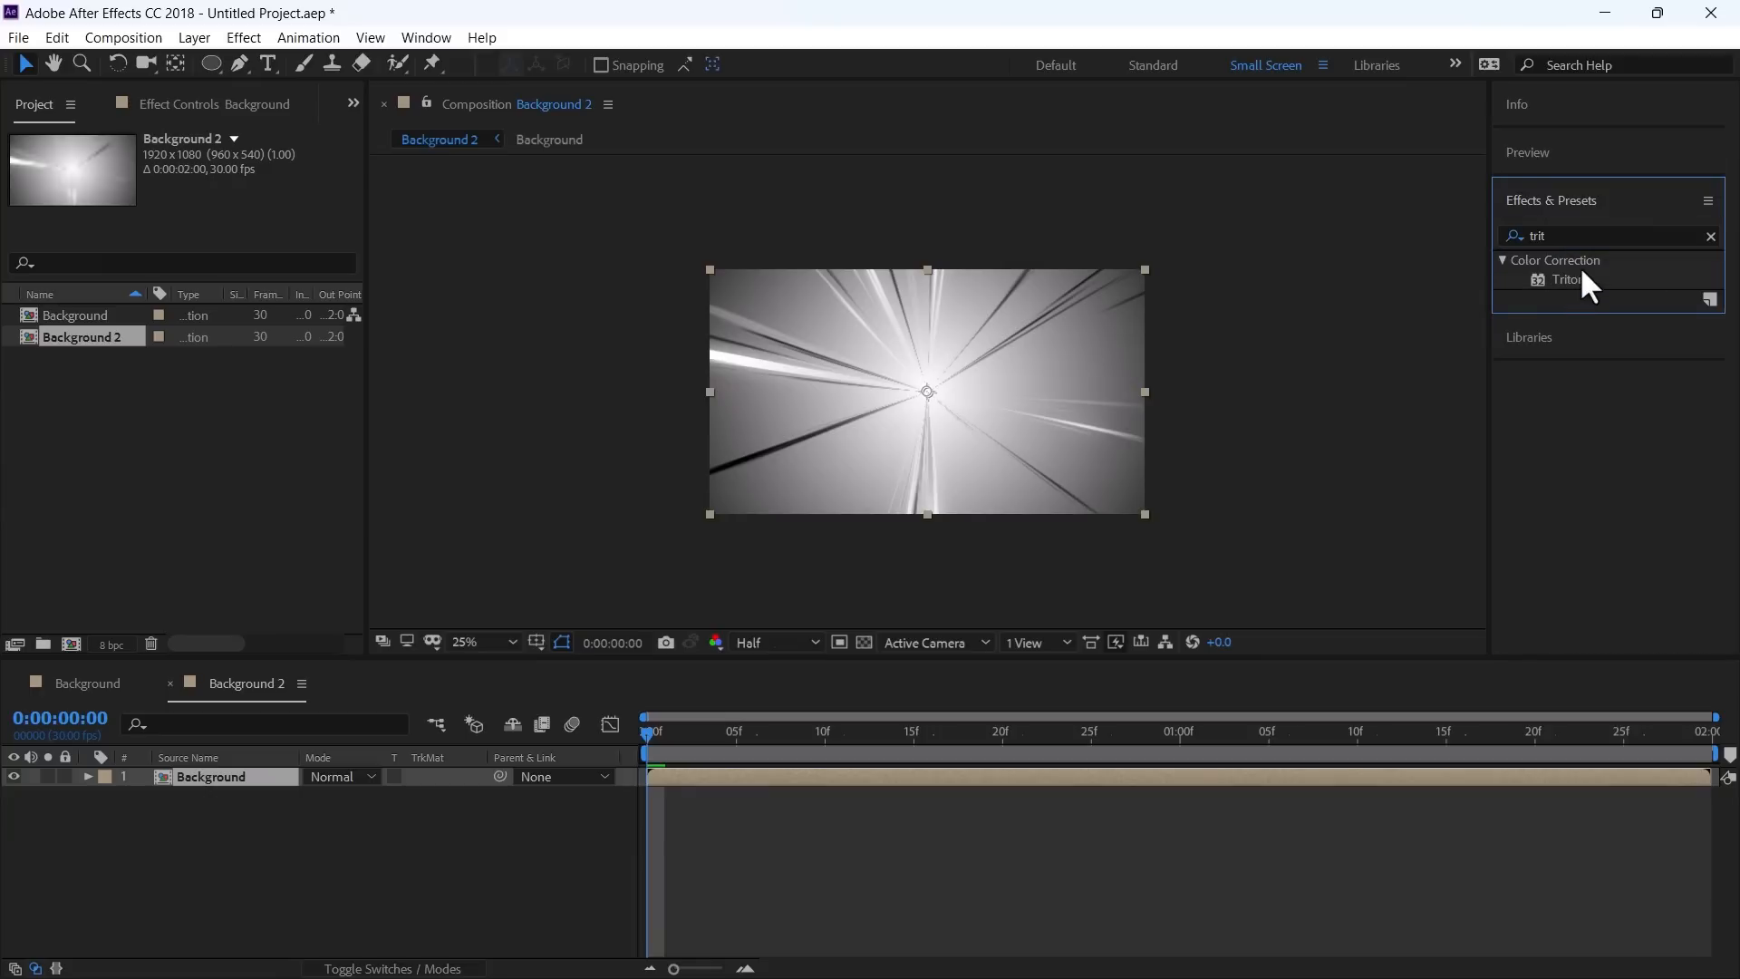
double_click(1568, 280)
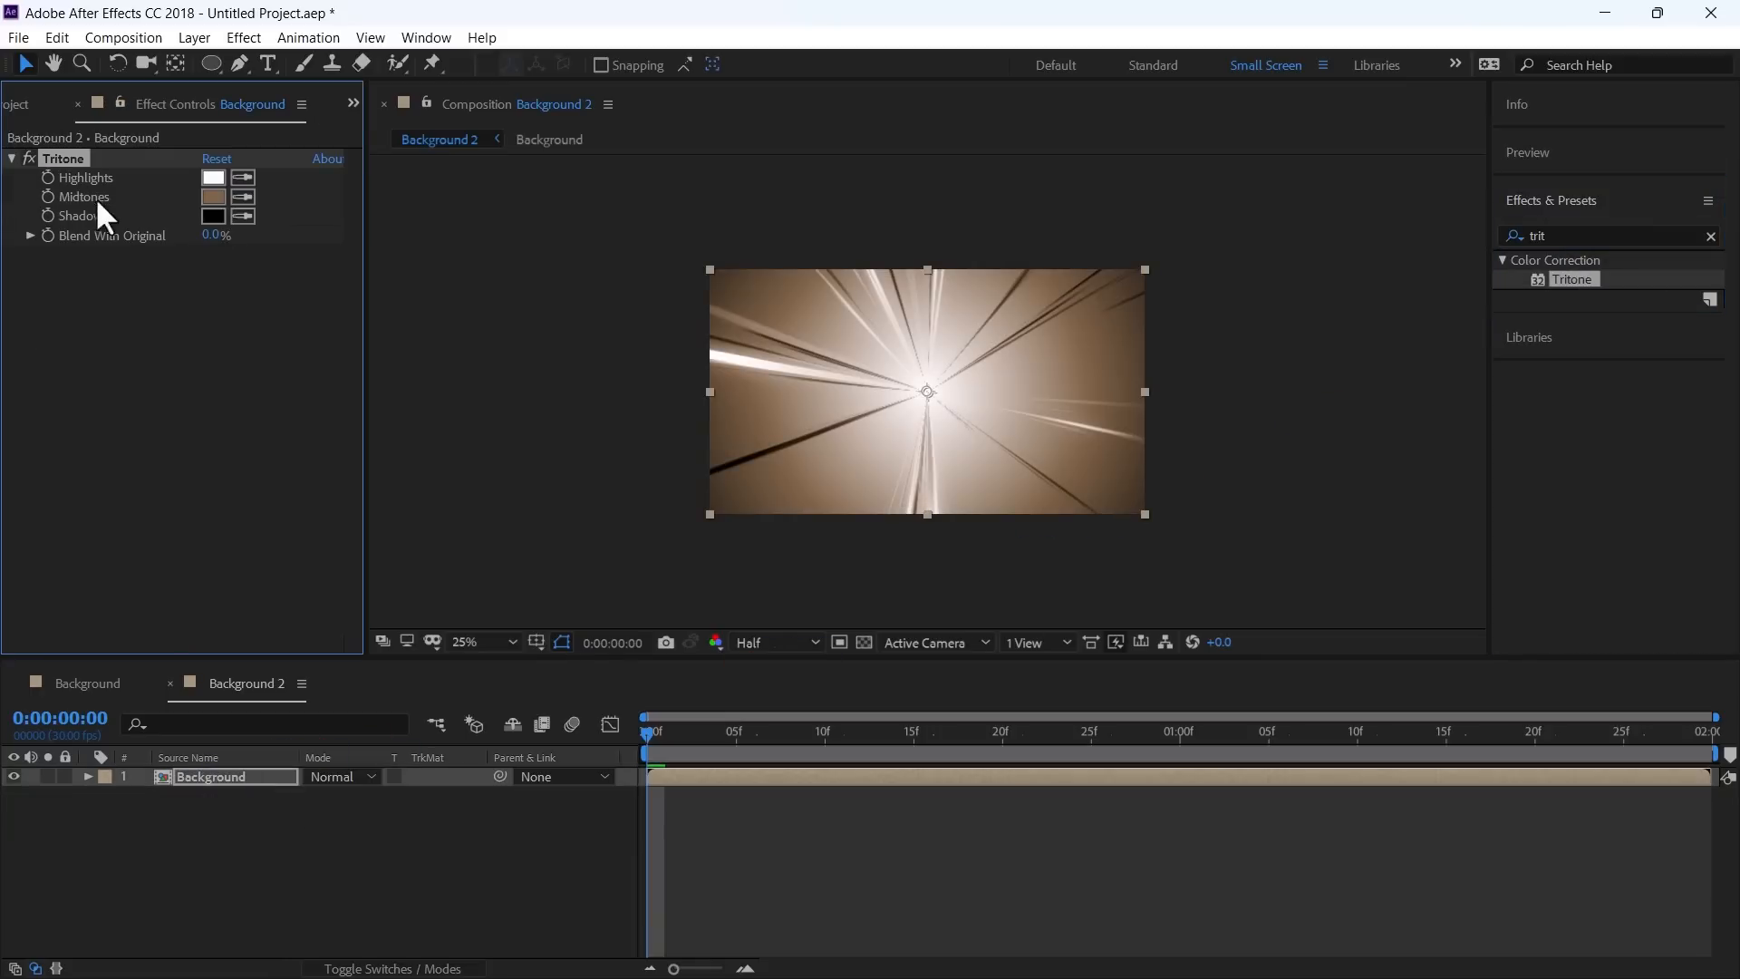
mouse_move(172, 210)
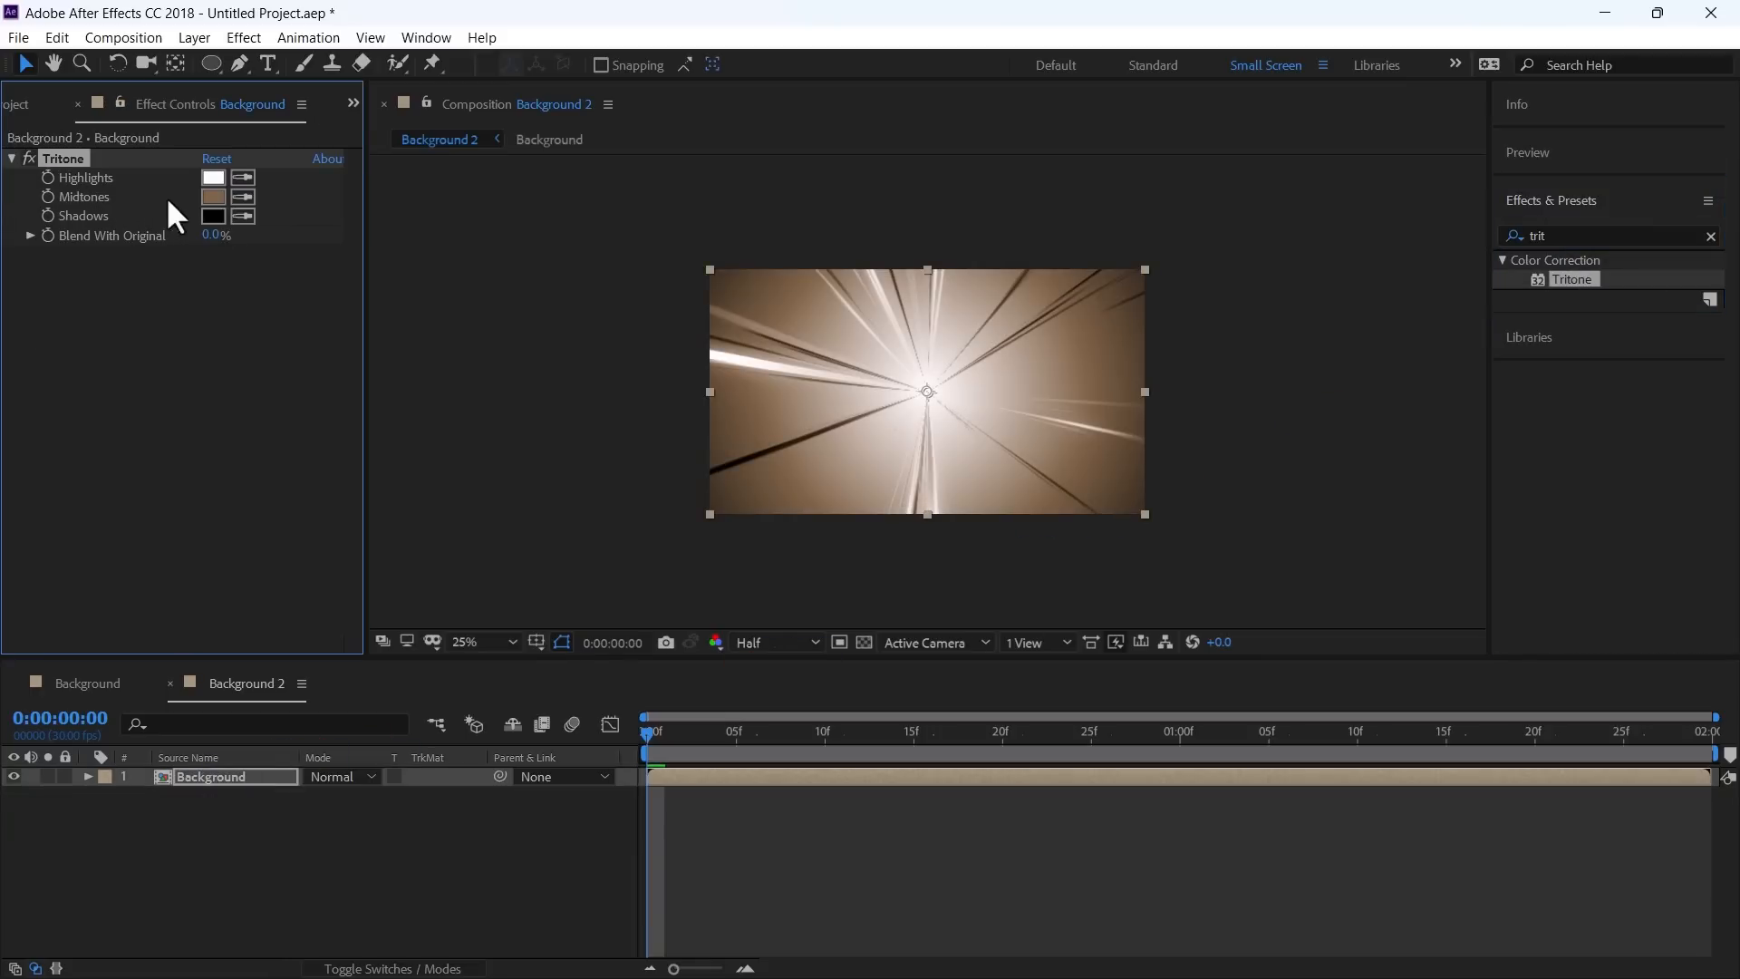
left_click(212, 178)
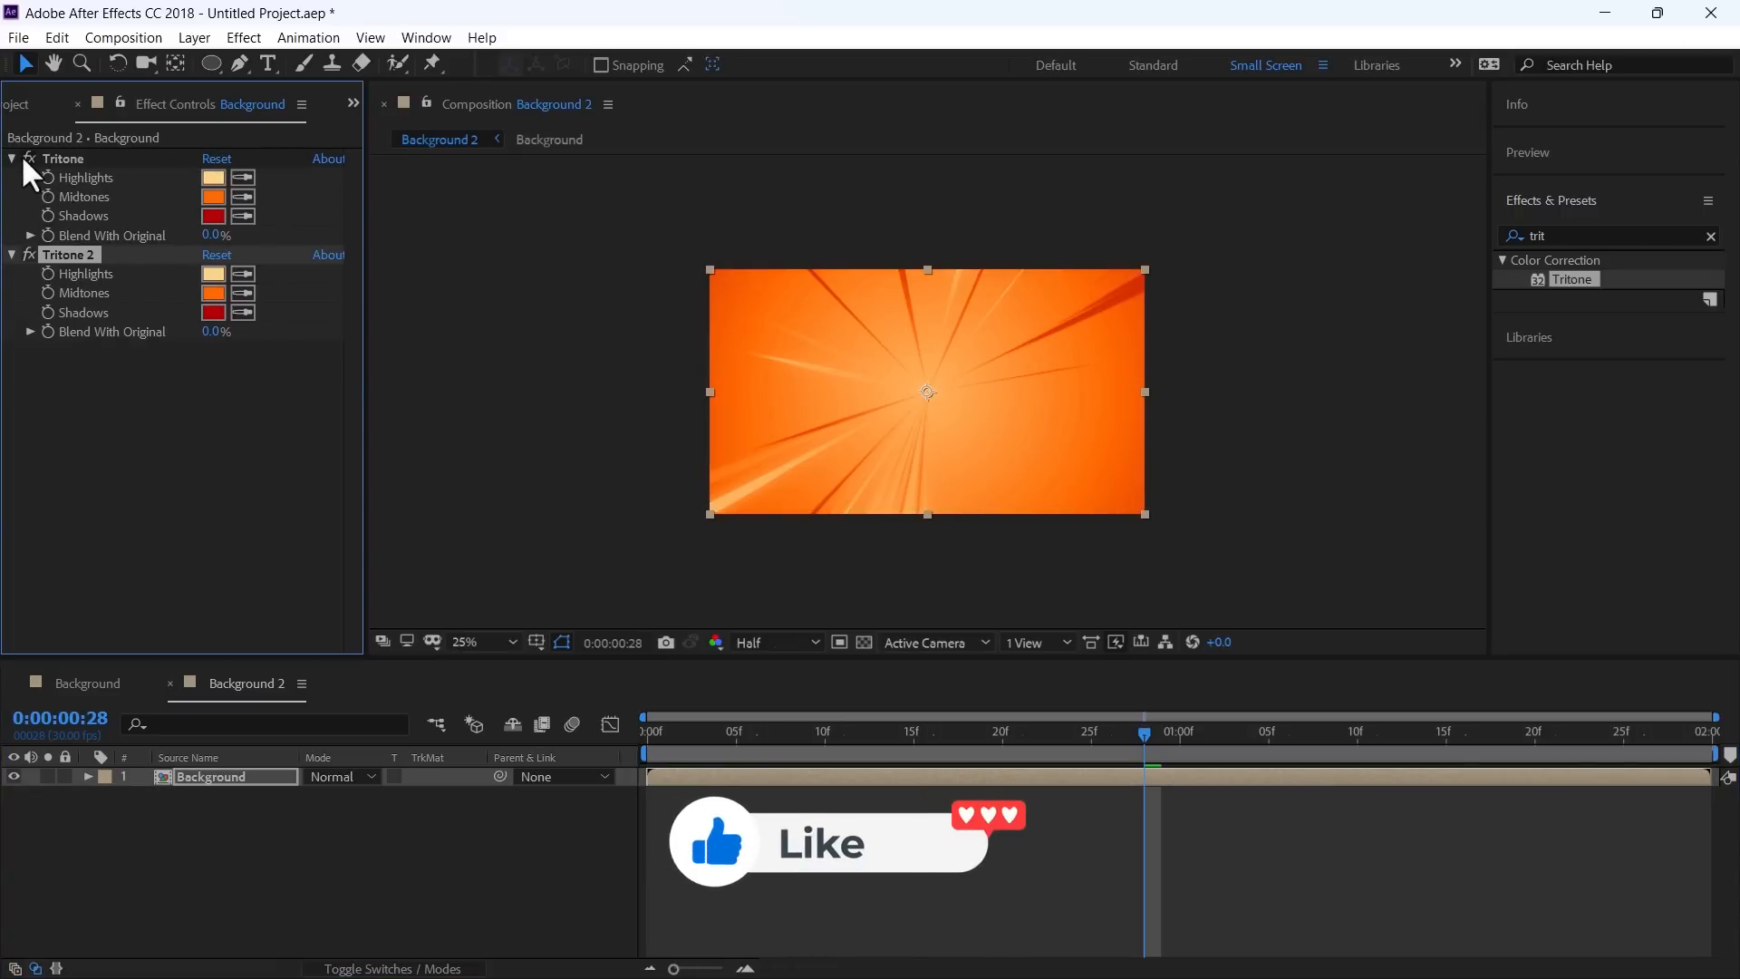
Step: Switch off the orange Tritone and give the second Tritone a dark blue shadows colour
left_click(212, 294)
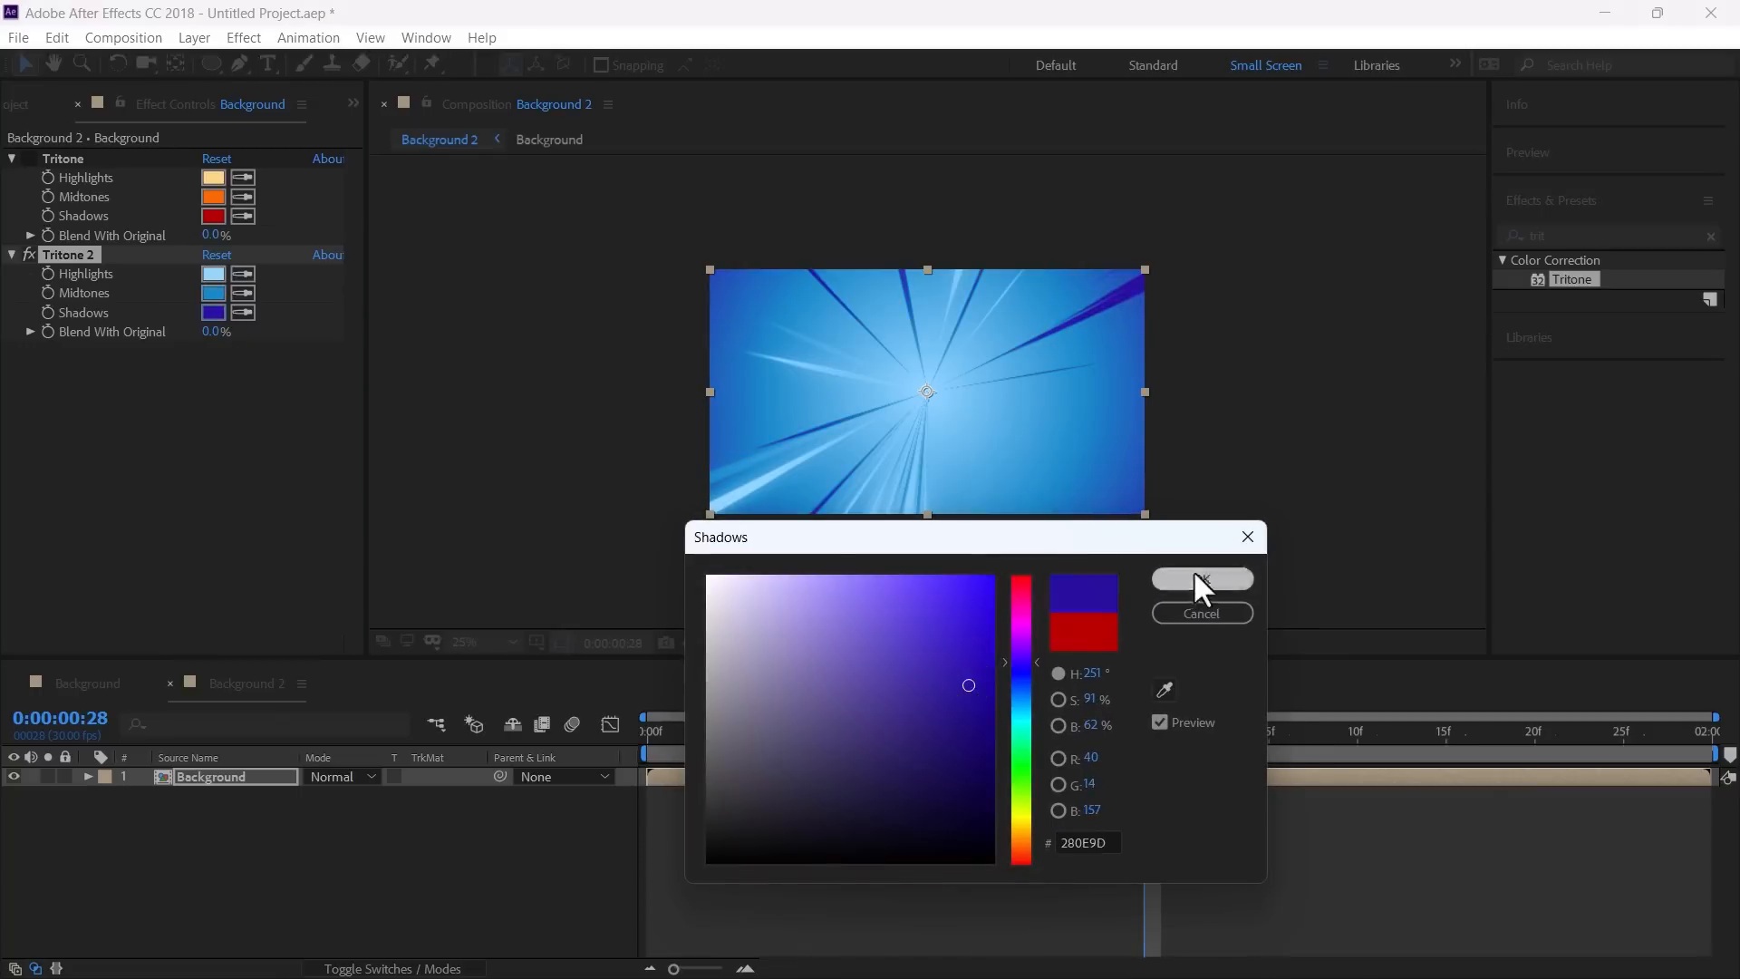
left_click(1200, 578)
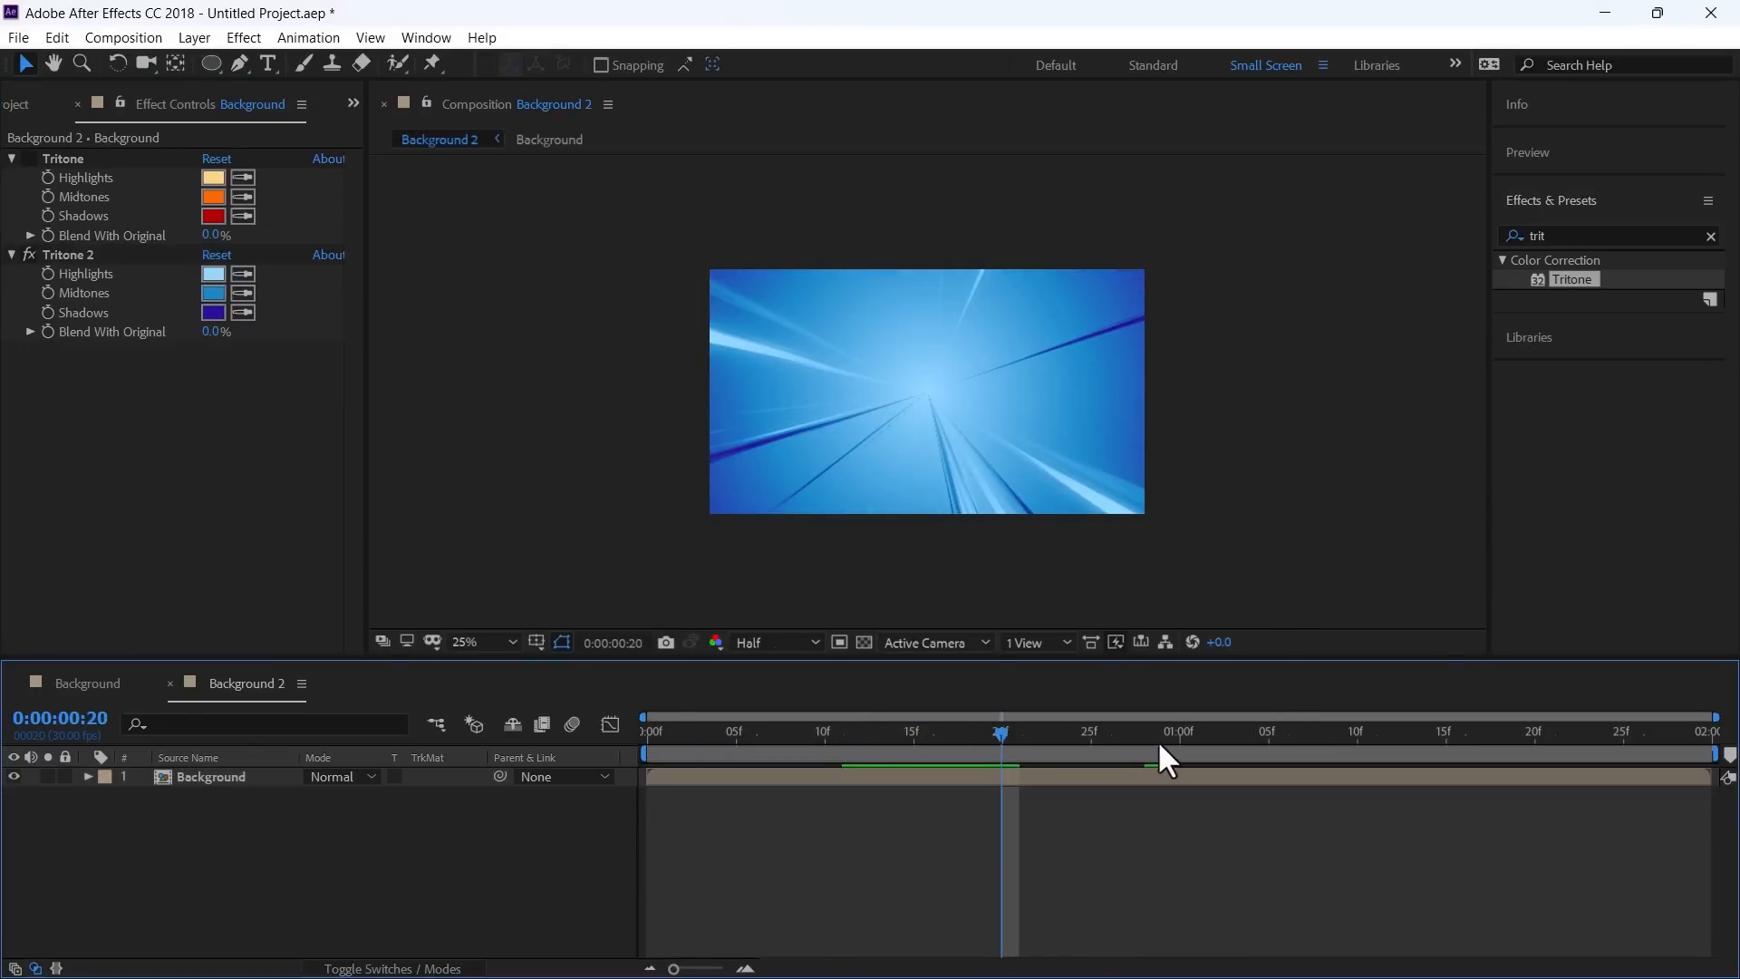